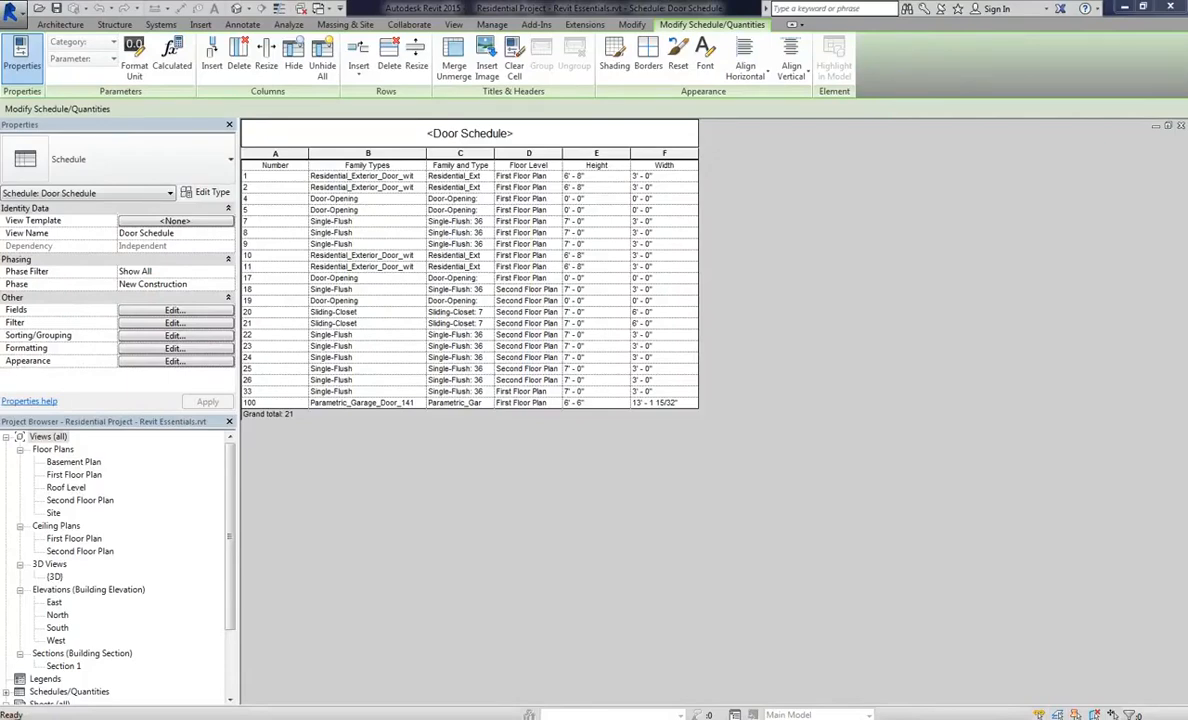
mouse_move(728, 388)
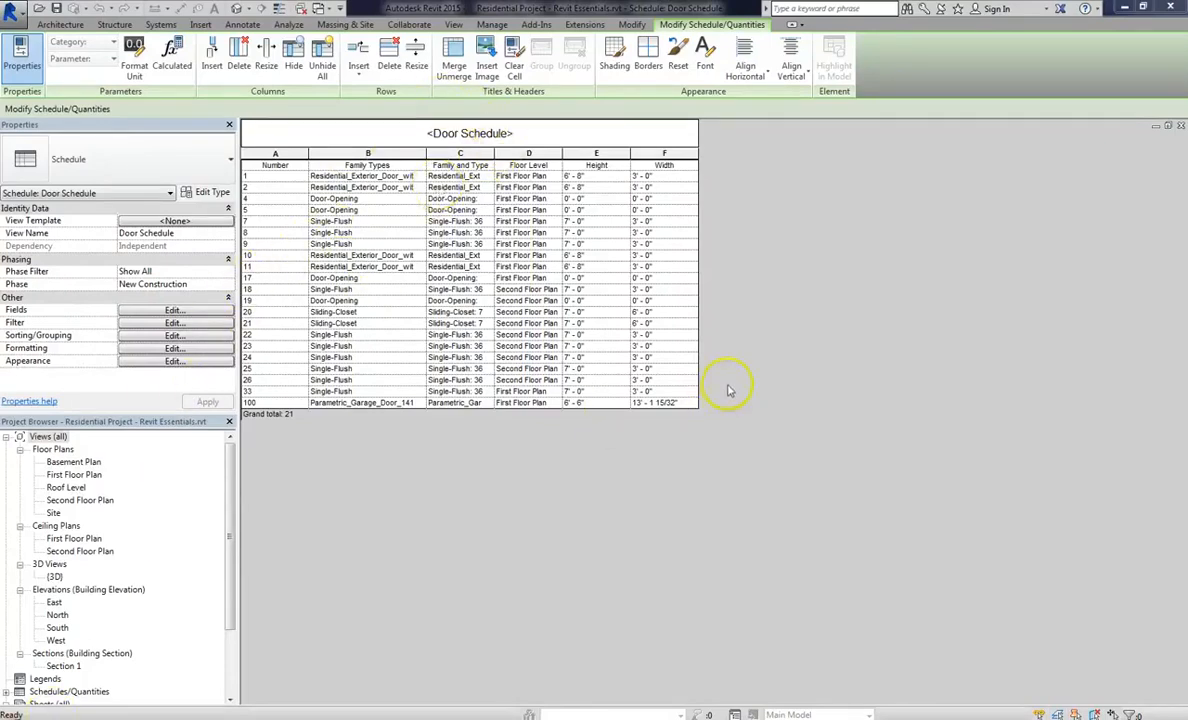
mouse_move(88, 482)
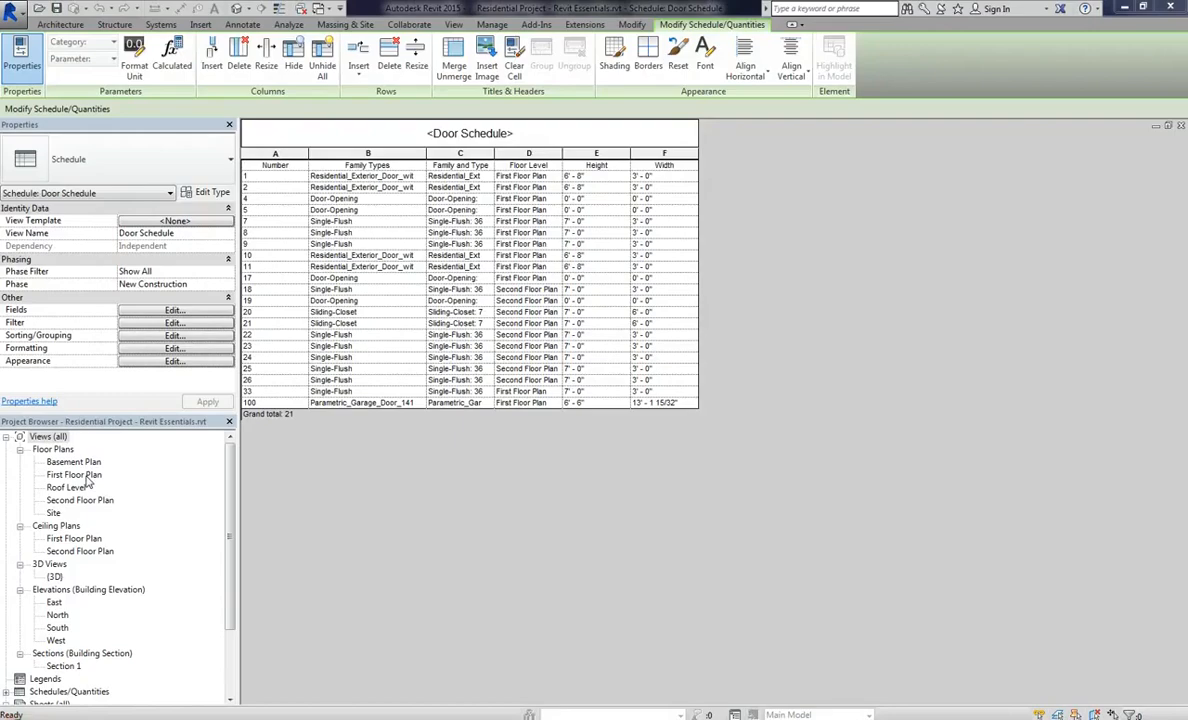
mouse_move(144, 482)
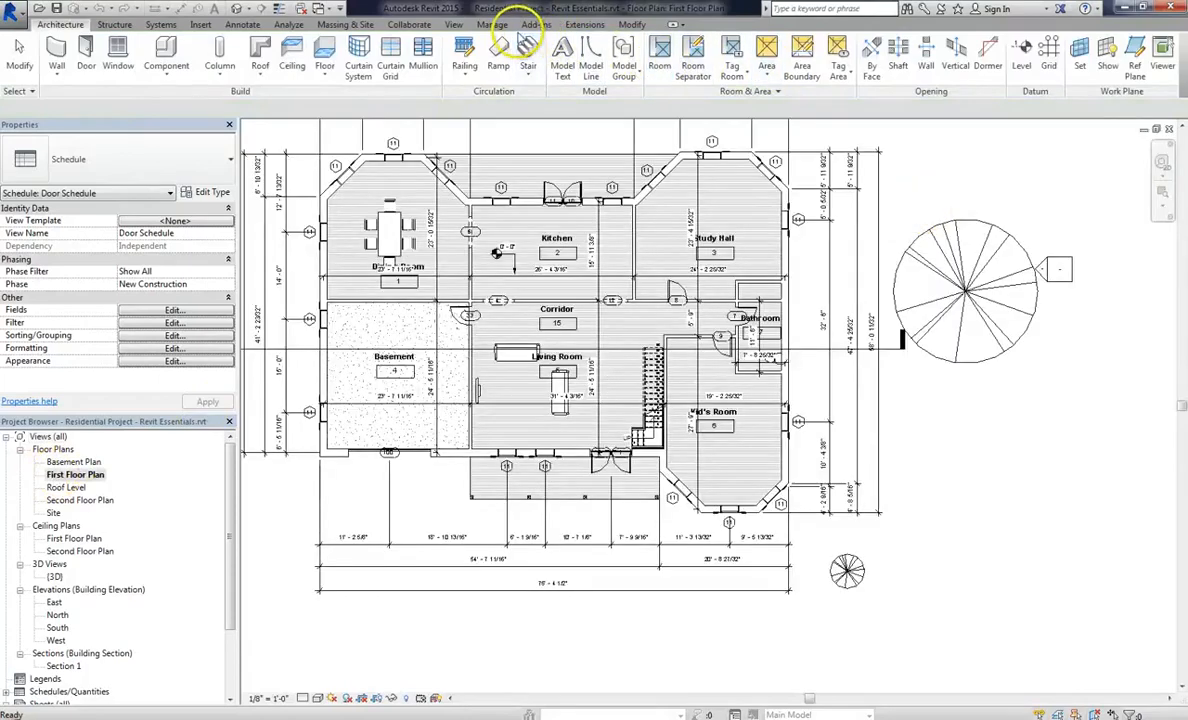
Activate the First Floor Plan and list the schedule types available from the View tools
left_click(512, 320)
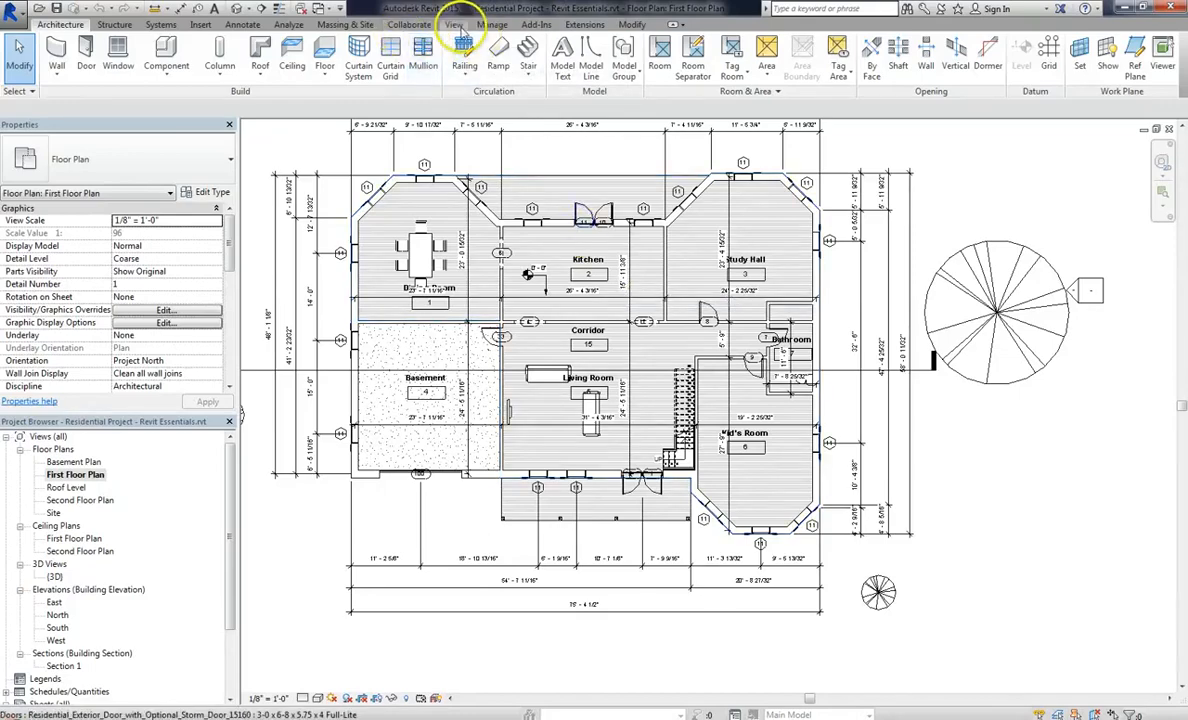
left_click(452, 24)
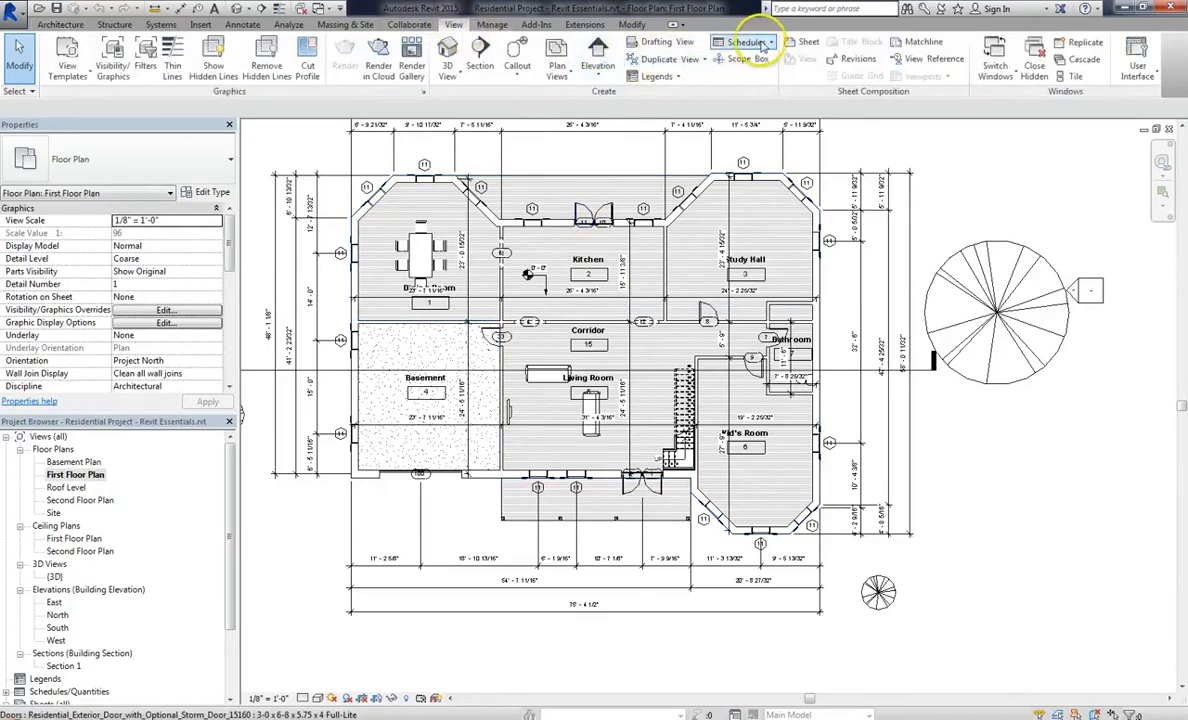
left_click(744, 42)
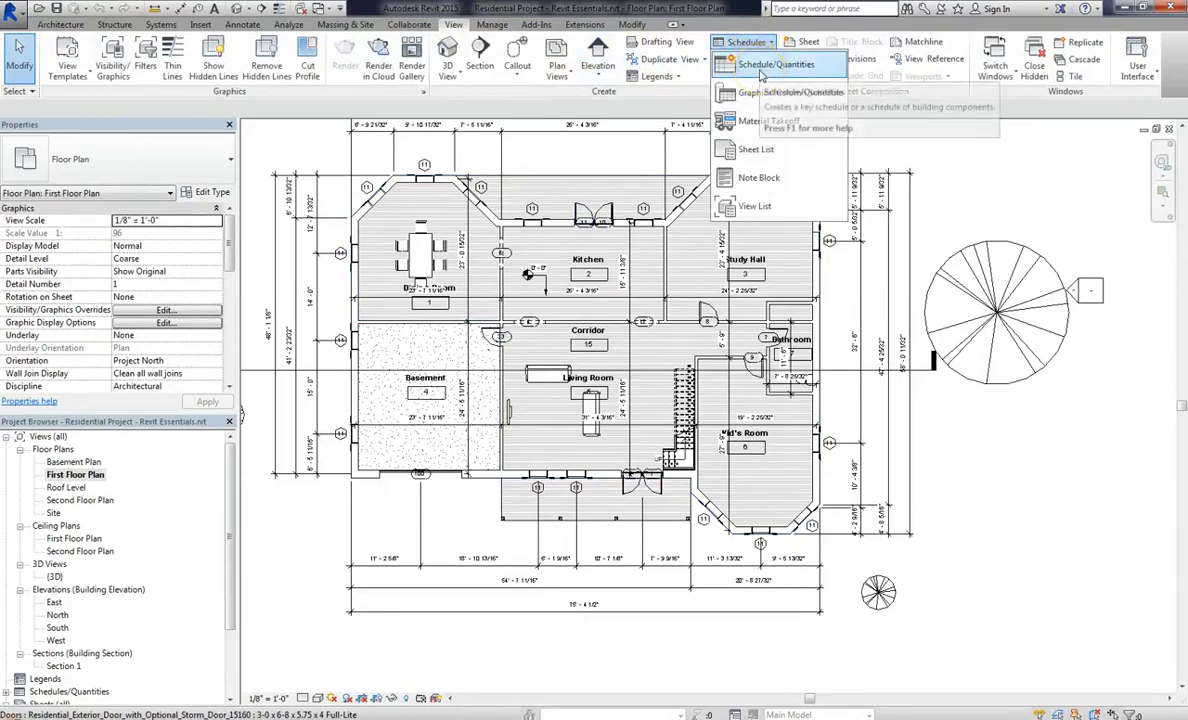
mouse_move(770, 92)
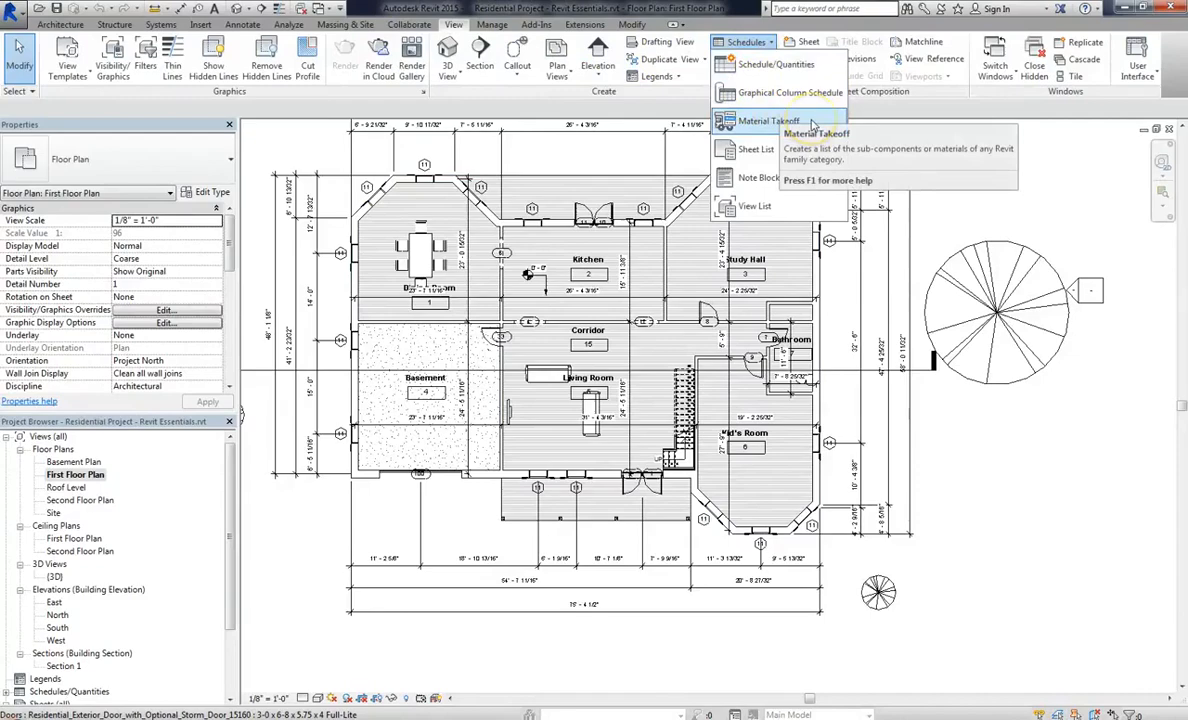
mouse_move(756, 148)
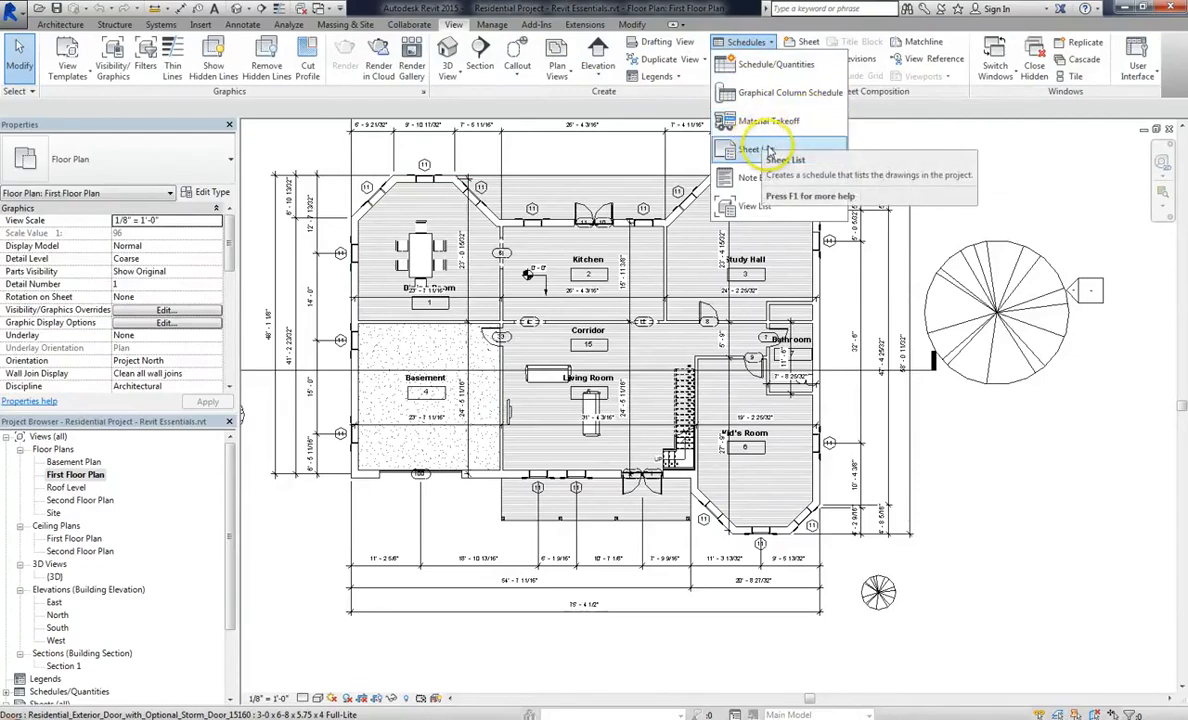
mouse_move(756, 206)
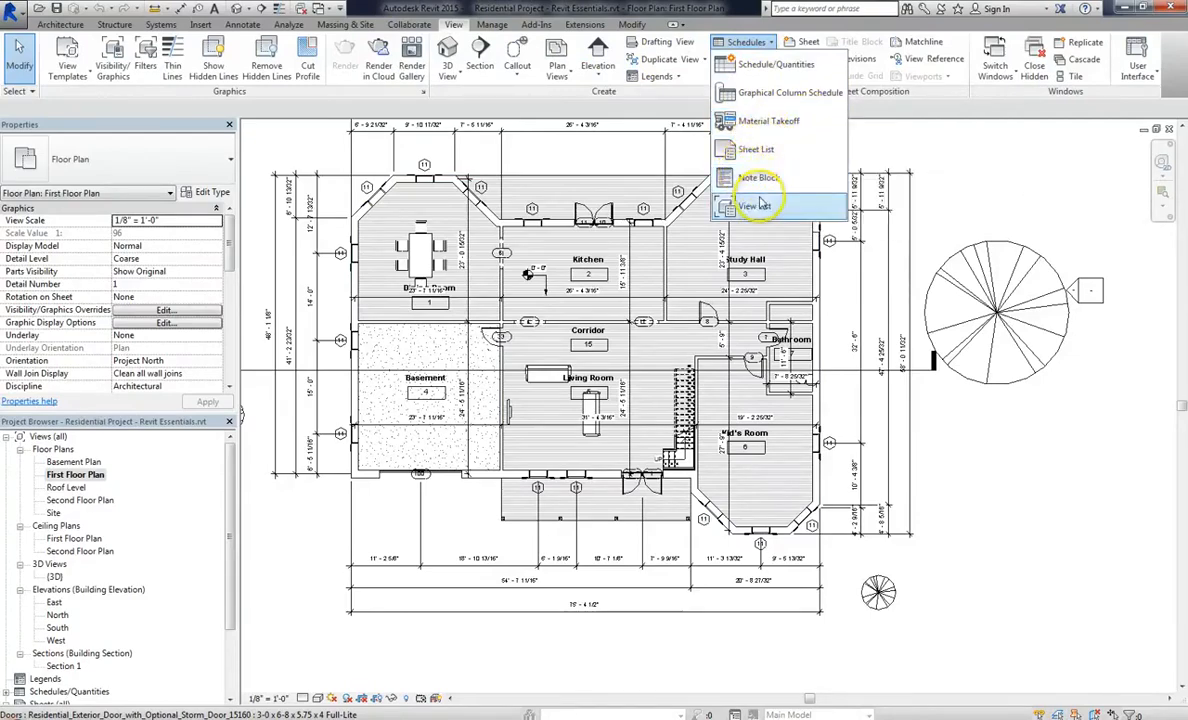
mouse_move(756, 206)
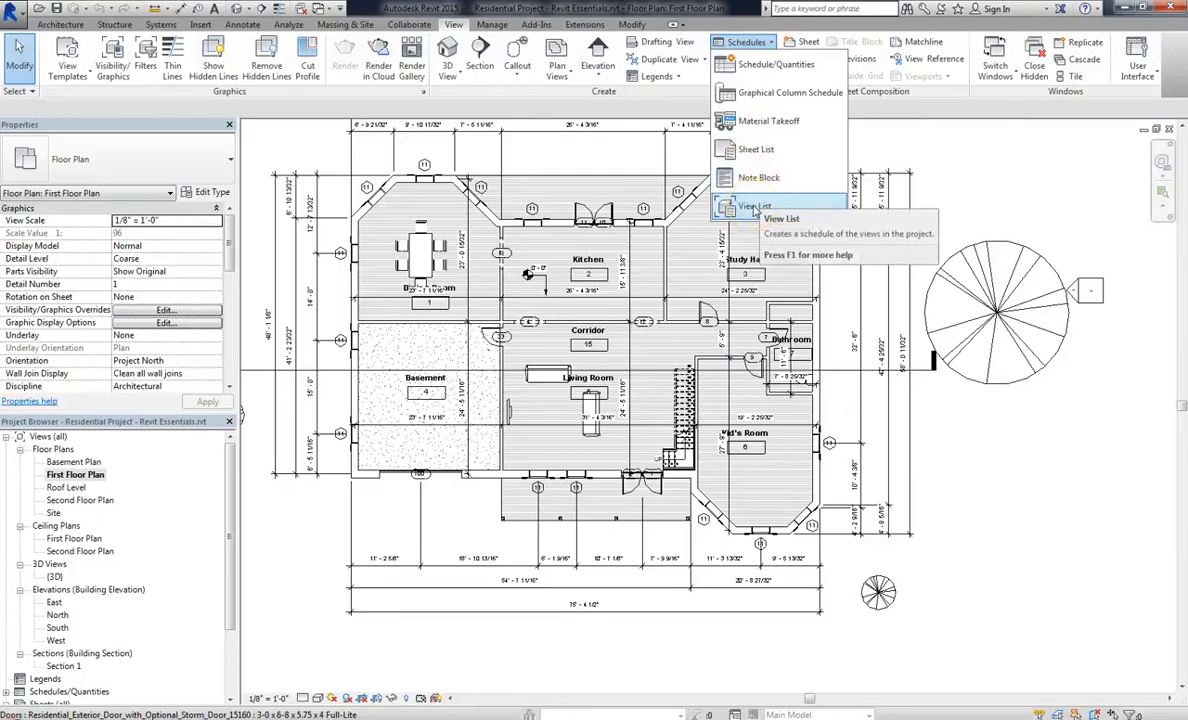
mouse_move(778, 64)
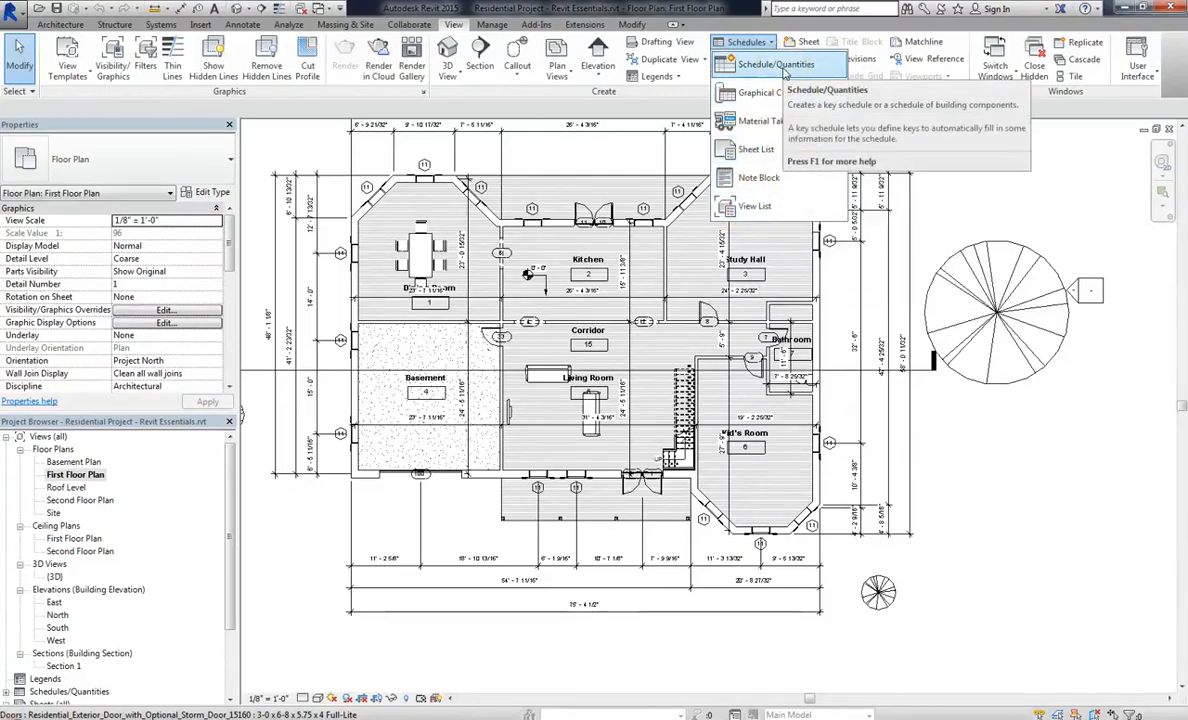
Start a new Schedule/Quantities and choose Lighting Fixtures as its category
left_click(776, 64)
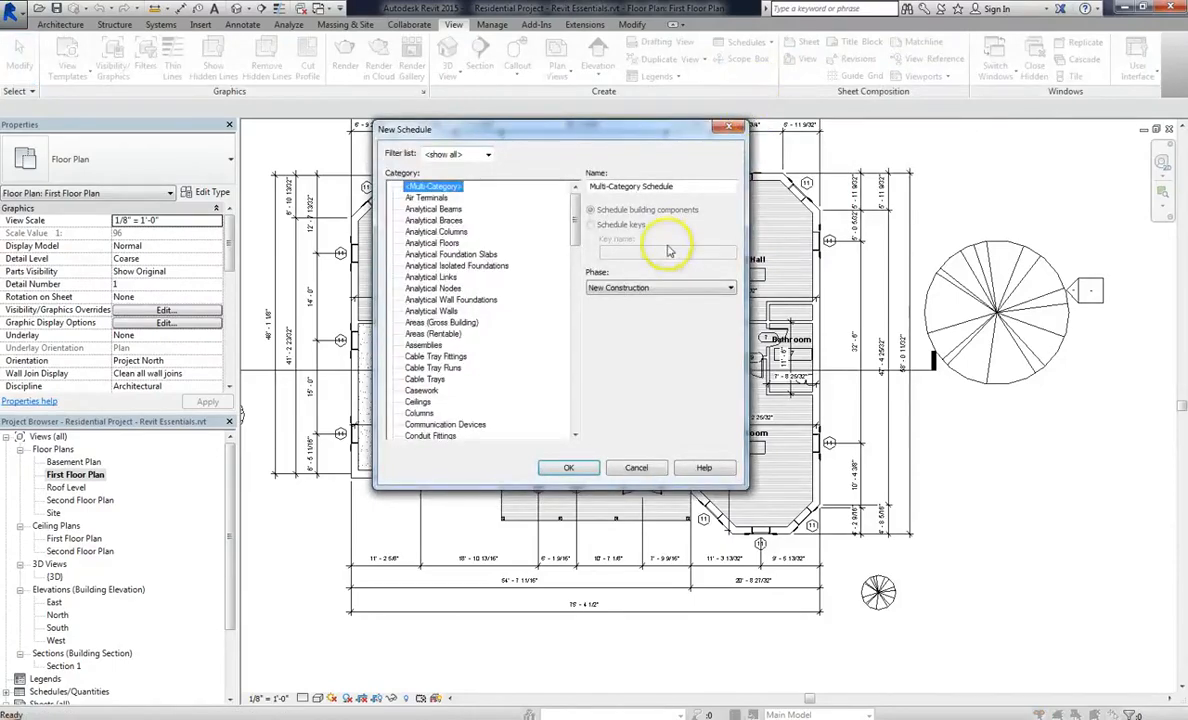
scroll("down", 3)
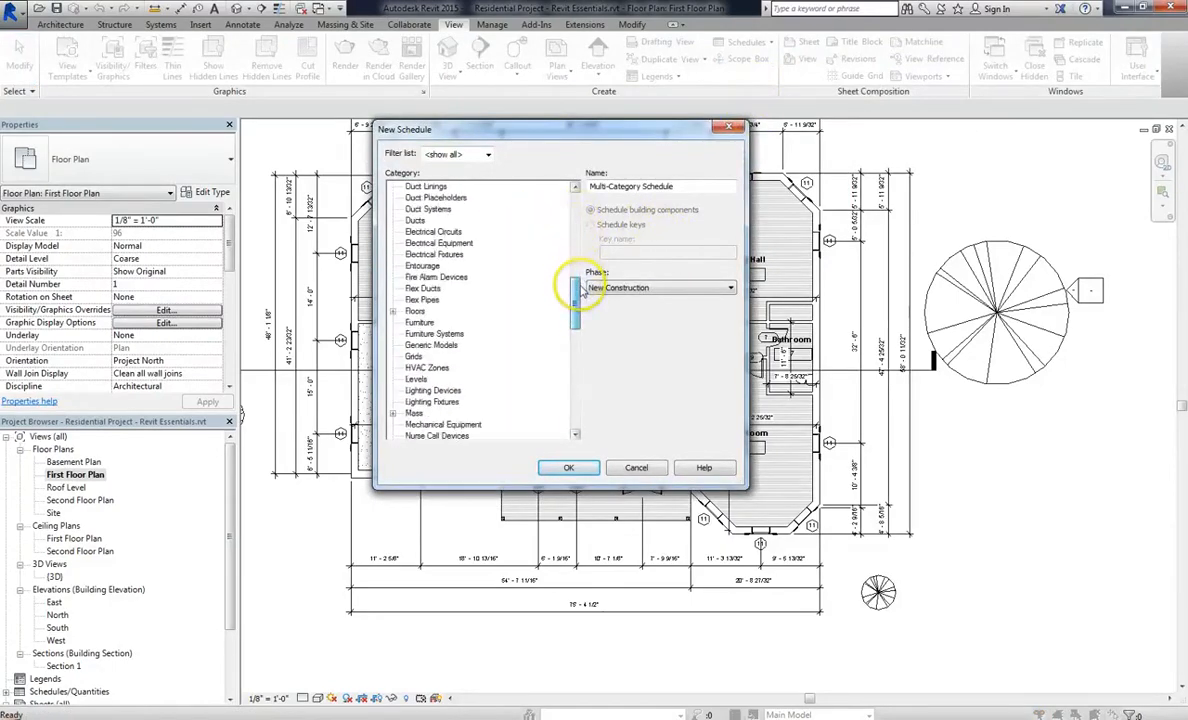
scroll("down", 3)
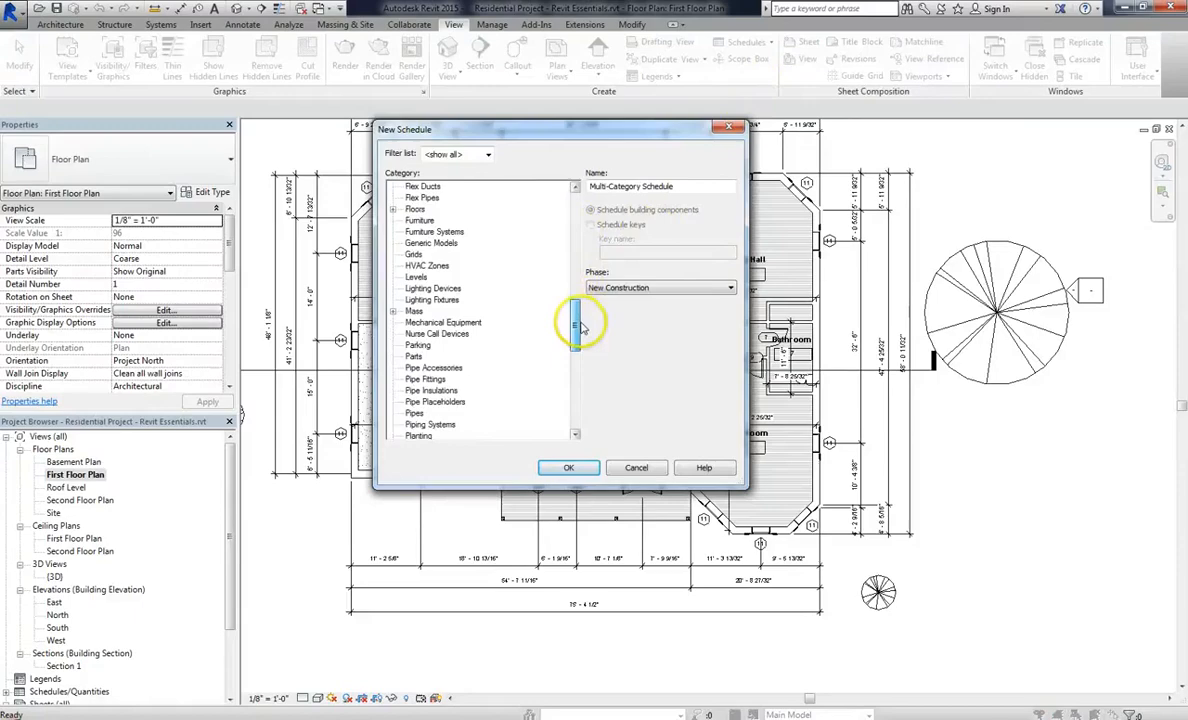
scroll("down", 3)
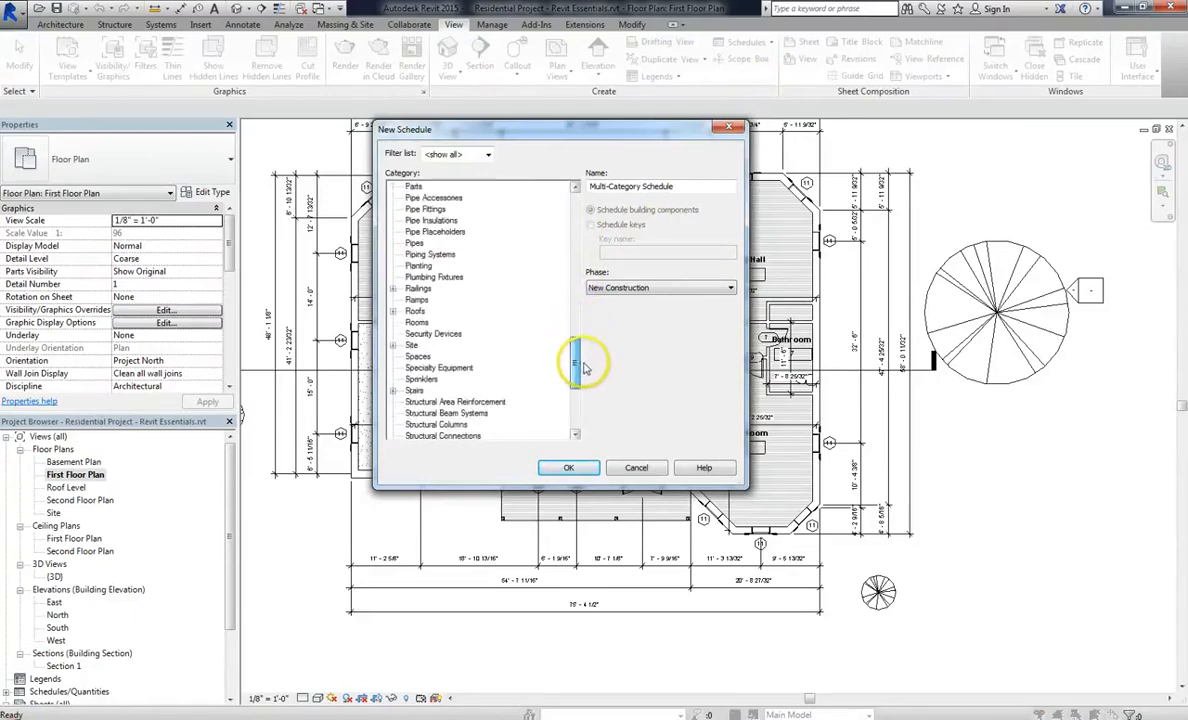
scroll("up", 3)
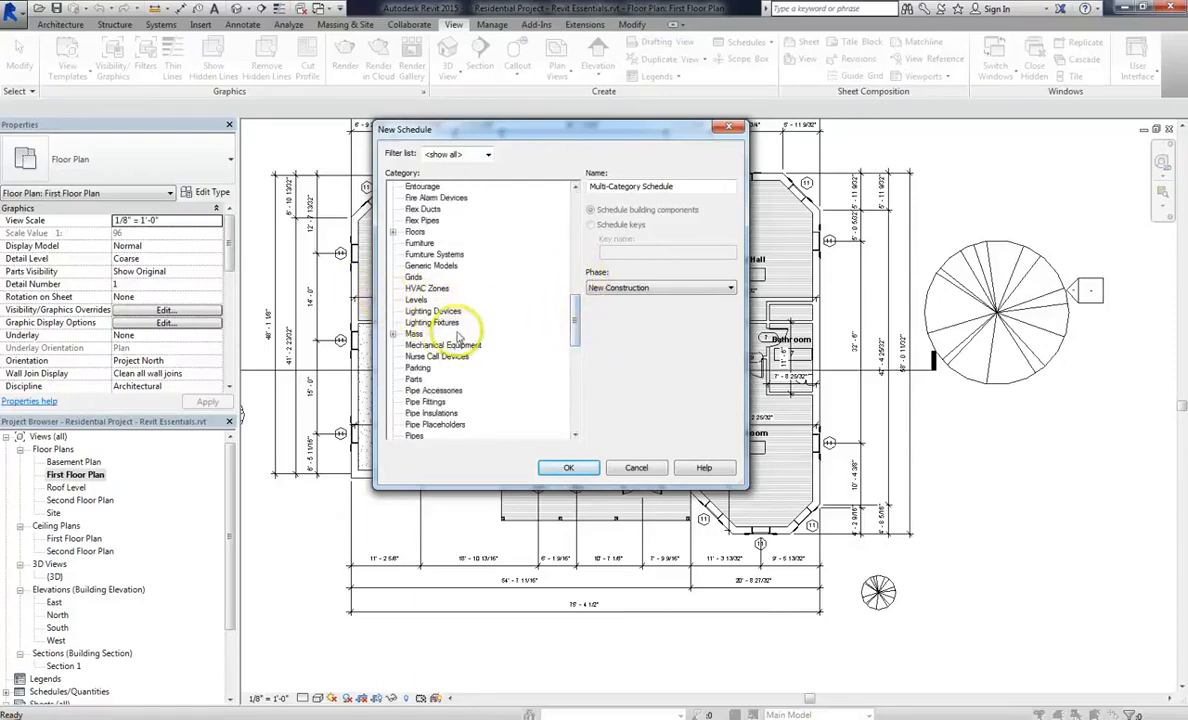
left_click(432, 322)
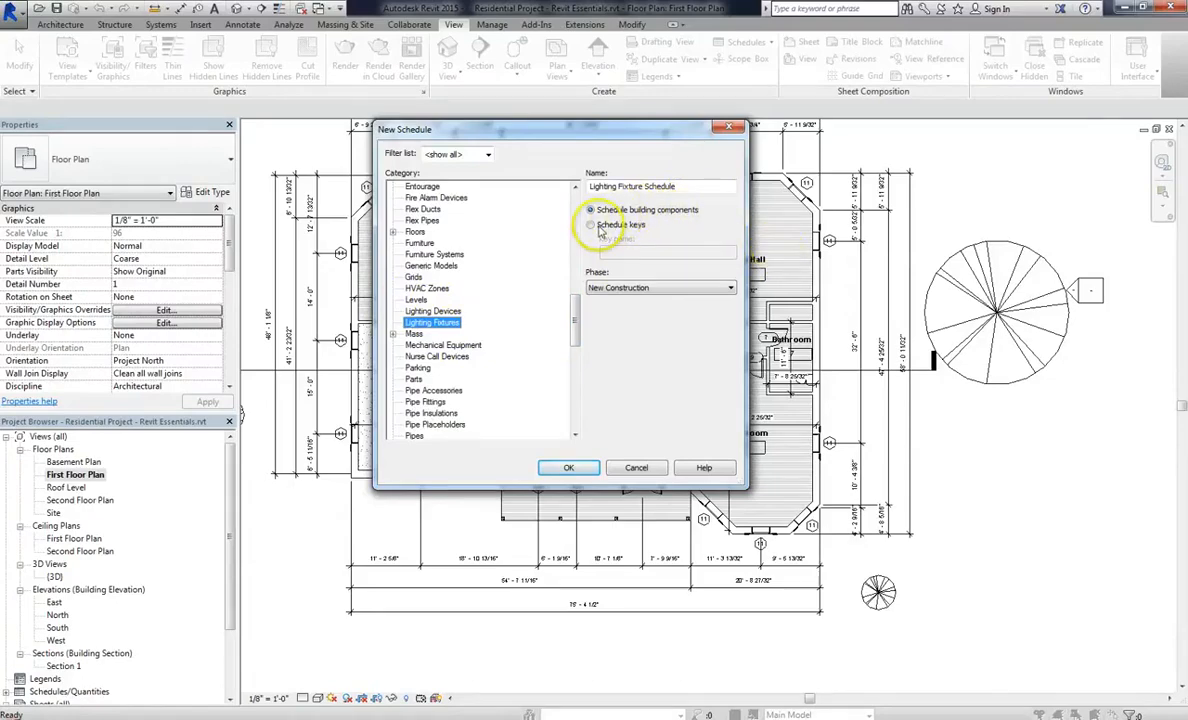
Make it a key schedule named Lighting Fixture Style Schedule and confirm
left_click(592, 224)
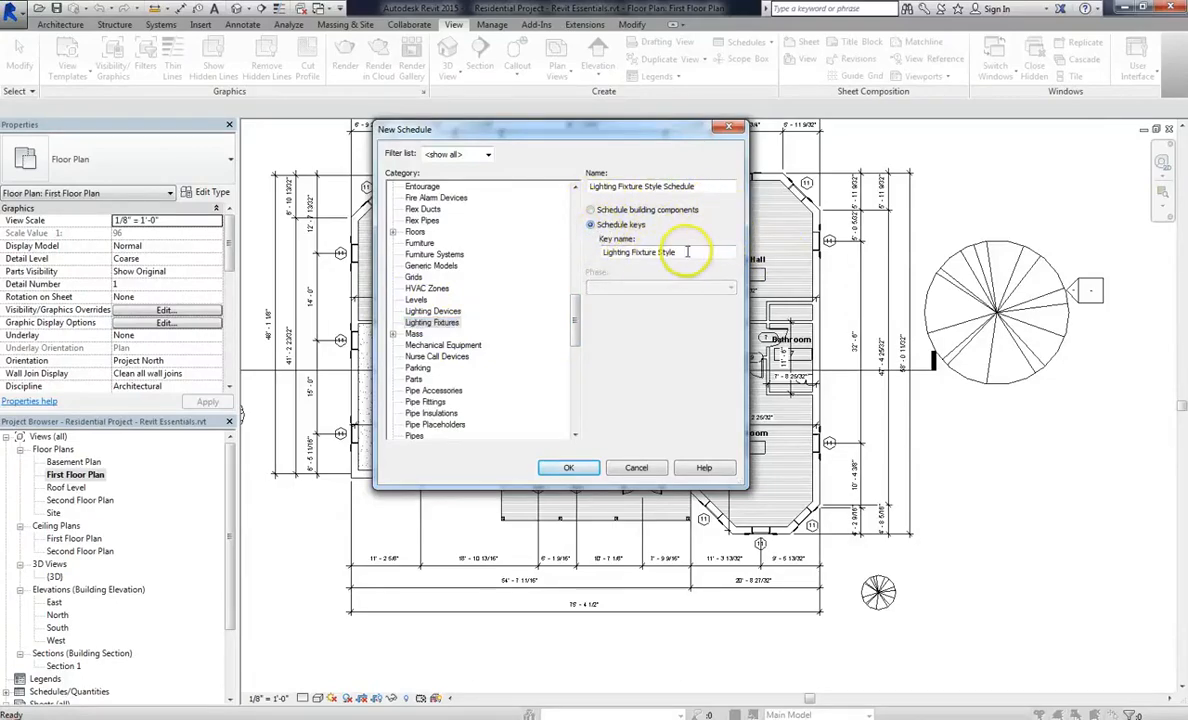
left_click(590, 210)
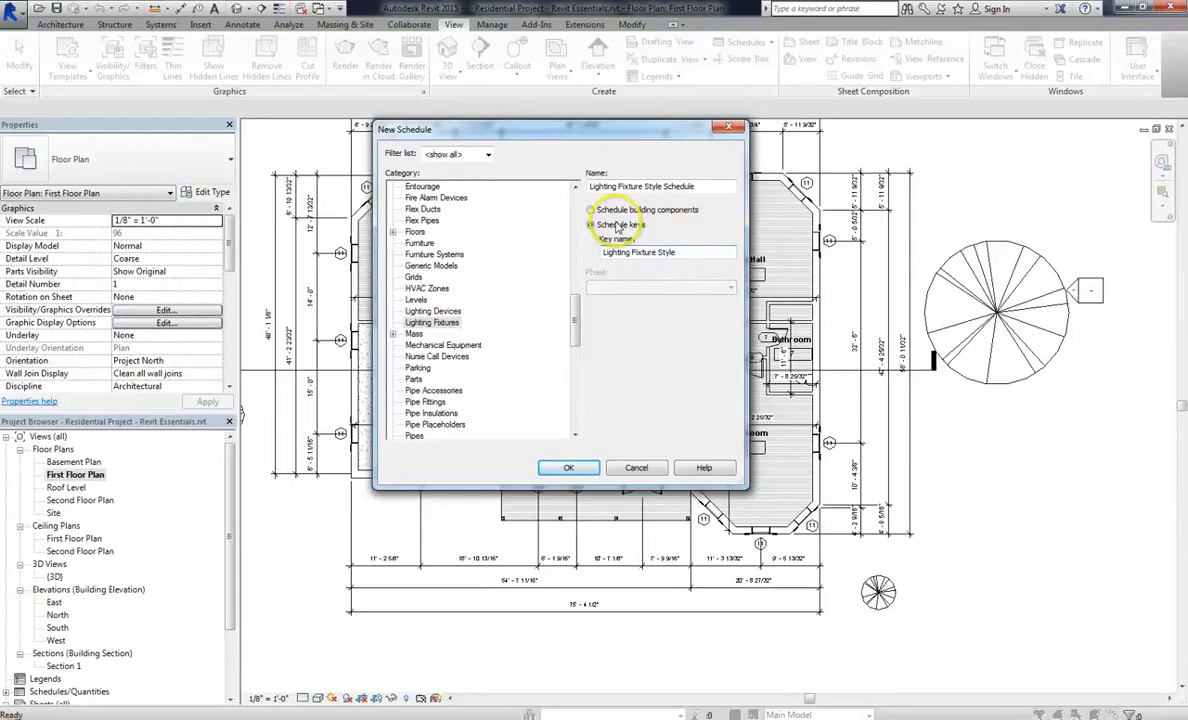
left_click(590, 224)
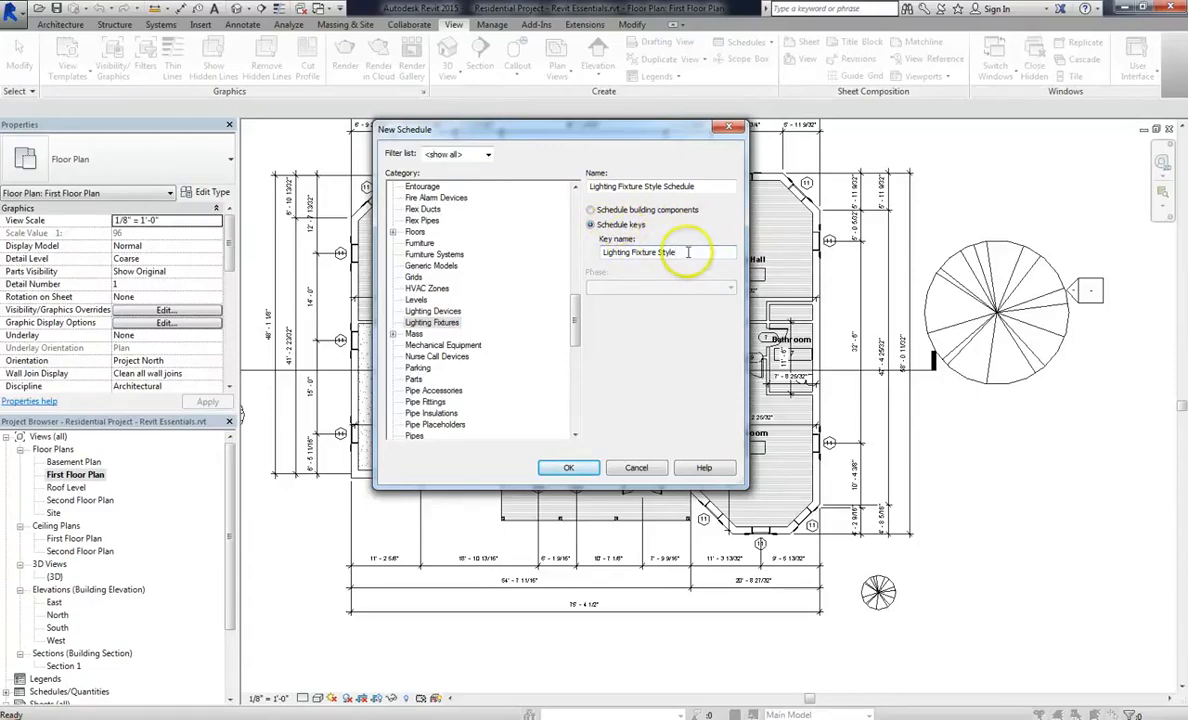
double_click(664, 252)
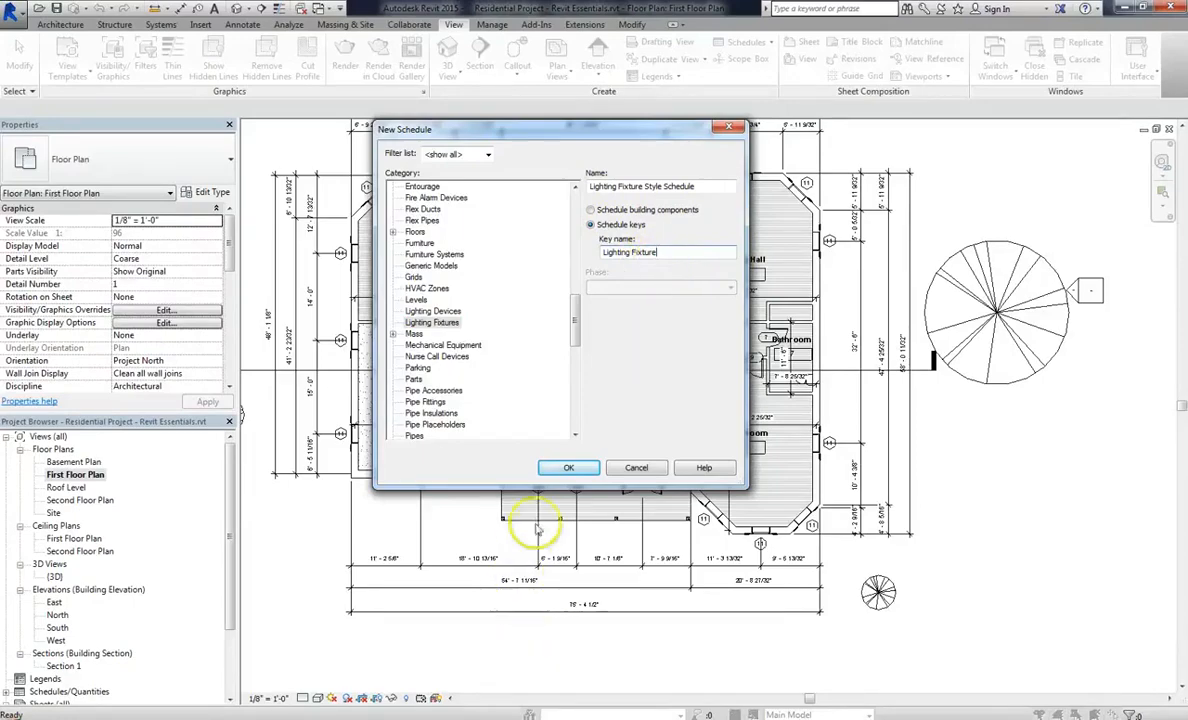
left_click(568, 468)
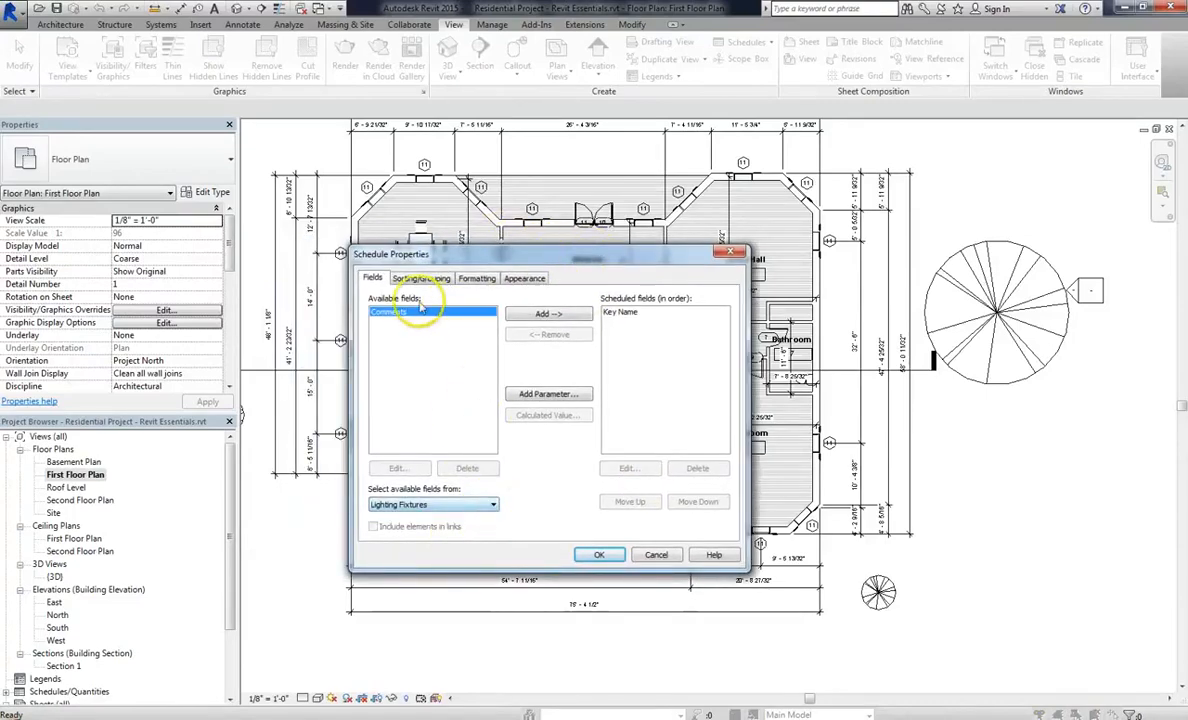
Remove Key Name from the scheduled fields and add Comments instead
left_click(640, 312)
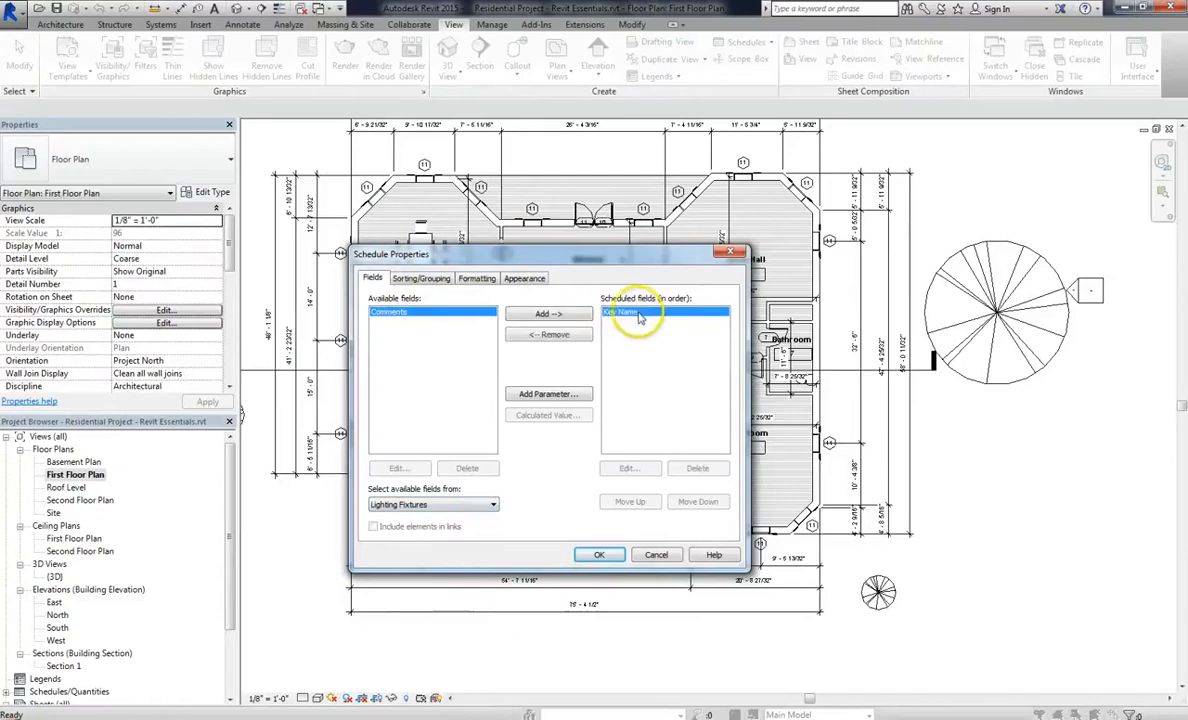
left_click(548, 334)
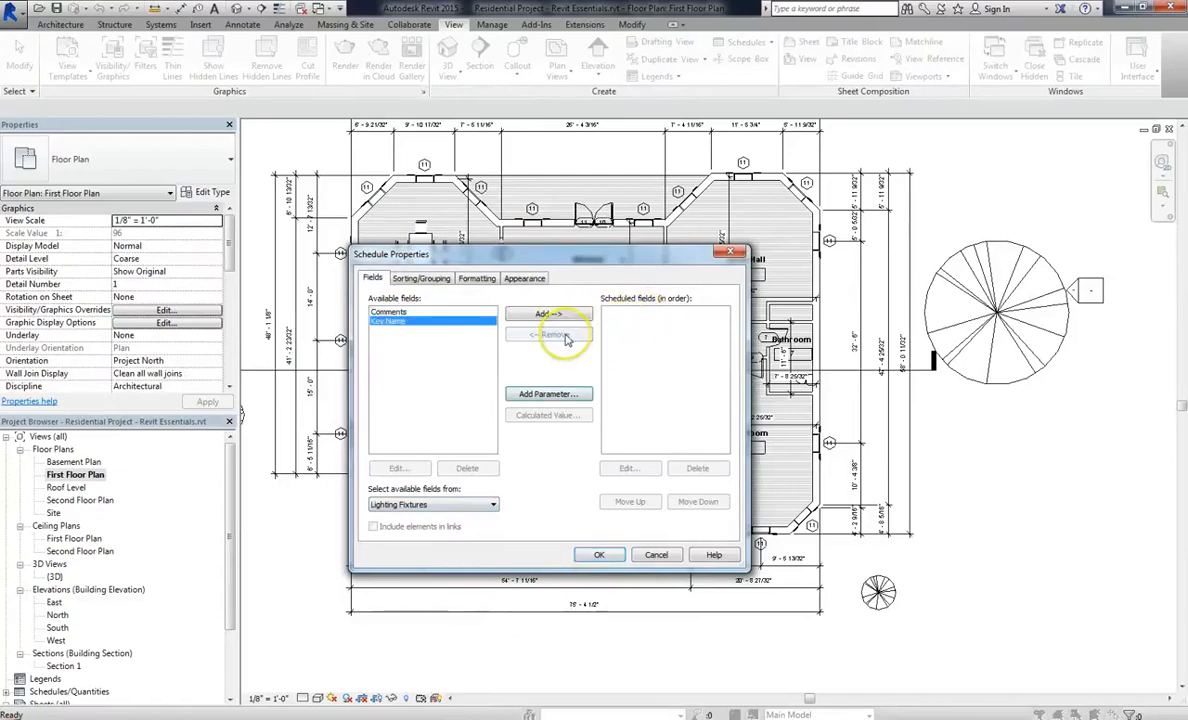
left_click(548, 312)
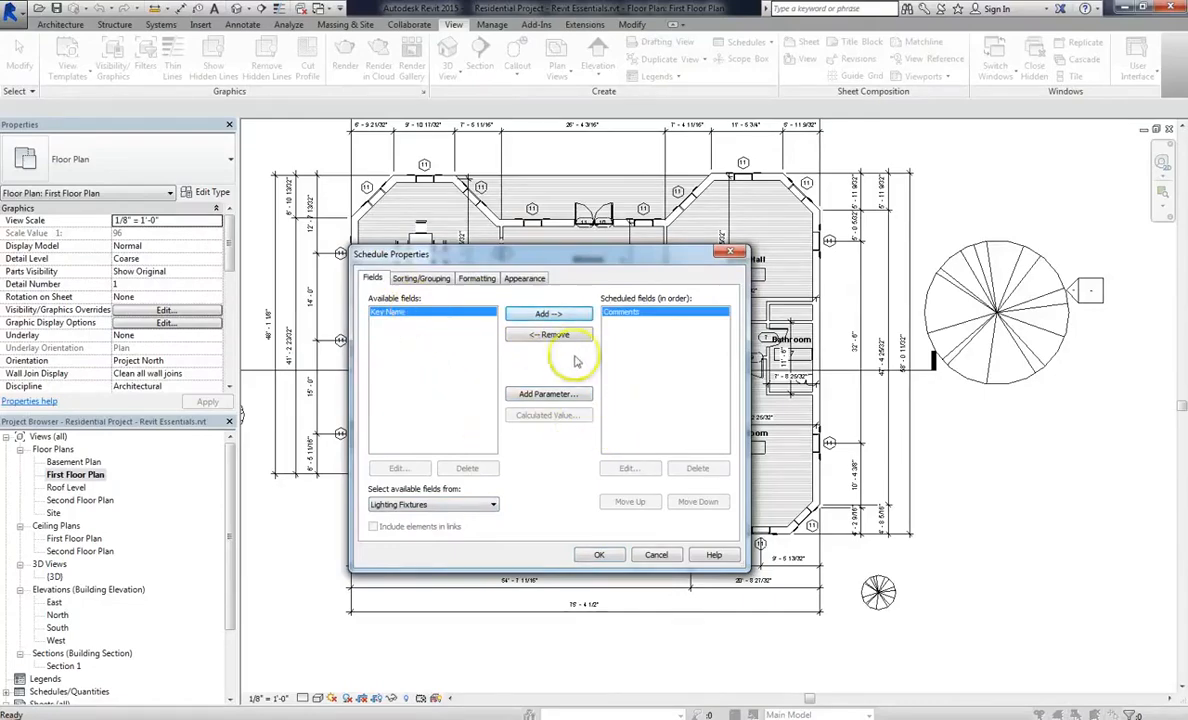
mouse_move(612, 400)
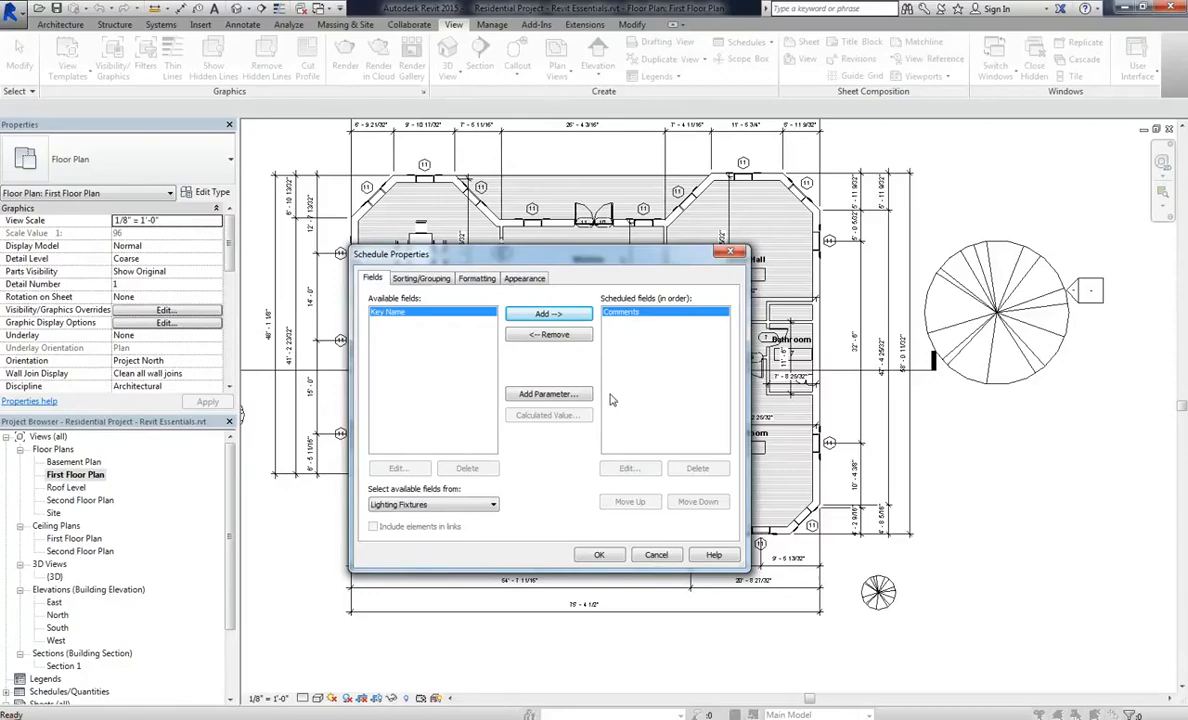
mouse_move(612, 408)
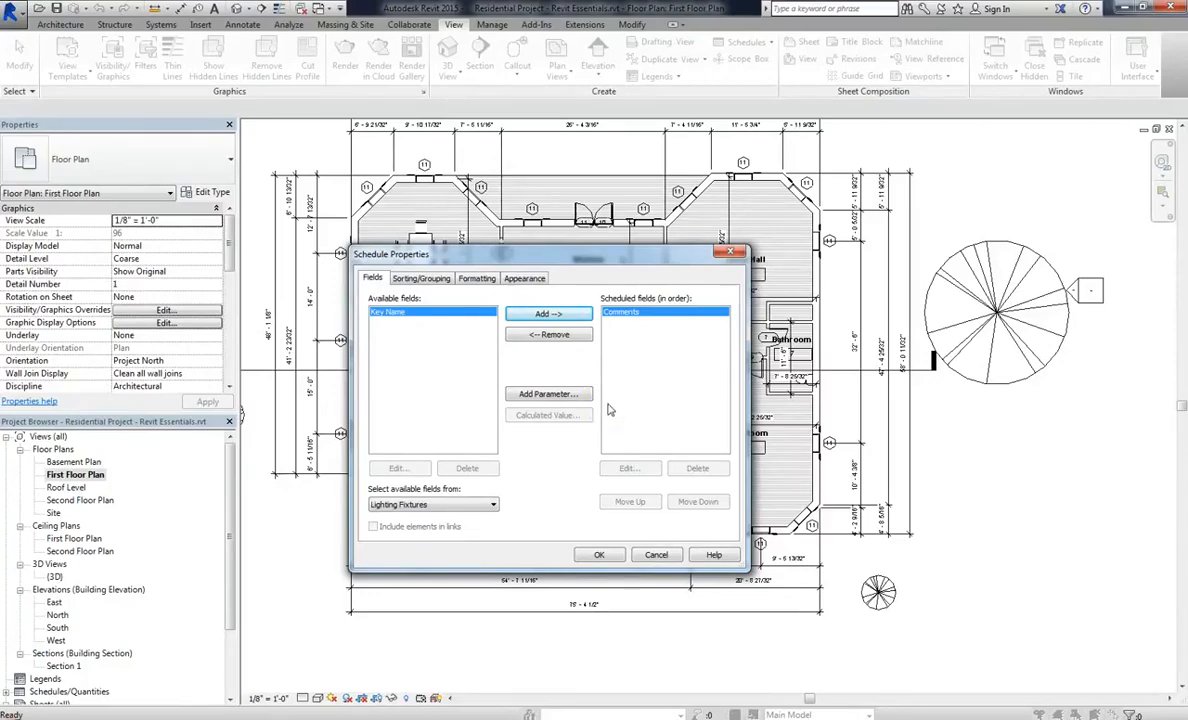
mouse_move(548, 392)
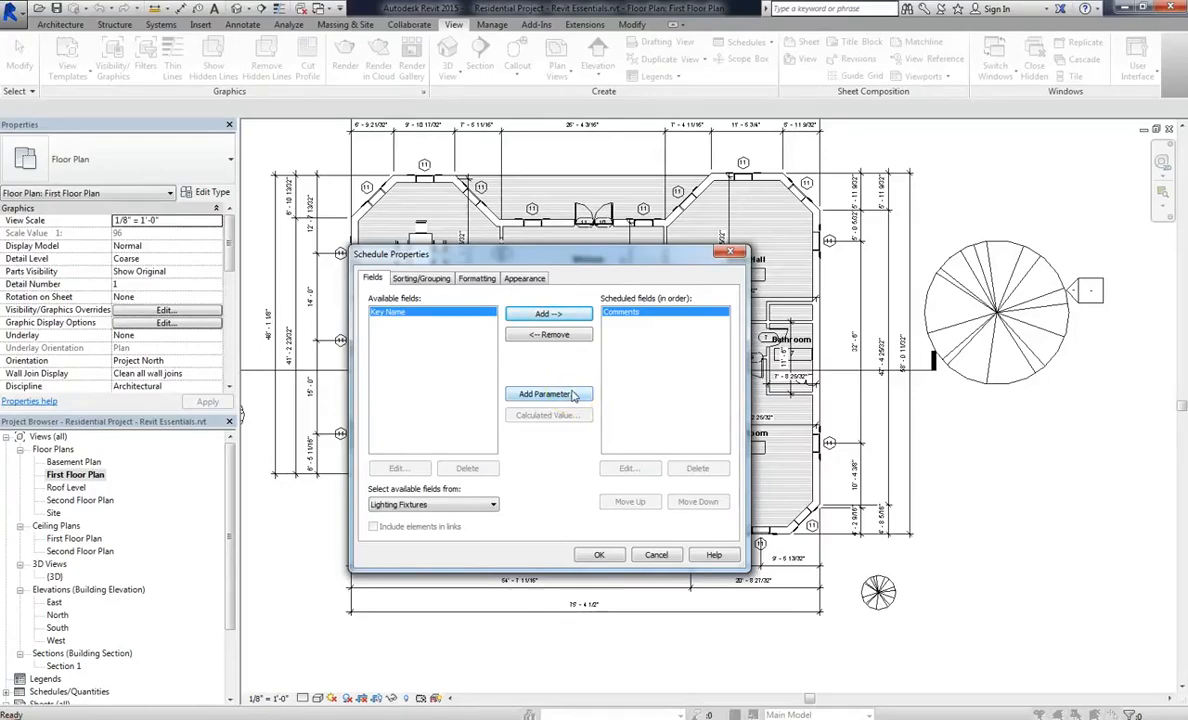
Add a Common Text parameter named Manufacturer, grouped under Text, to the schedule fields
left_click(548, 392)
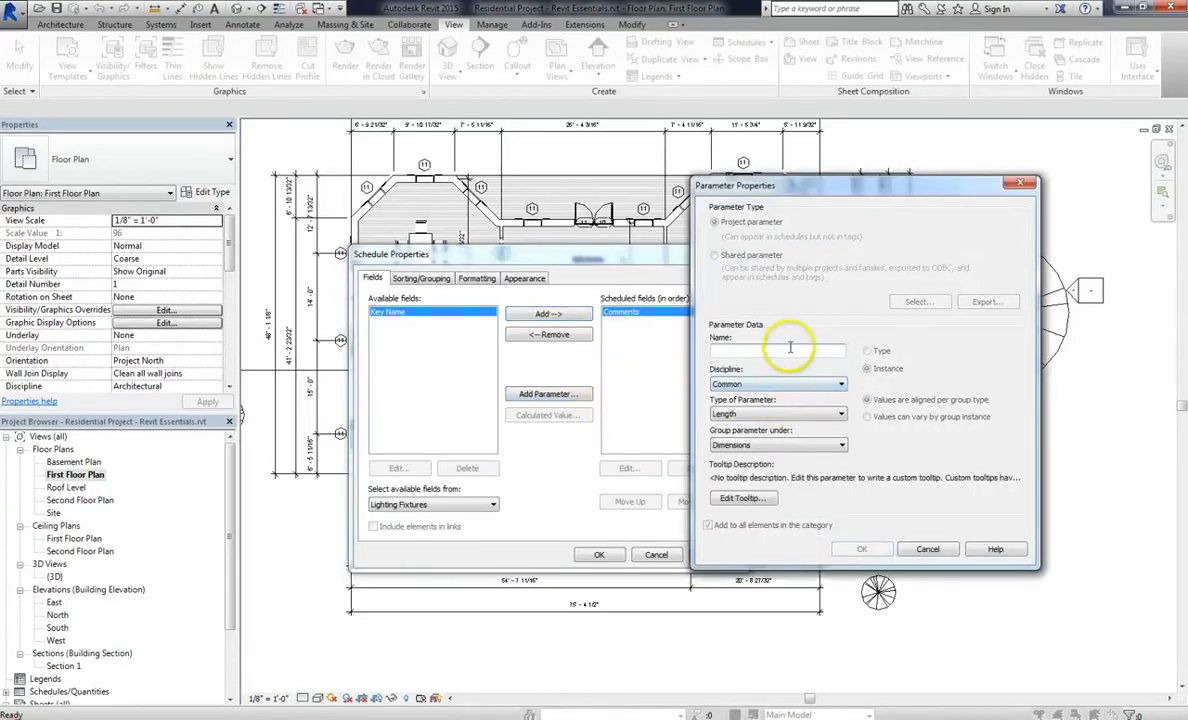
left_click(840, 384)
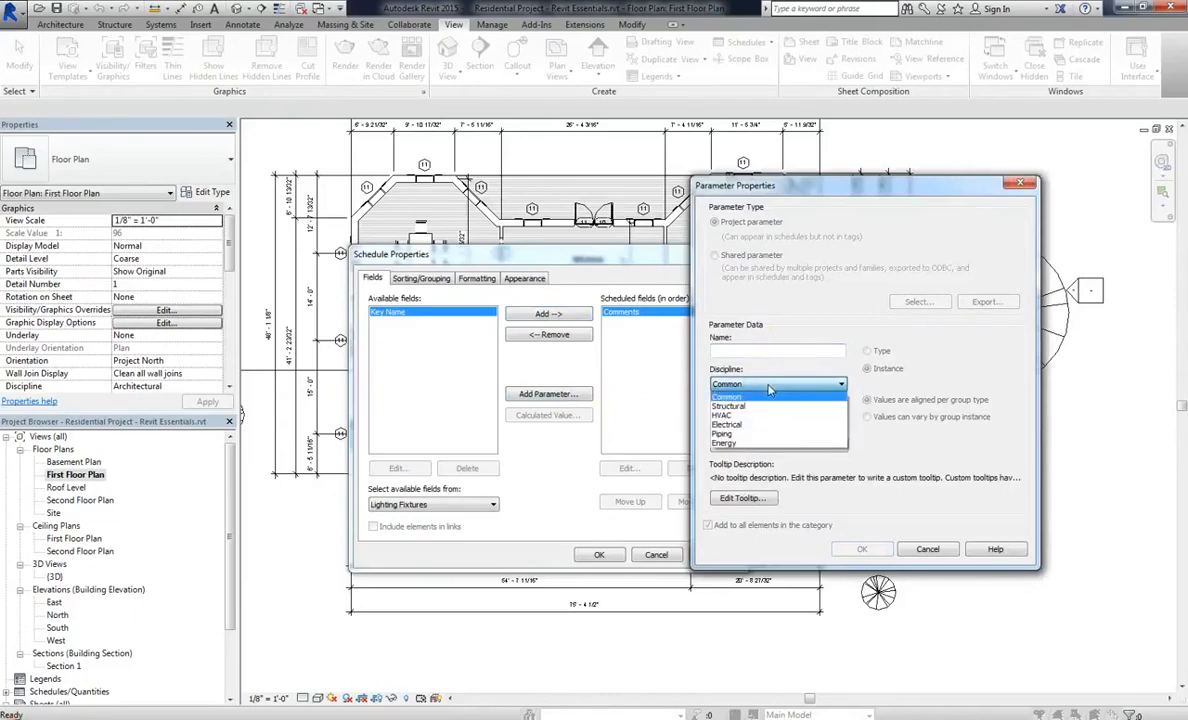
mouse_move(744, 408)
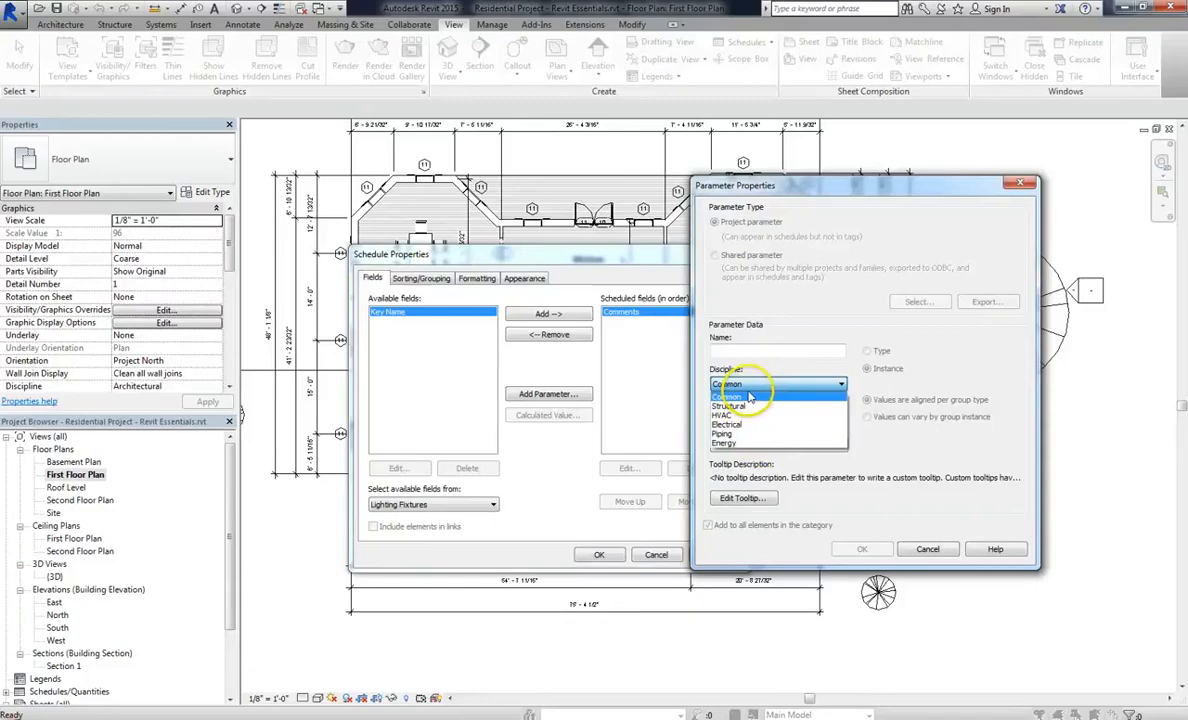
mouse_move(756, 444)
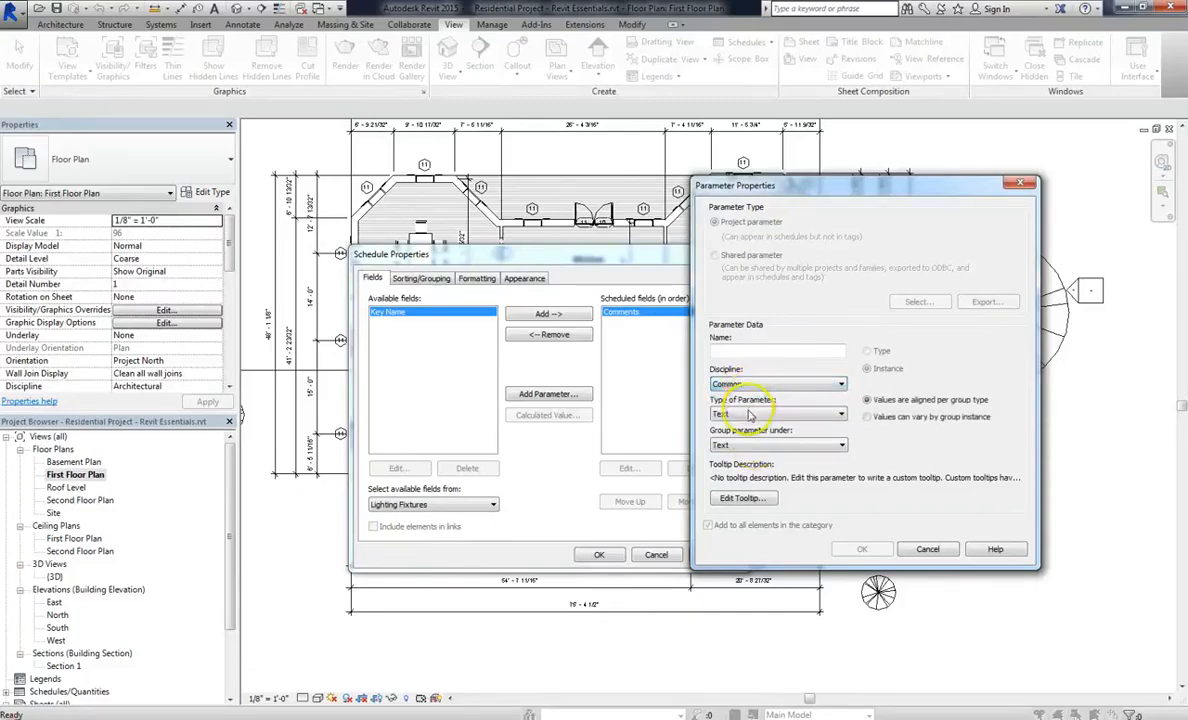
left_click(840, 414)
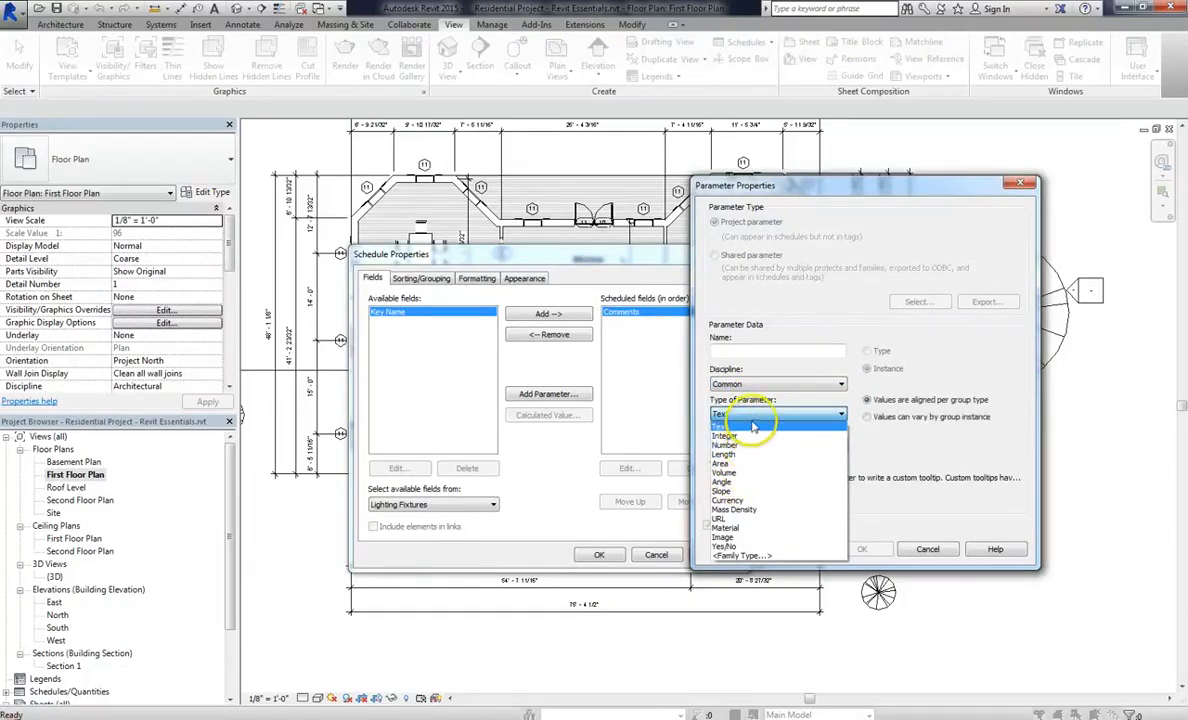
left_click(722, 414)
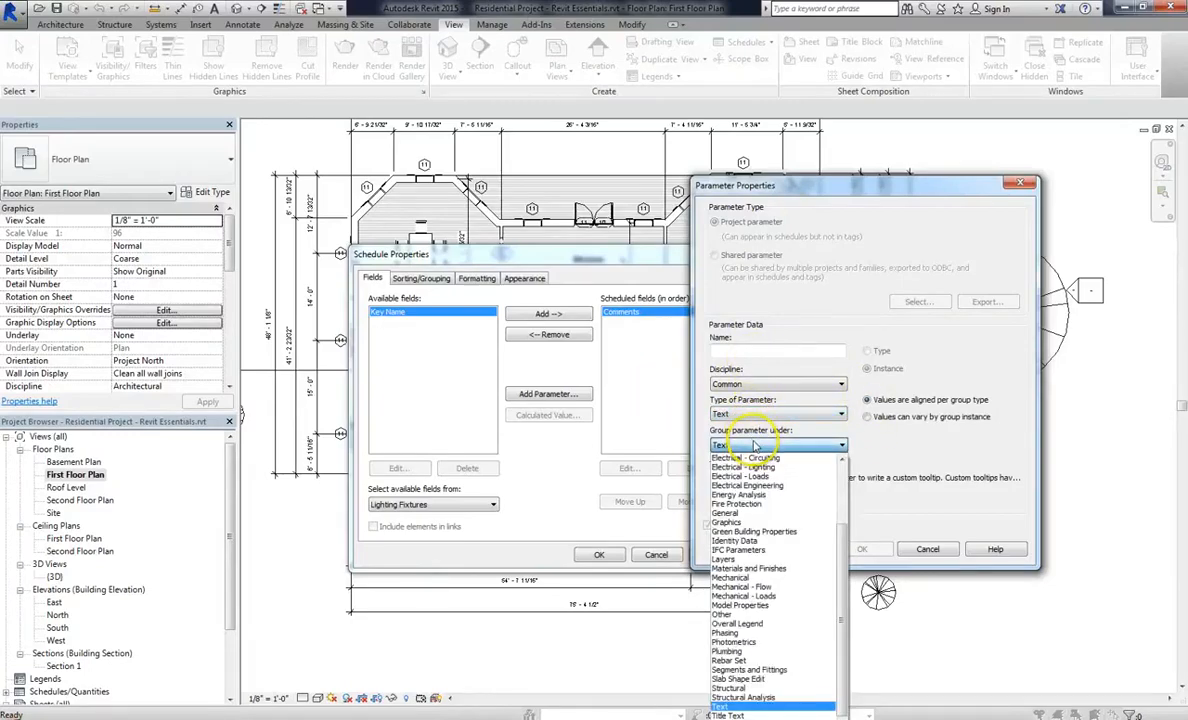
mouse_move(852, 560)
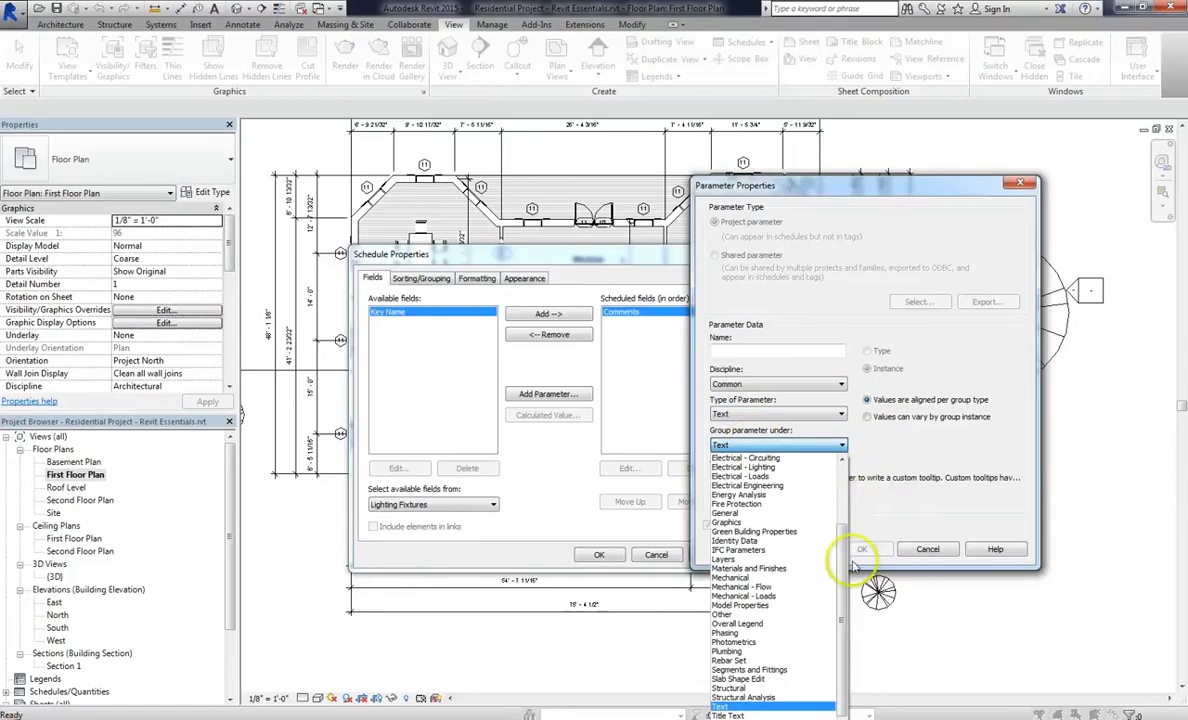
scroll("up", 3)
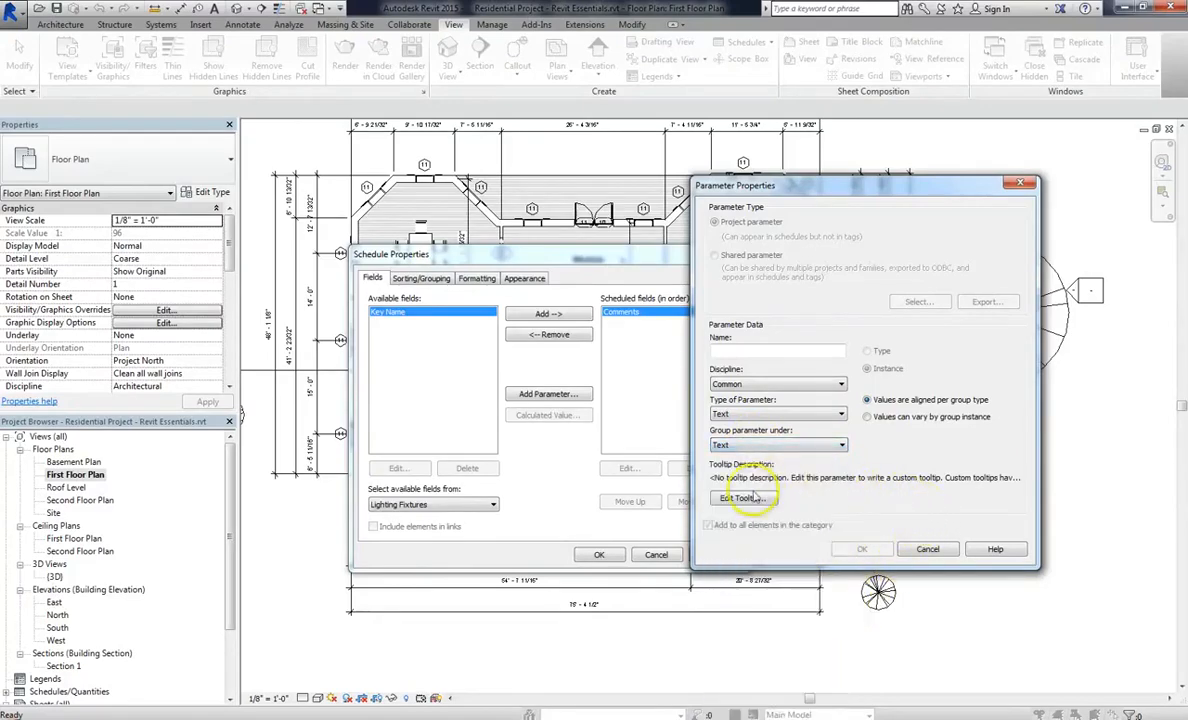
left_click(778, 352)
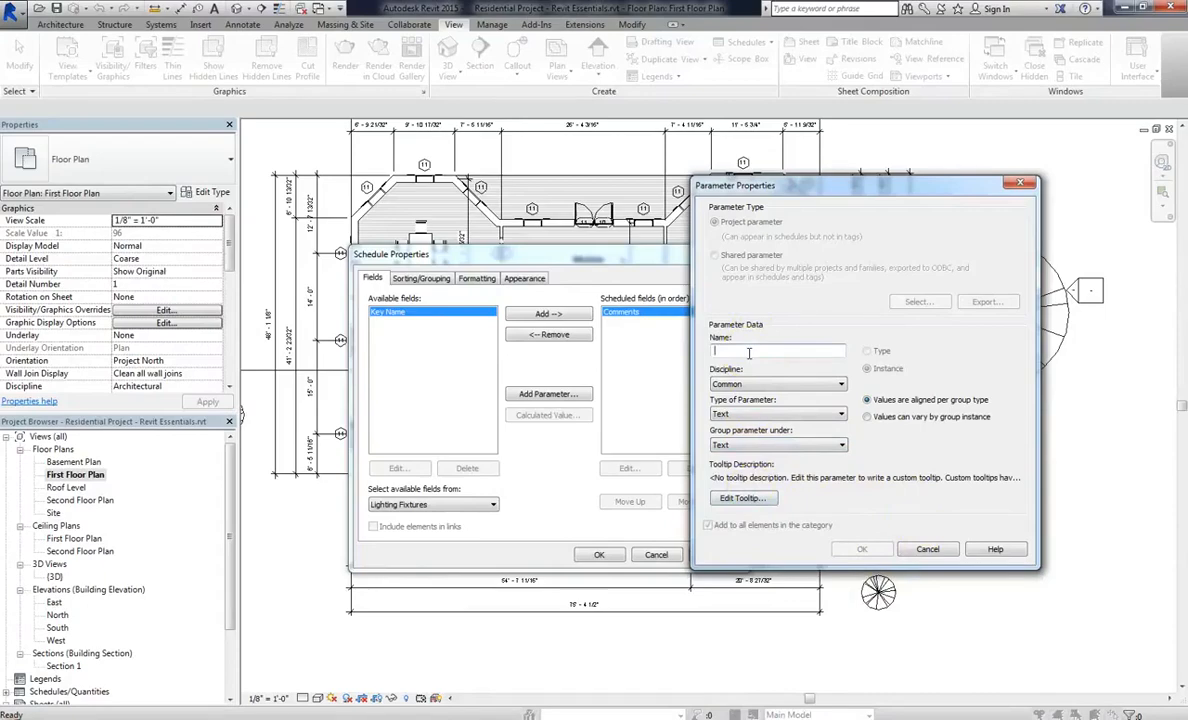
type("Manufacturer")
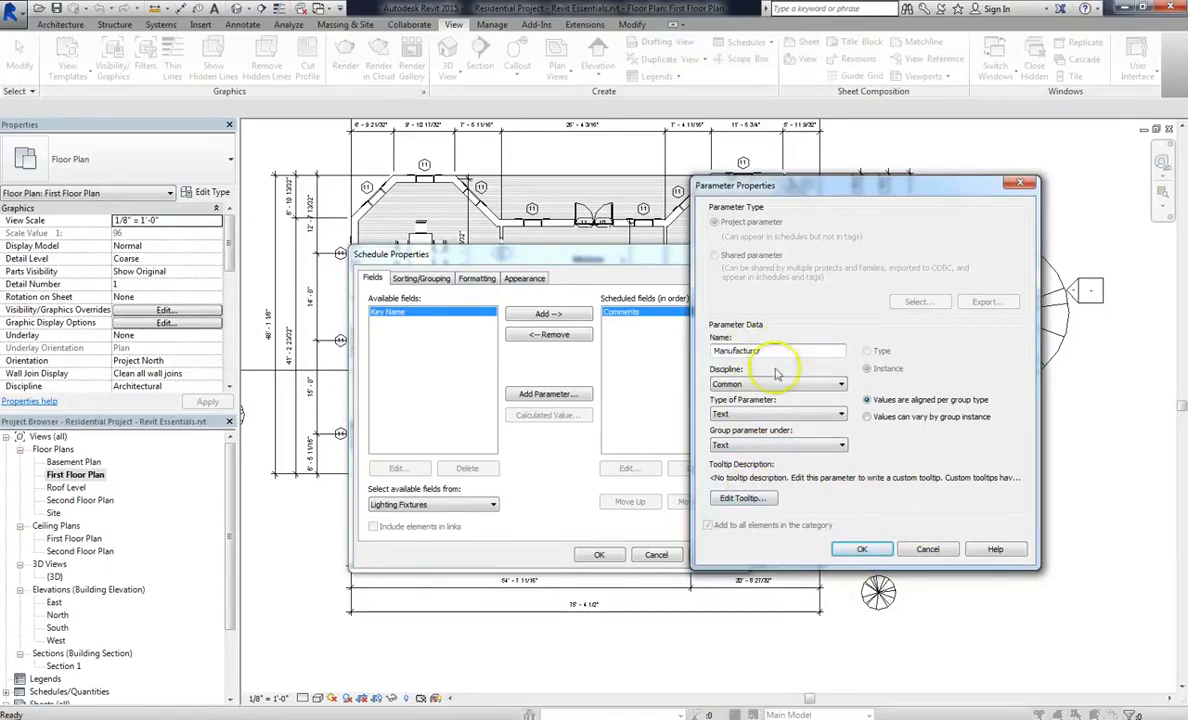
left_click(862, 548)
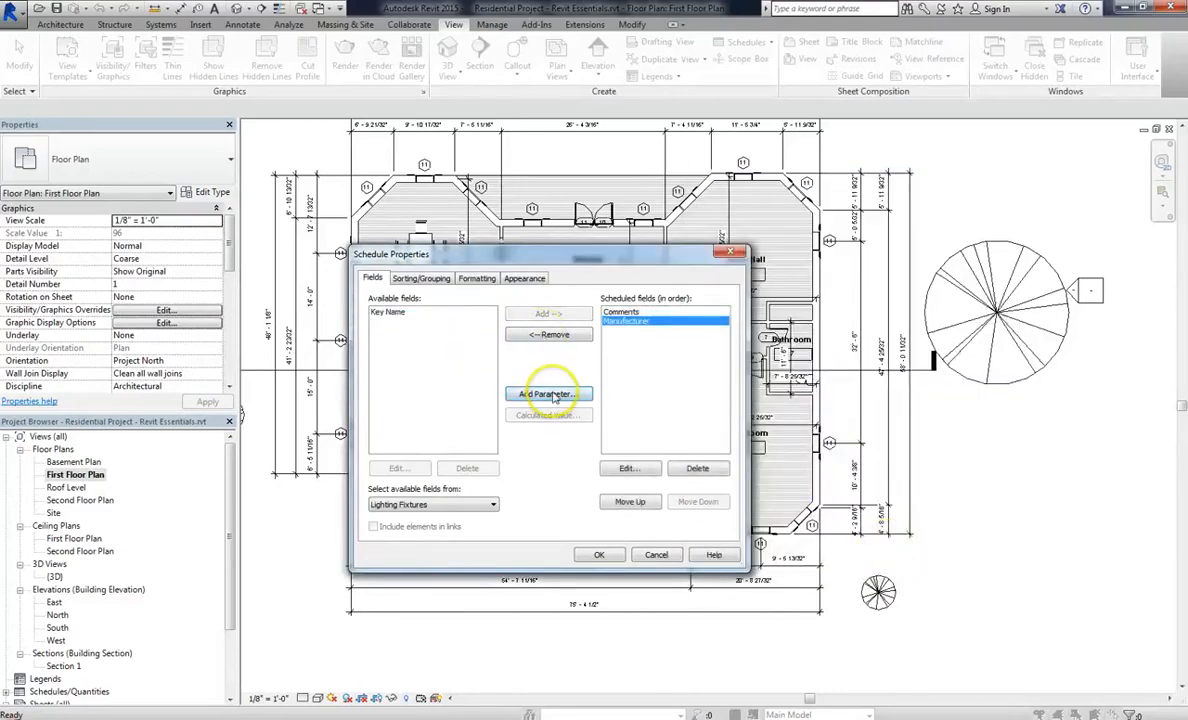
Add a Common text parameter named Fixture Type to the schedule fields
left_click(548, 392)
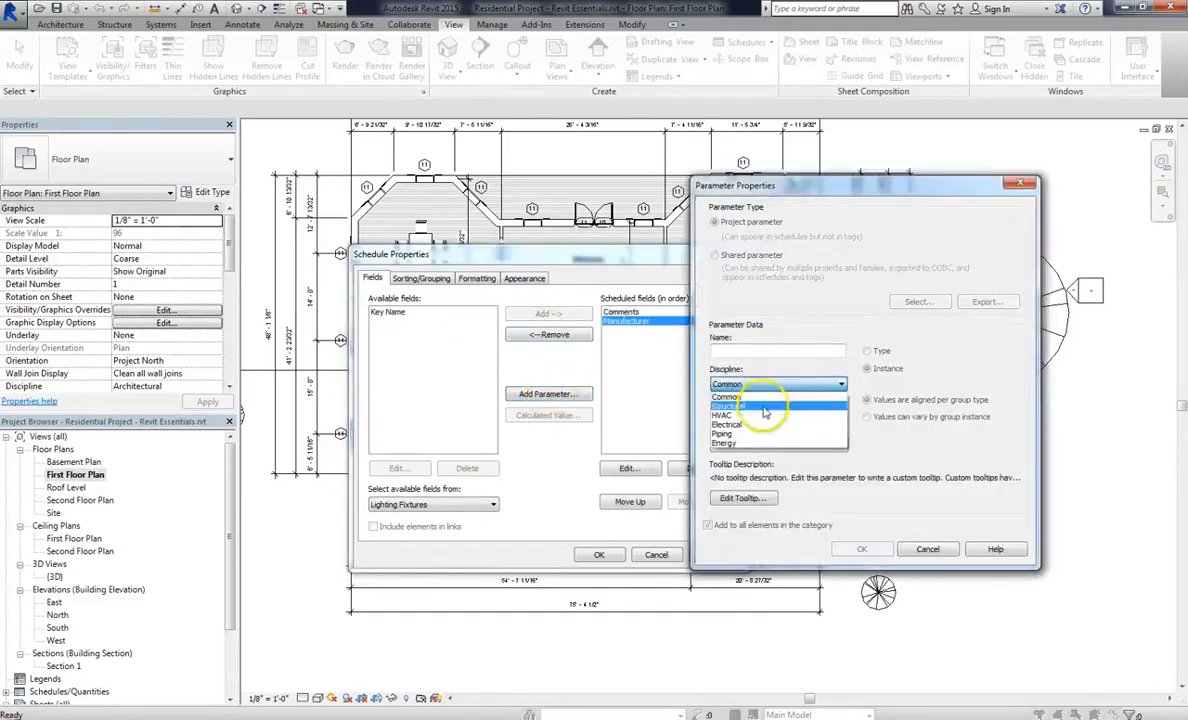
left_click(726, 384)
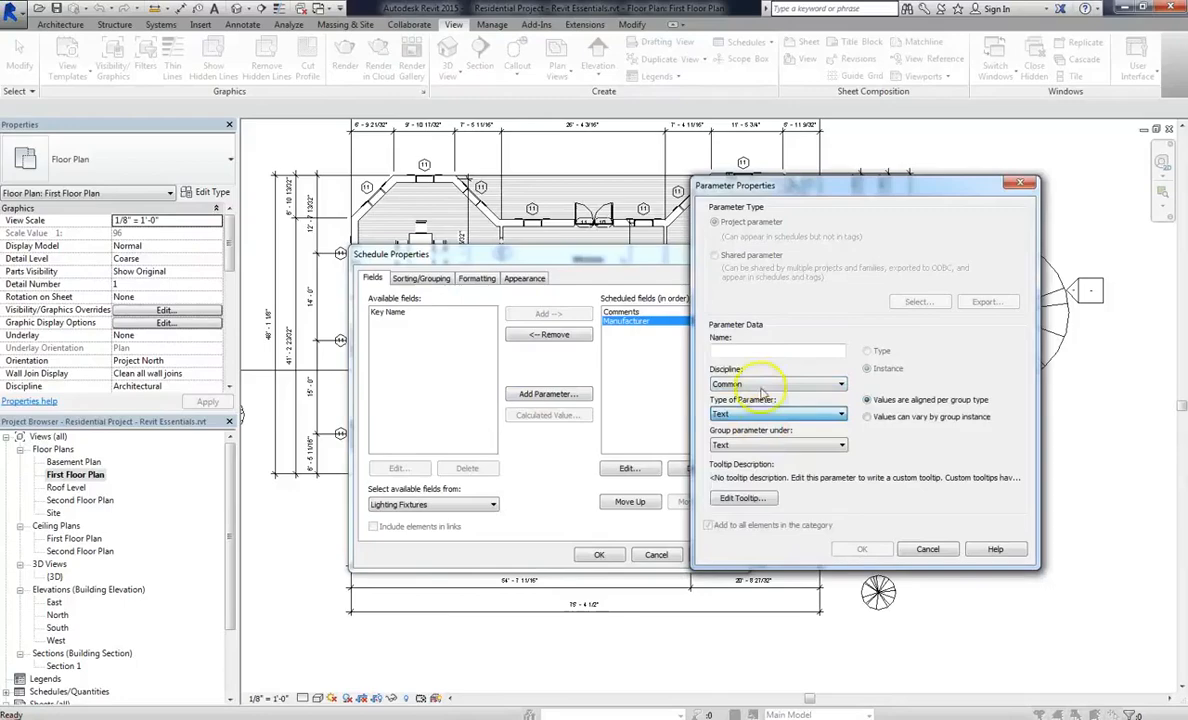
left_click(778, 352)
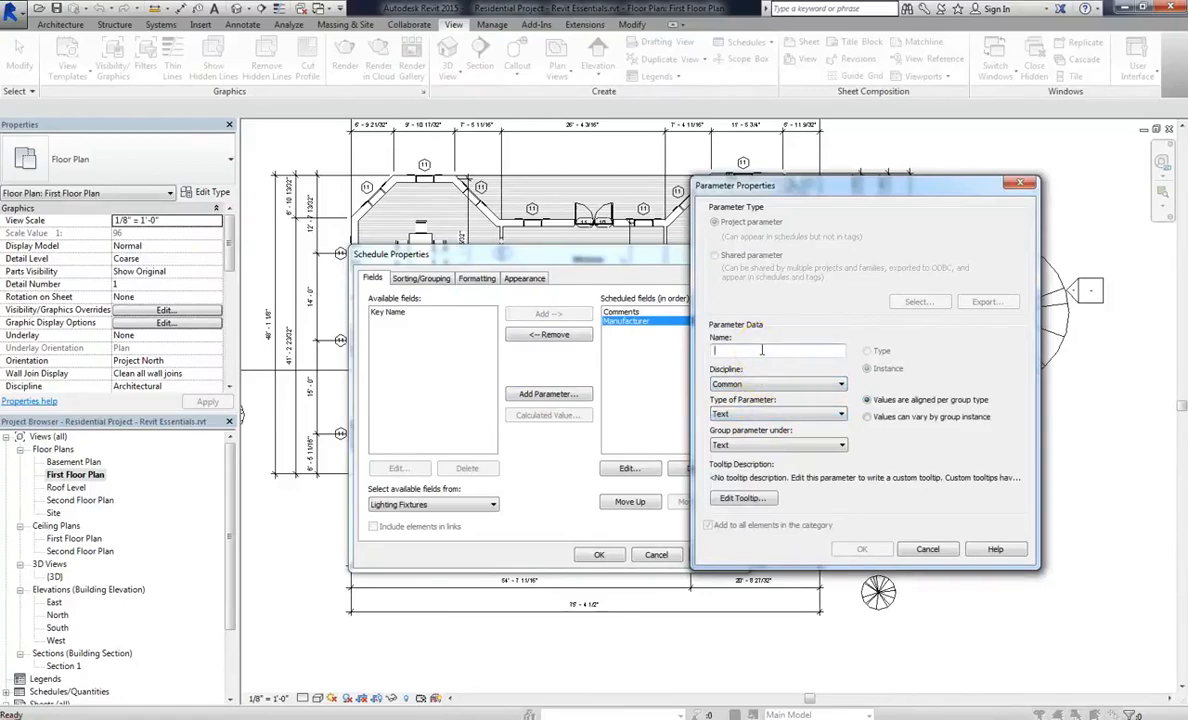
type("Fixture Type")
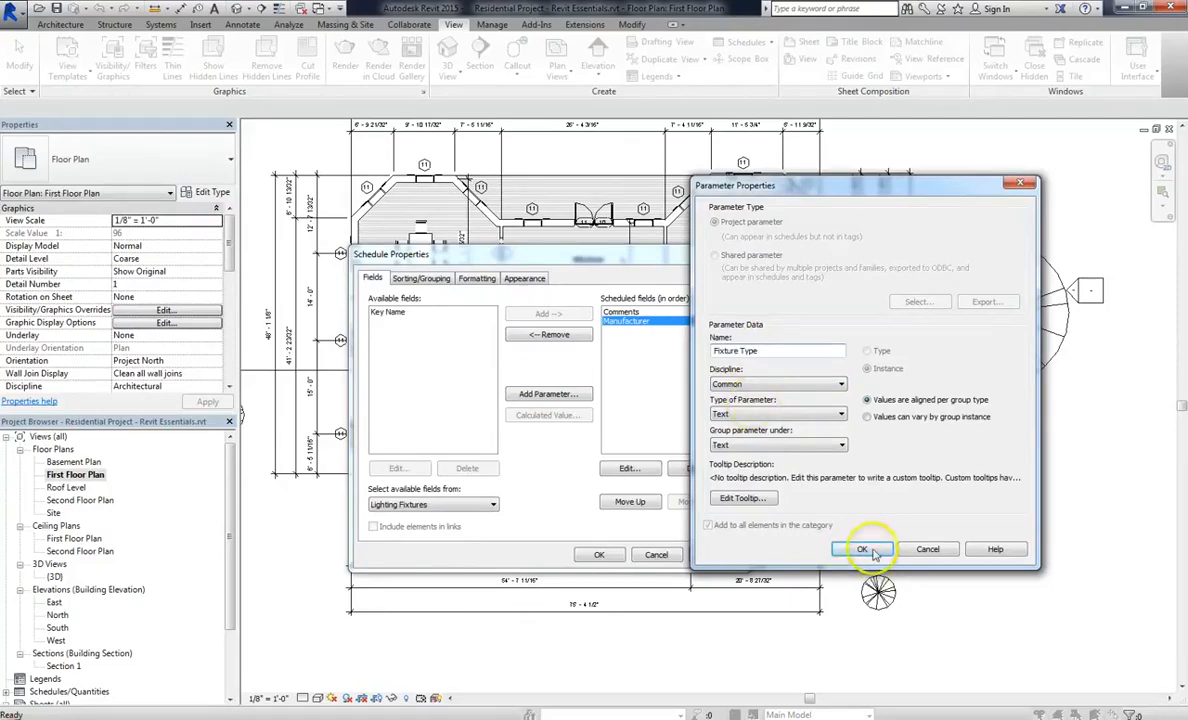
left_click(862, 548)
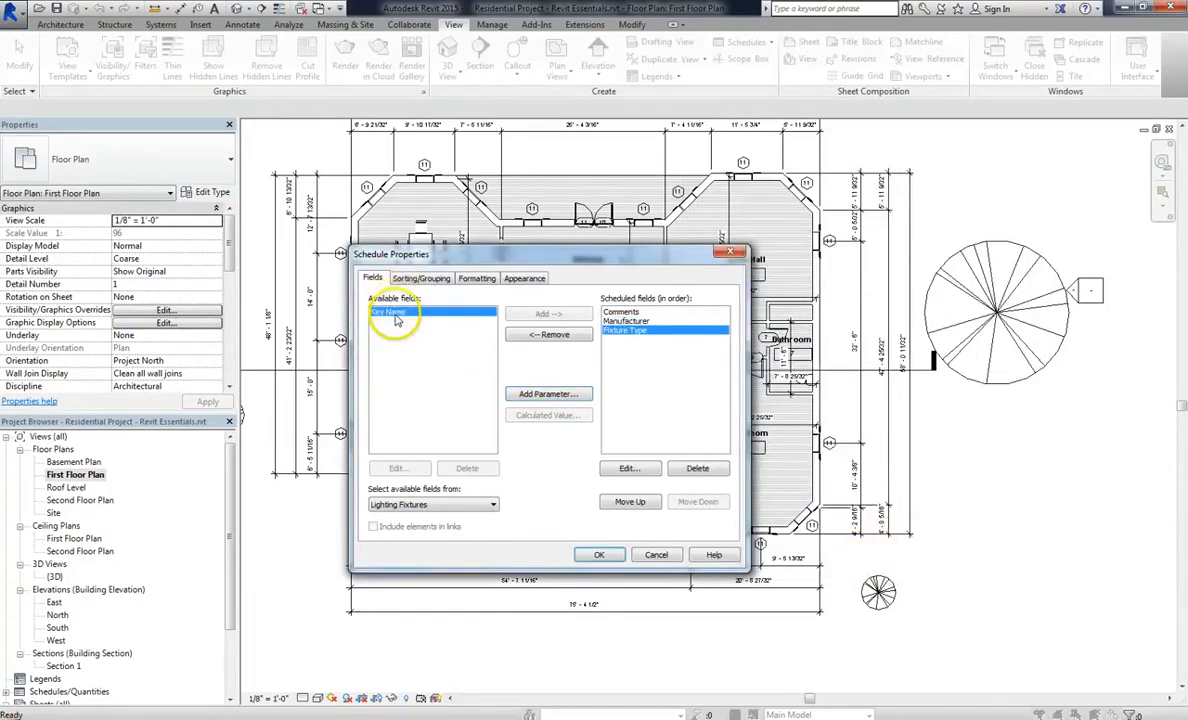
Add Key Name to the scheduled fields and cancel an extra parameter
left_click(548, 314)
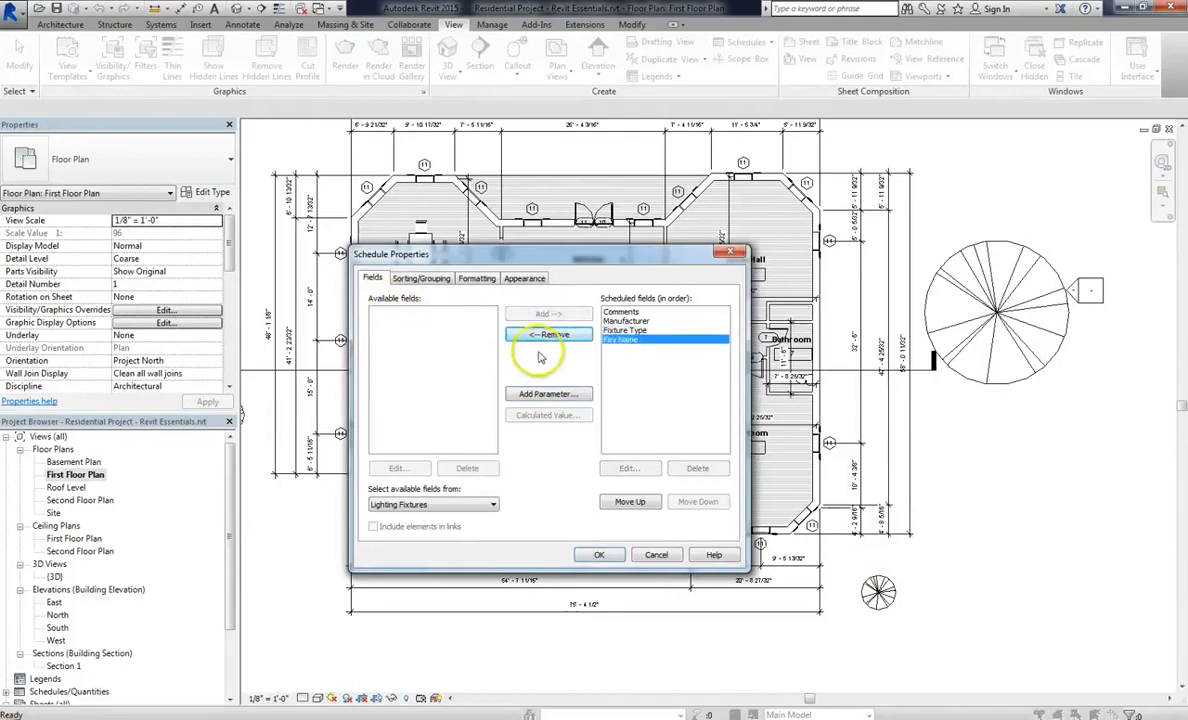
left_click(548, 392)
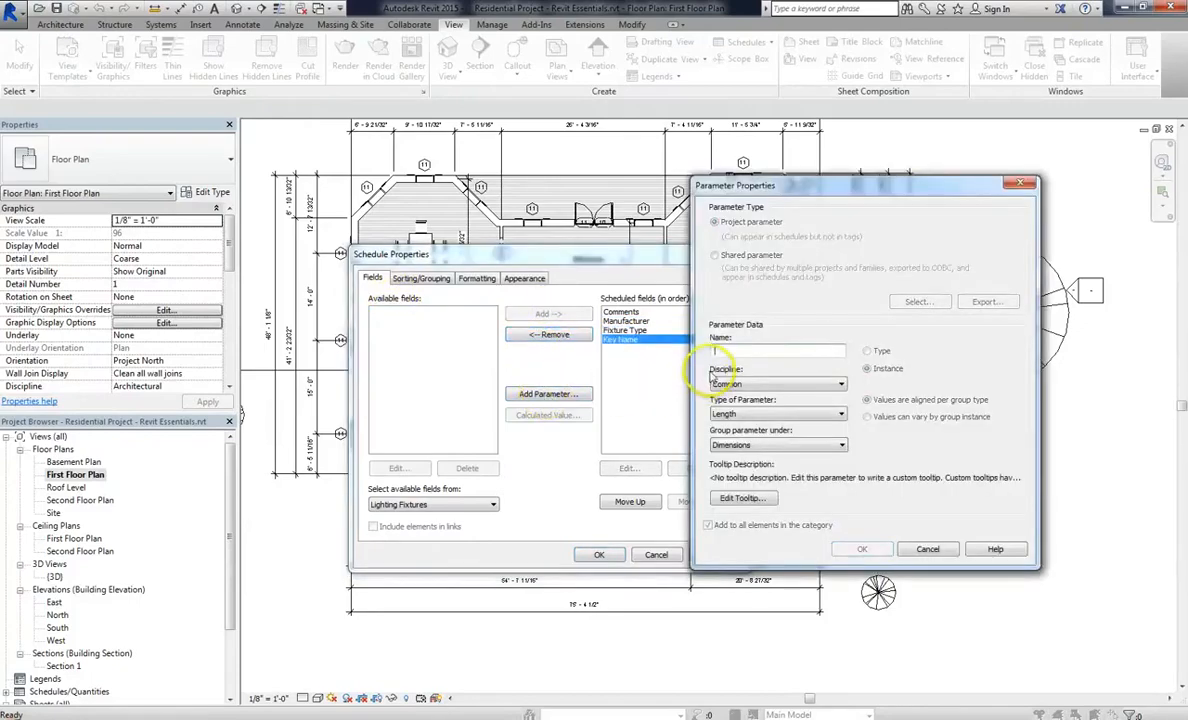
left_click(928, 548)
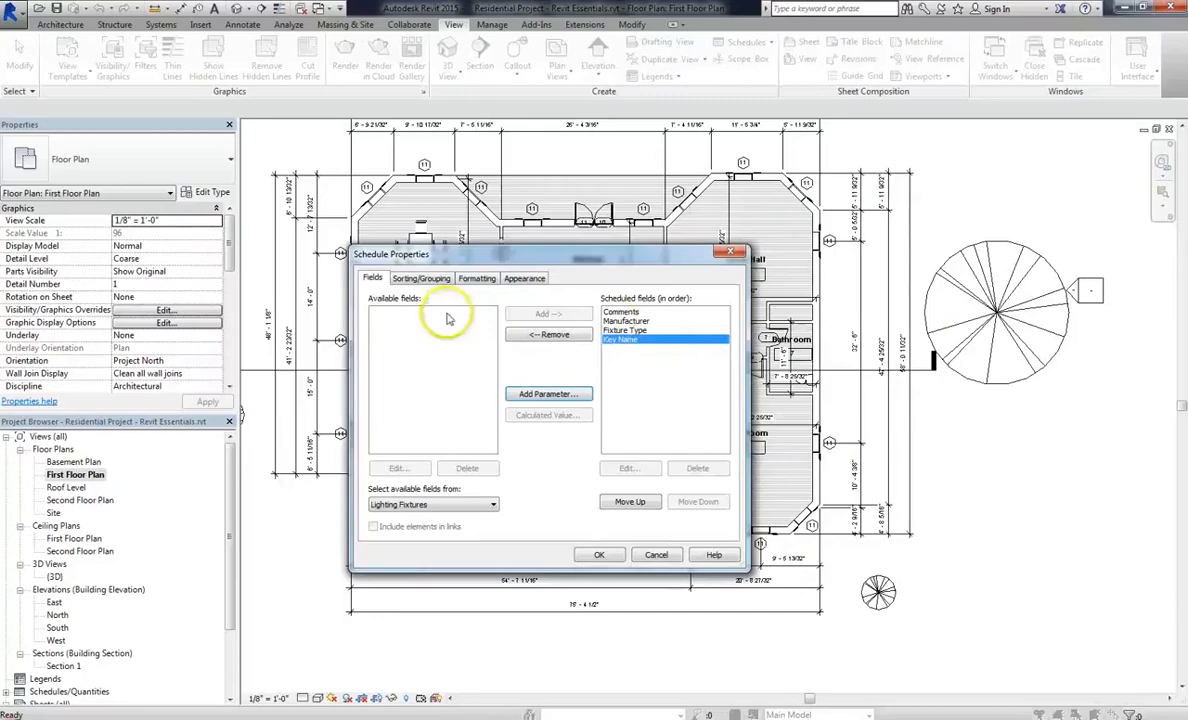
Sort the schedule by Fixture Type, ascending, in Sorting/Grouping
left_click(422, 278)
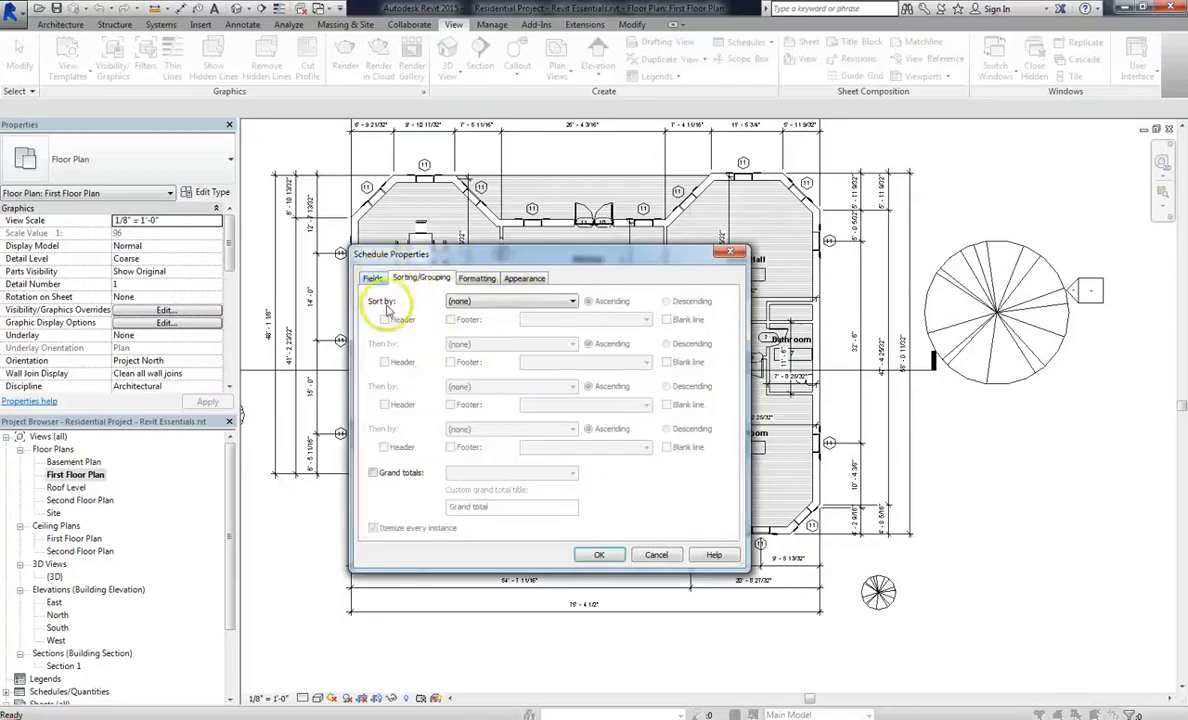
left_click(572, 300)
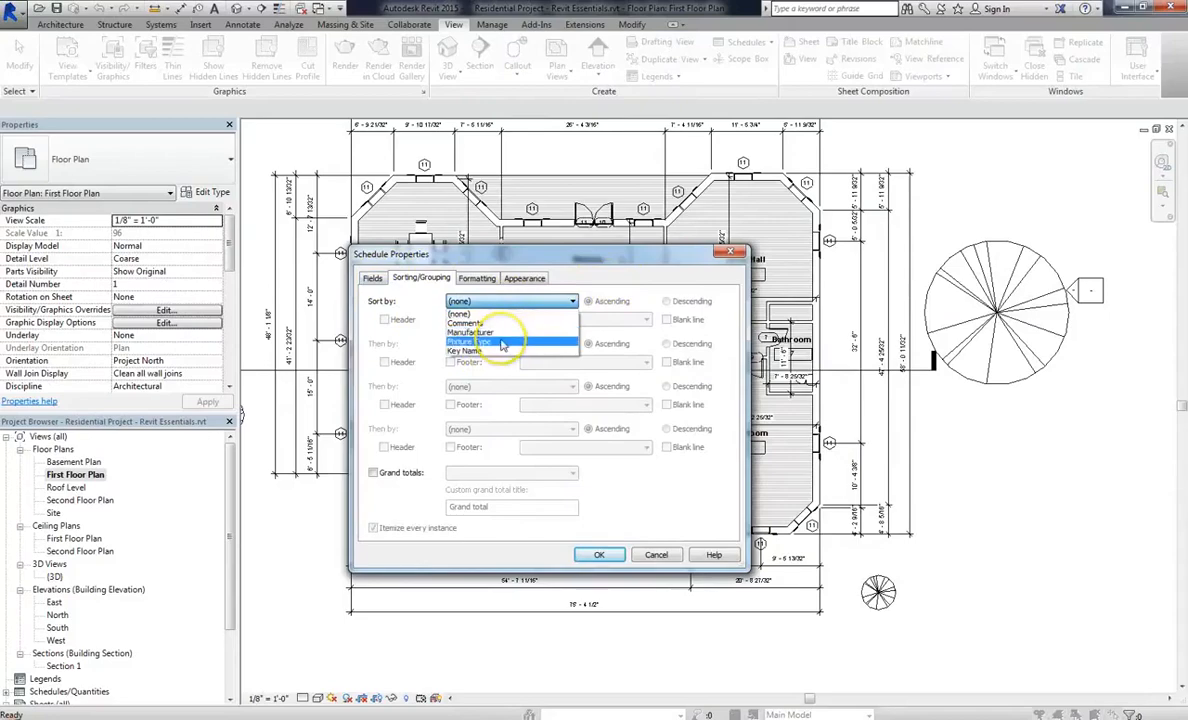
left_click(470, 340)
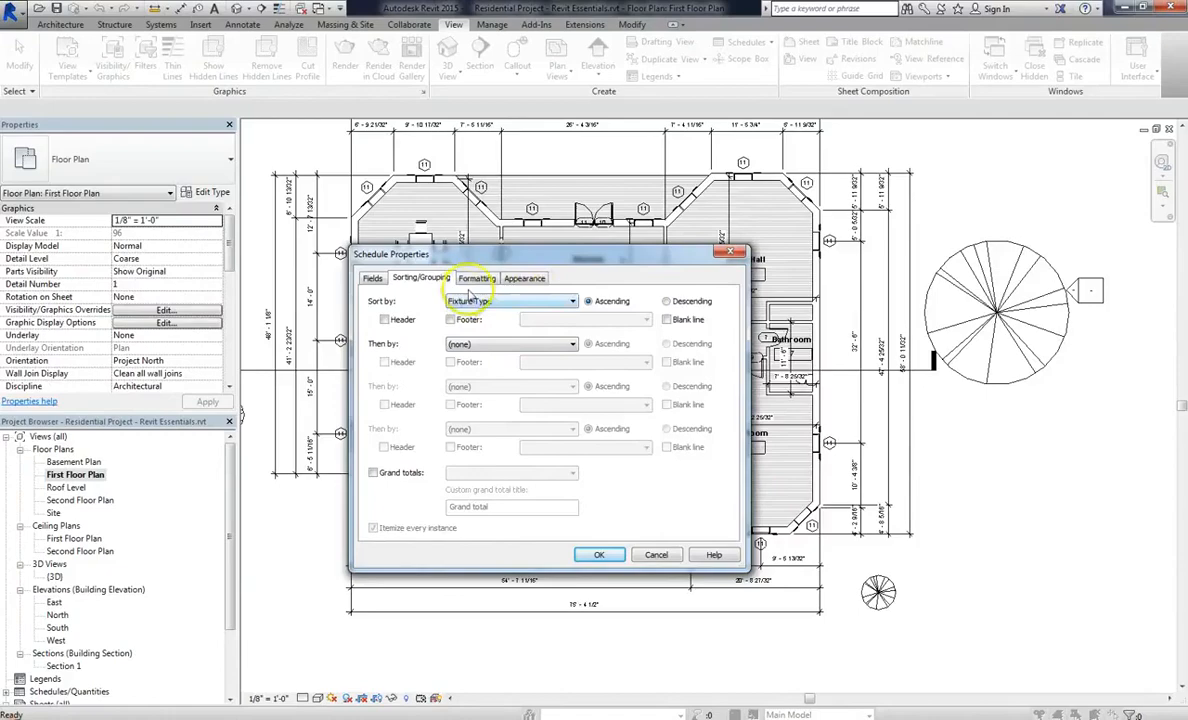
left_click(476, 278)
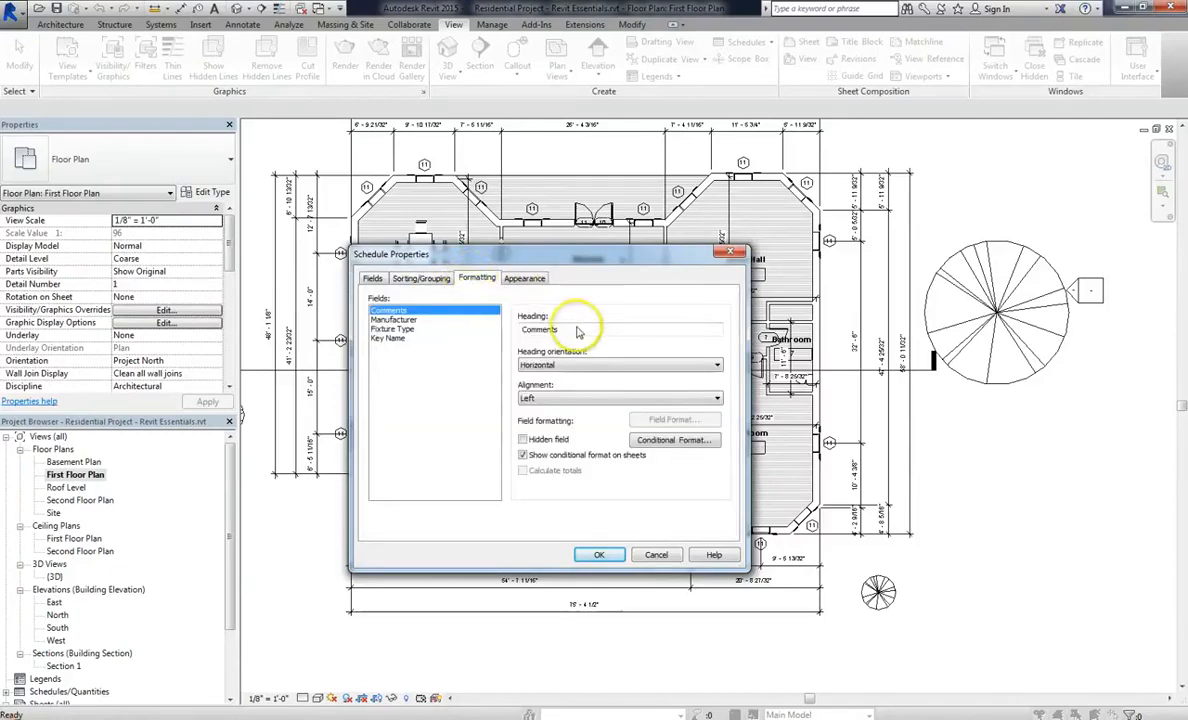
mouse_move(630, 370)
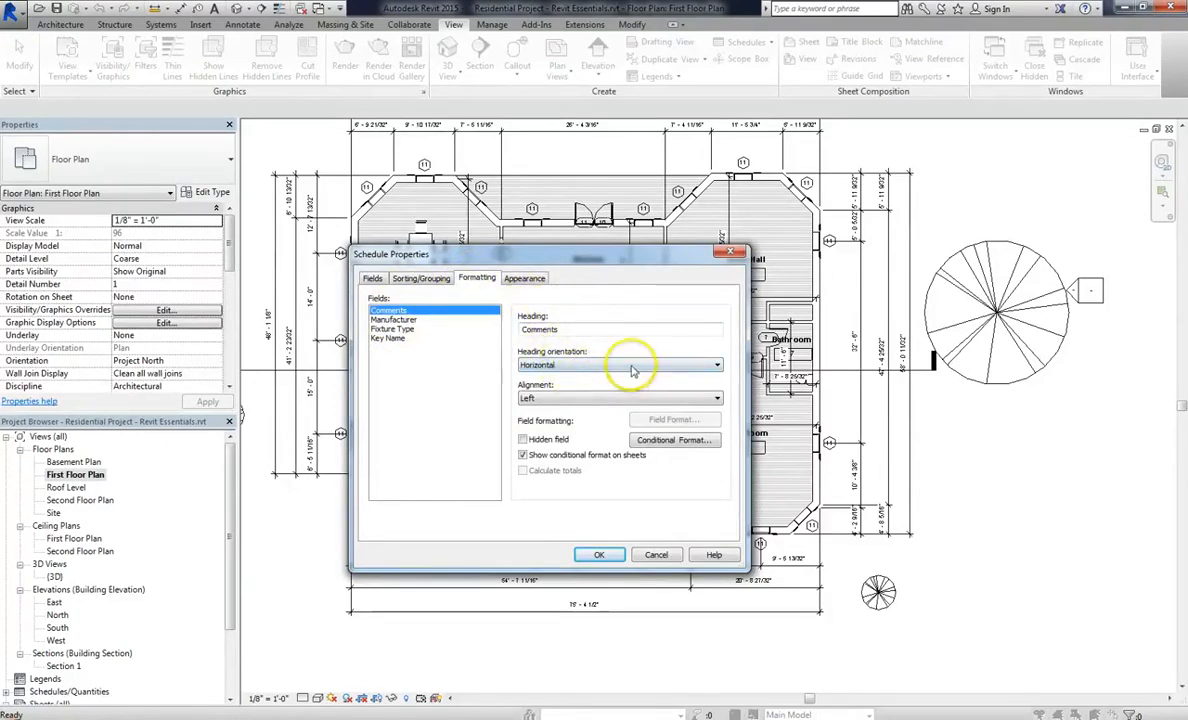
mouse_move(592, 424)
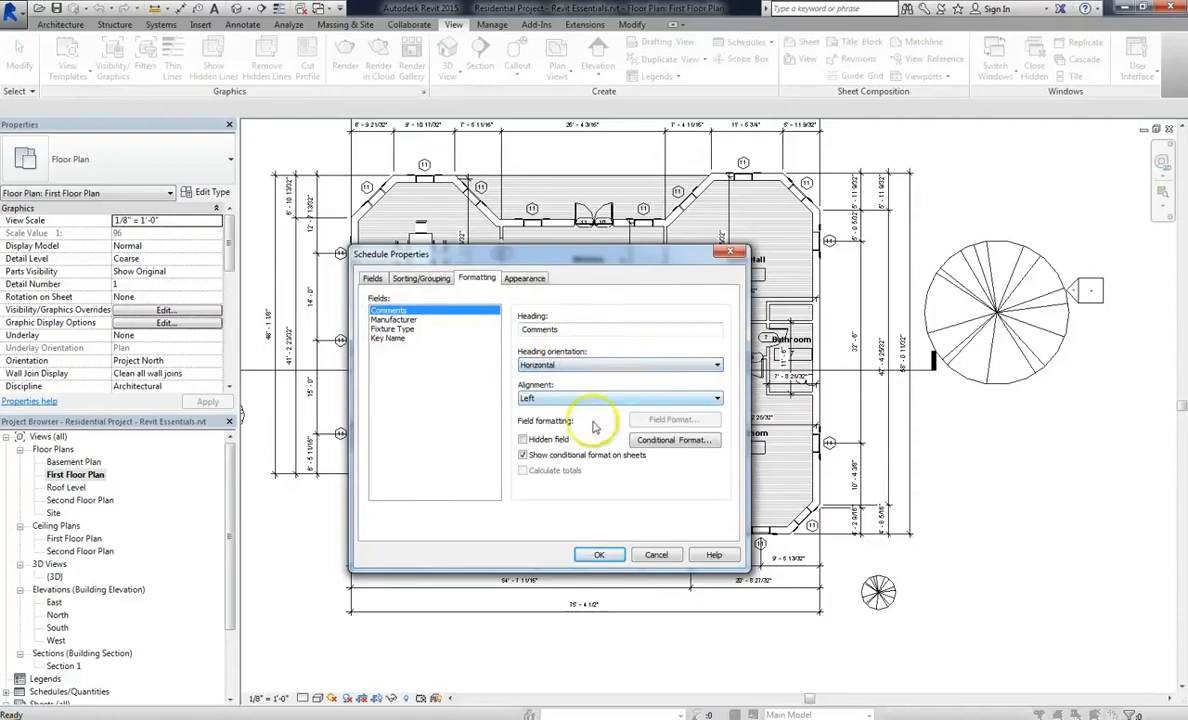
left_click(524, 278)
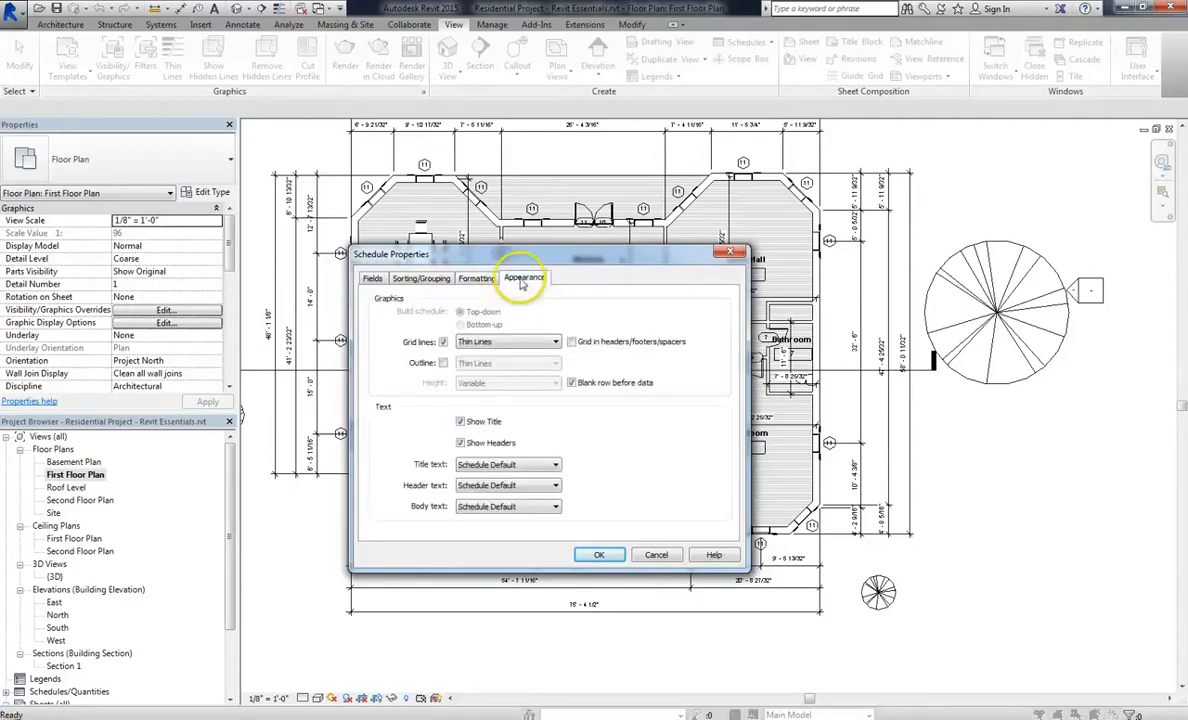
mouse_move(464, 280)
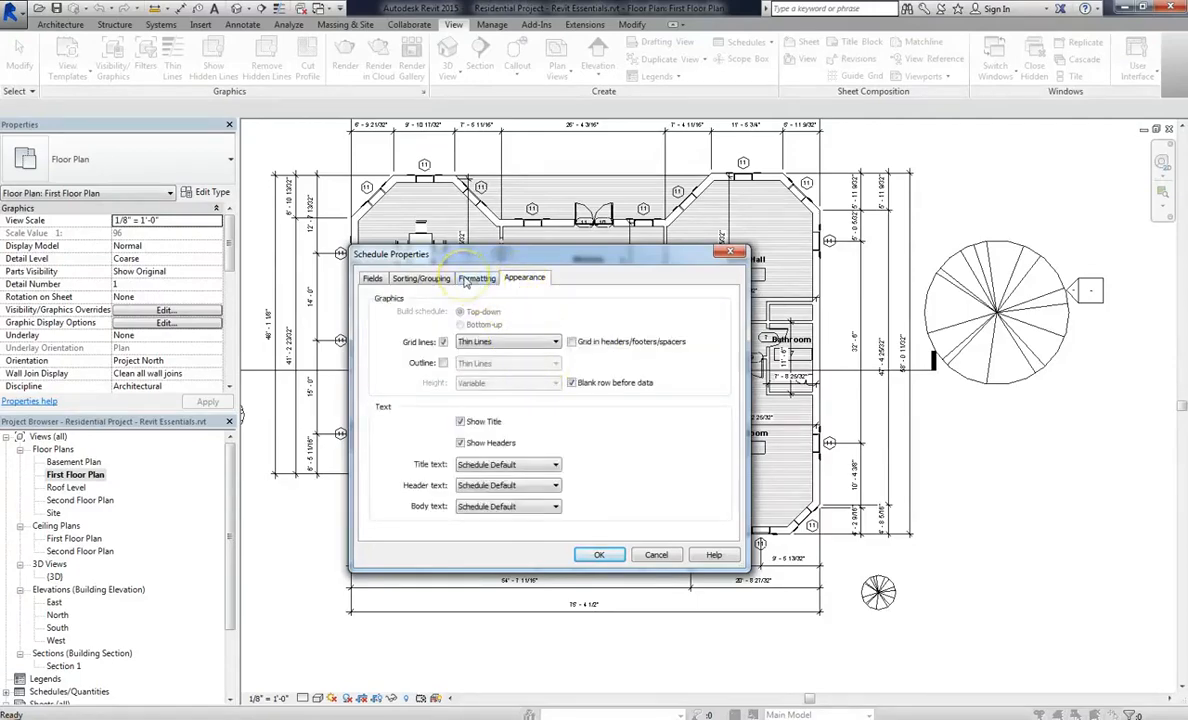
left_click(476, 278)
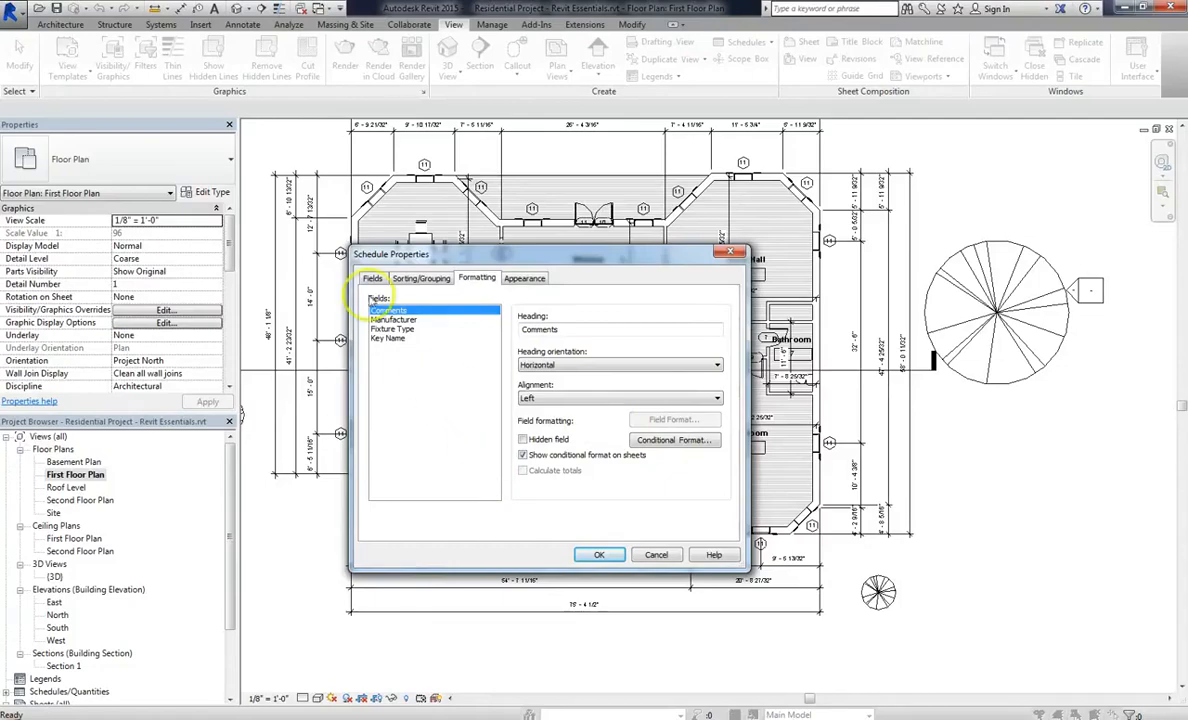
Move Fixture Type to the top of the fields and create the schedule
left_click(372, 278)
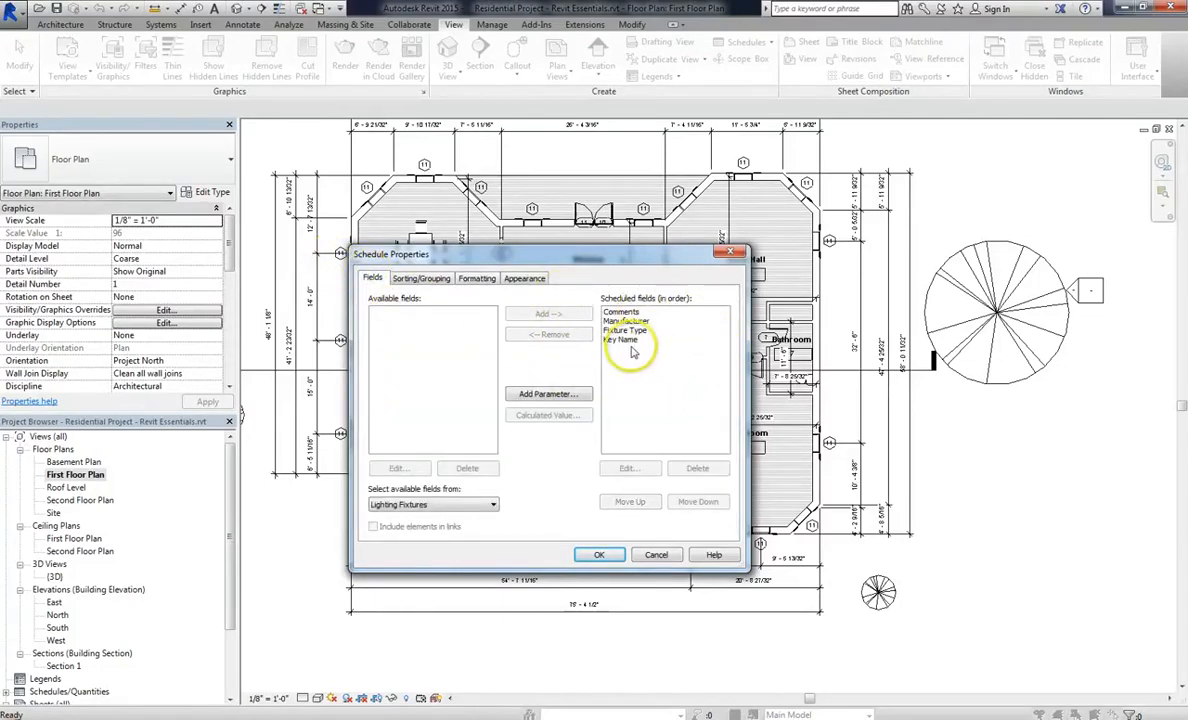
left_click(630, 500)
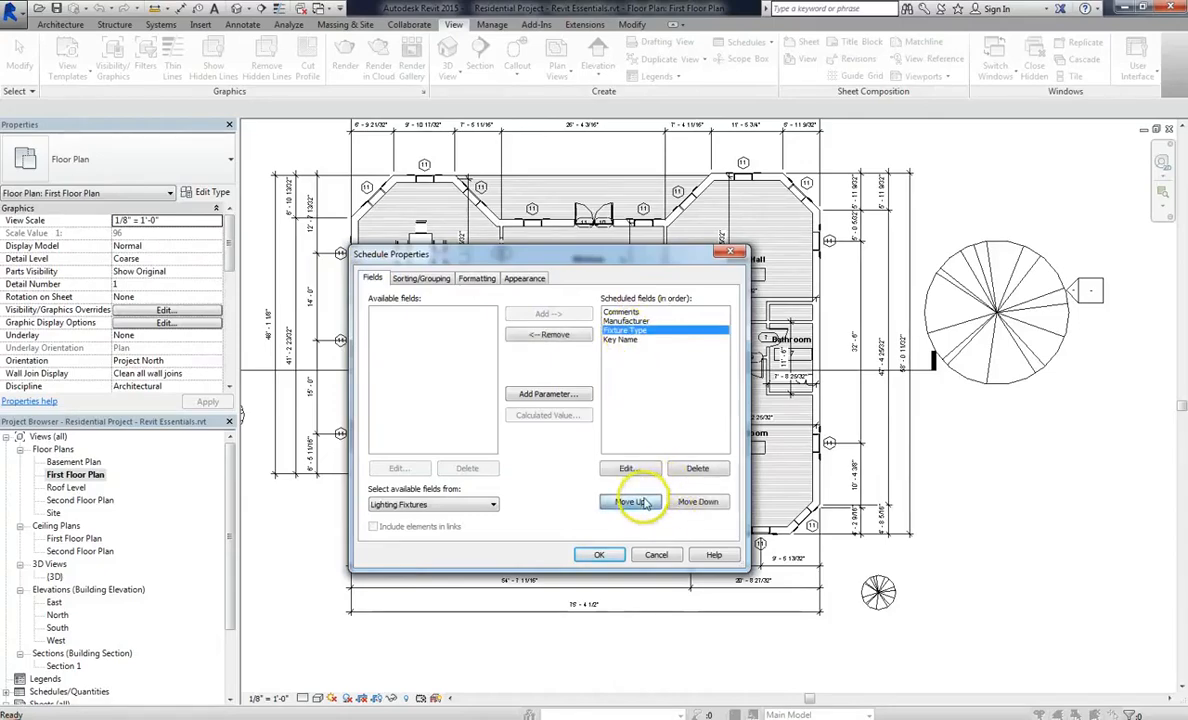
left_click(630, 500)
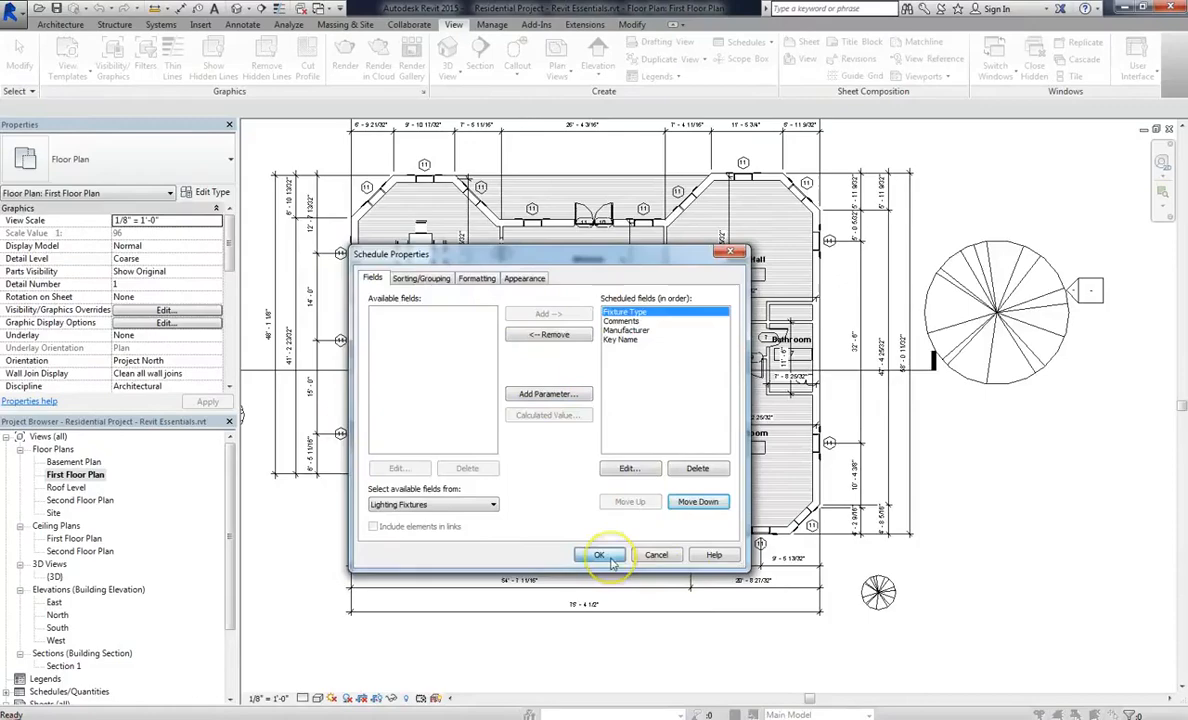
left_click(598, 556)
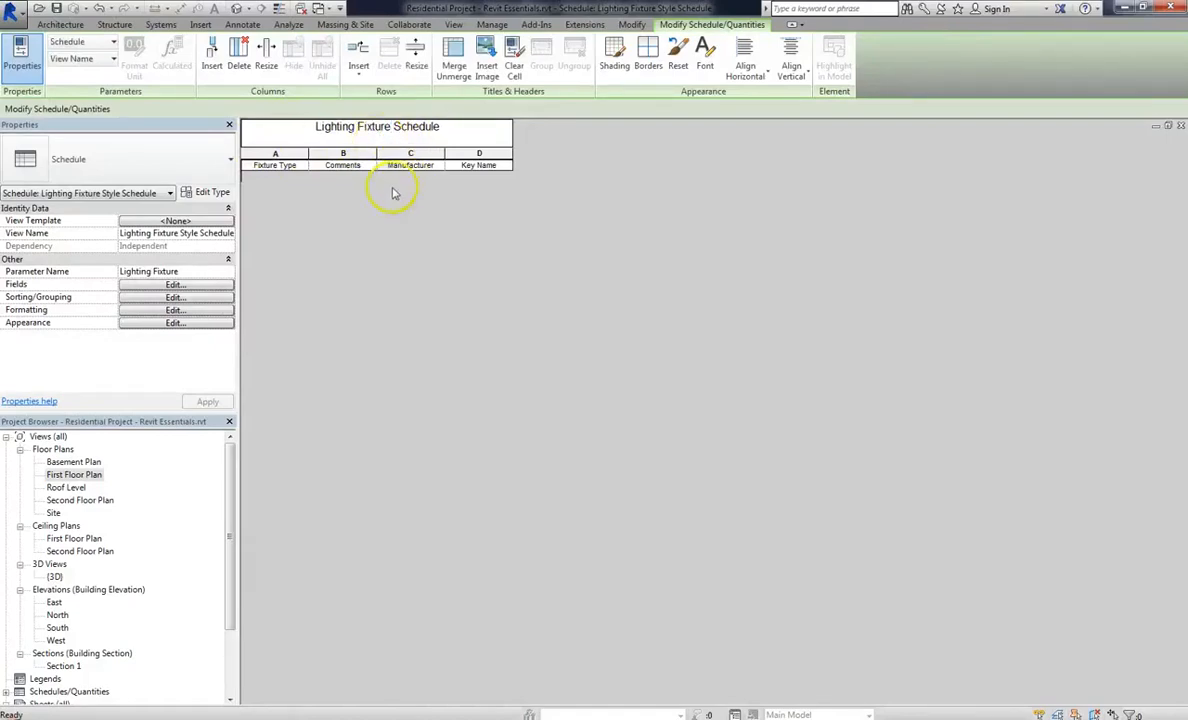
left_click(276, 164)
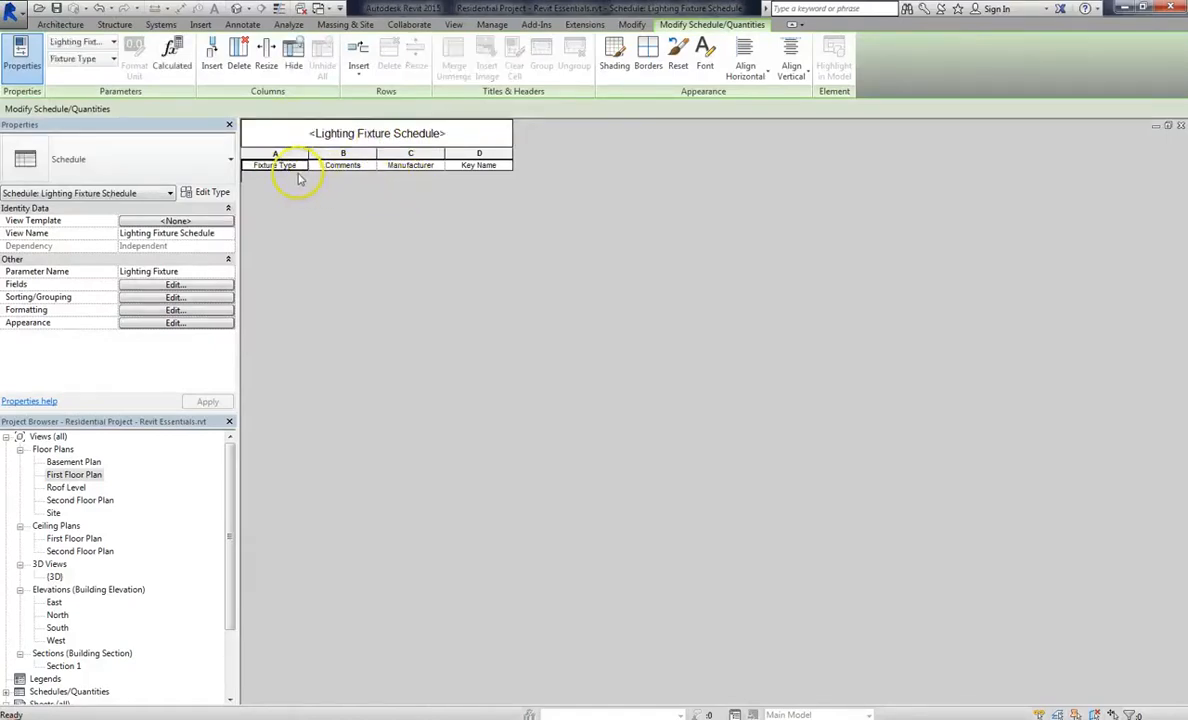
mouse_move(298, 178)
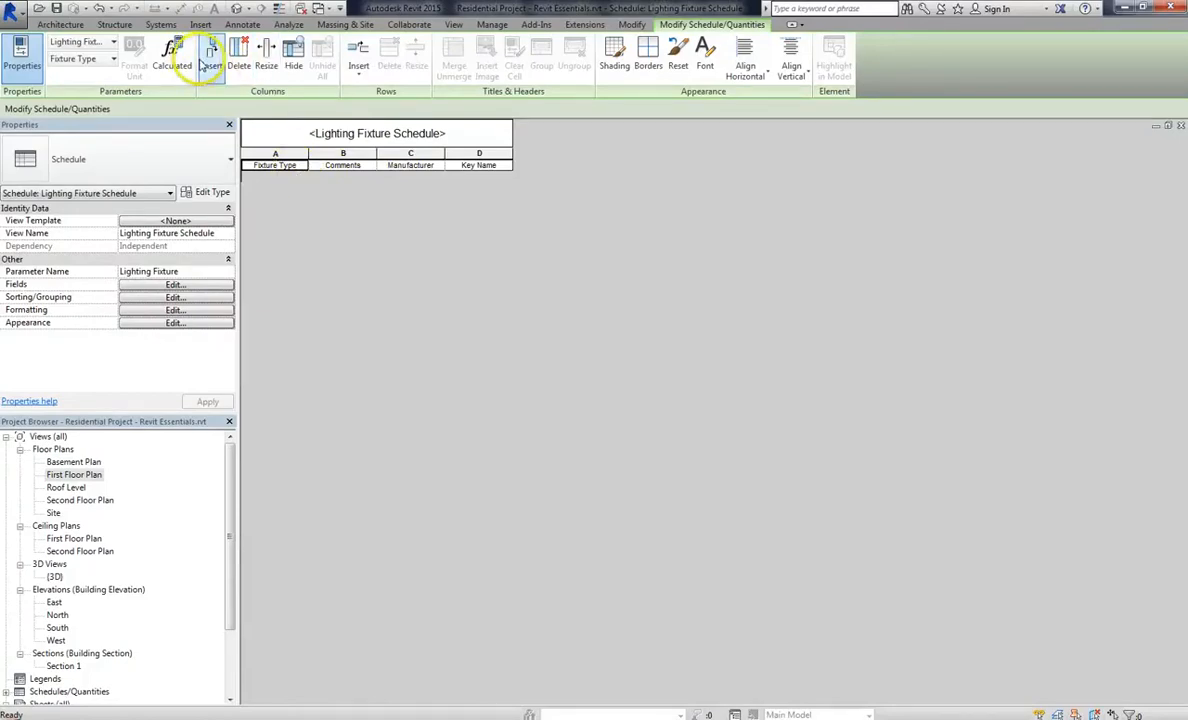
mouse_move(358, 52)
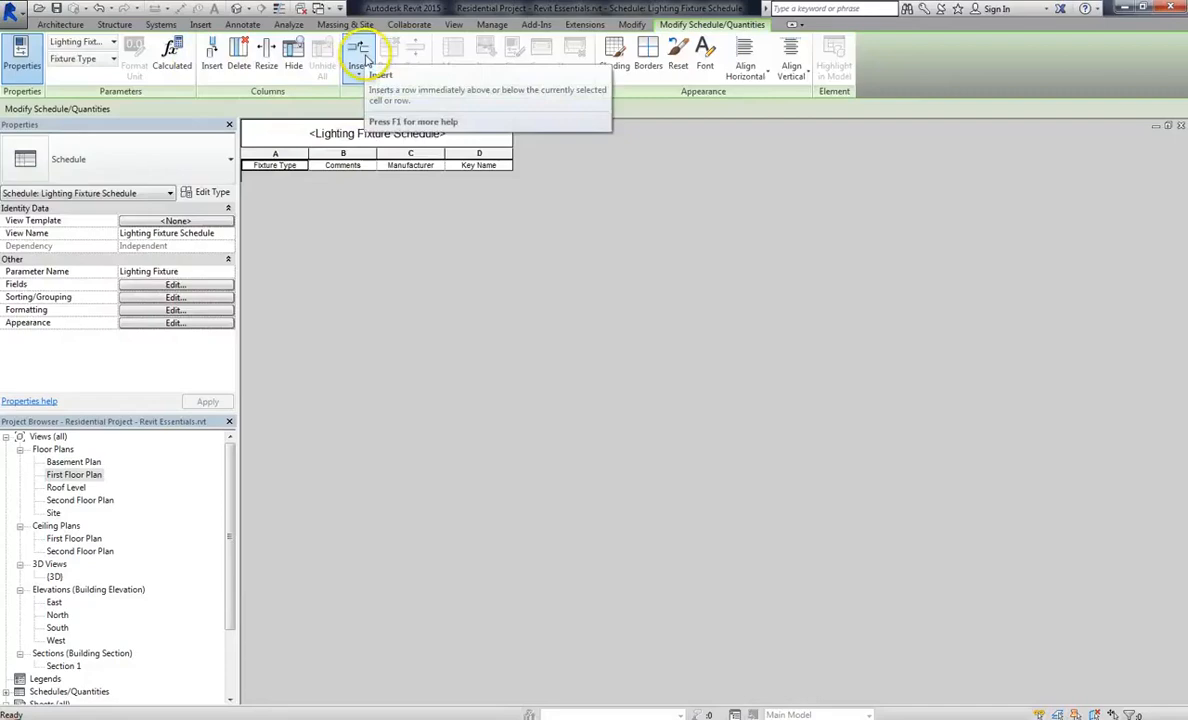
mouse_move(212, 50)
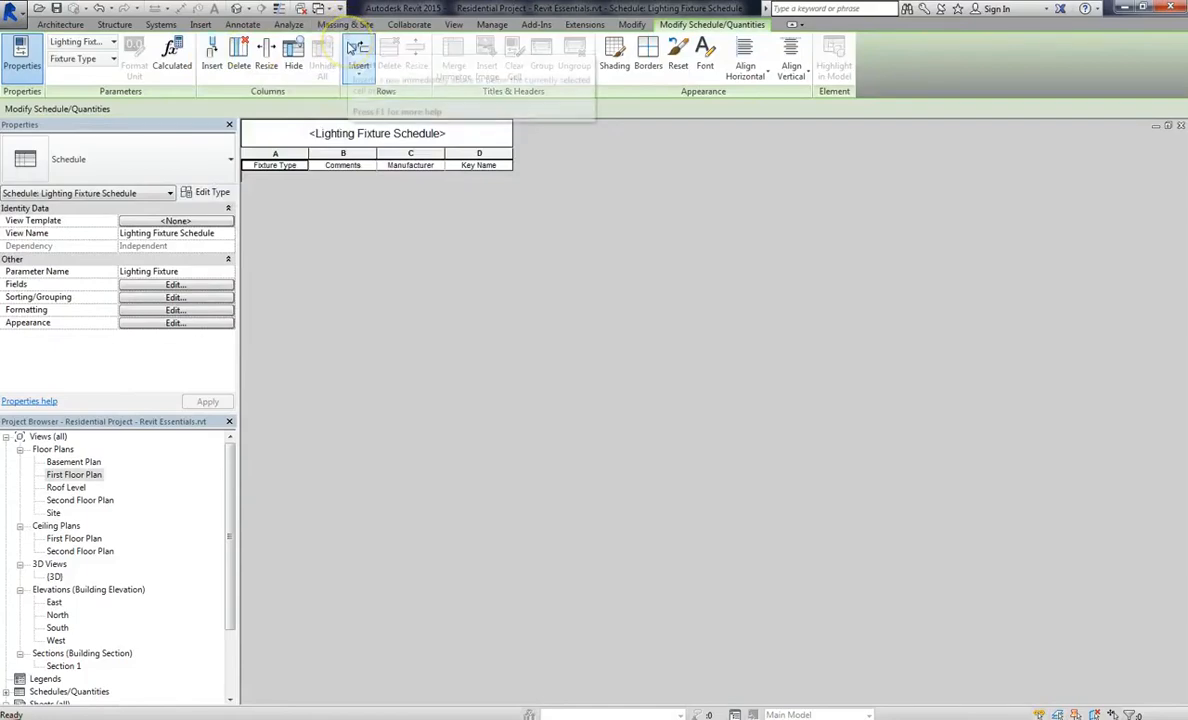
mouse_move(358, 50)
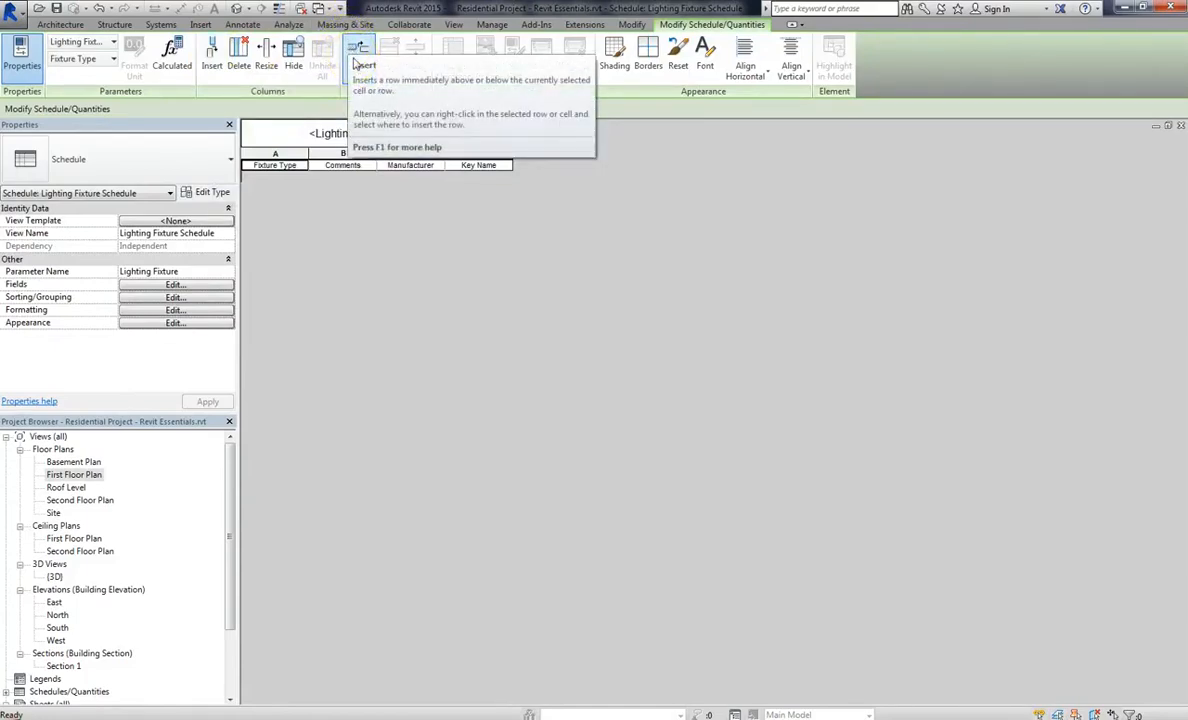
Insert a data row keyed 1, select its cells, and return to the Fields settings
left_click(358, 52)
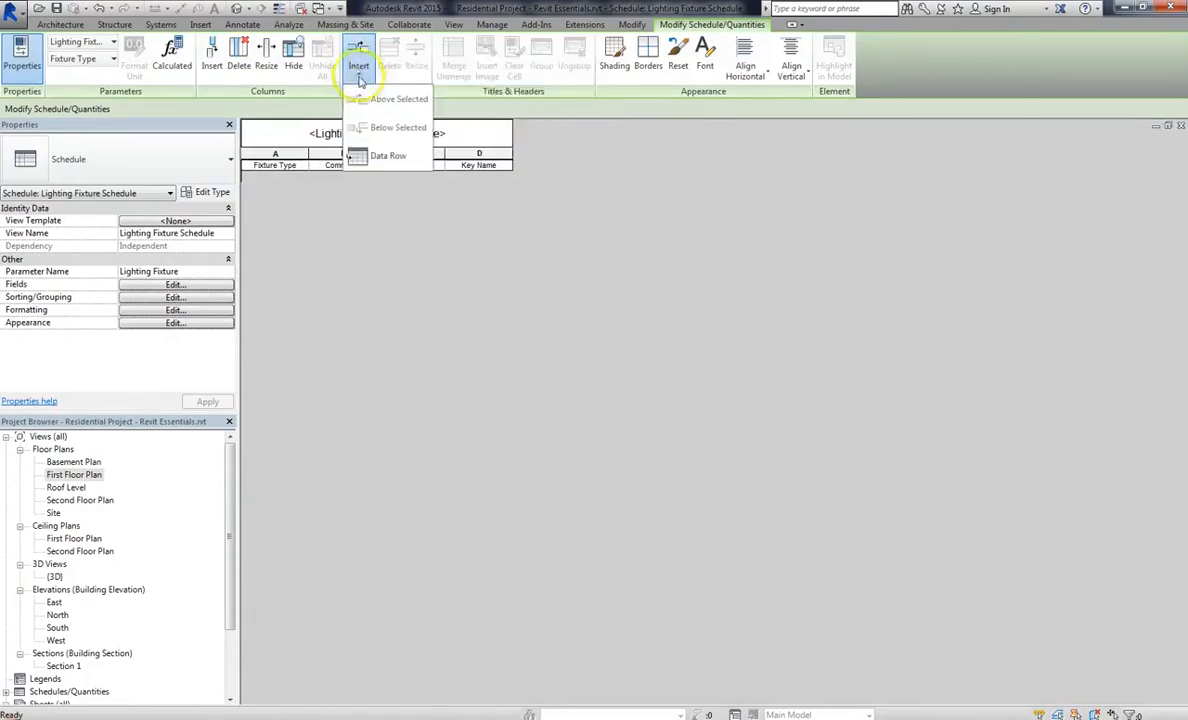
left_click(388, 156)
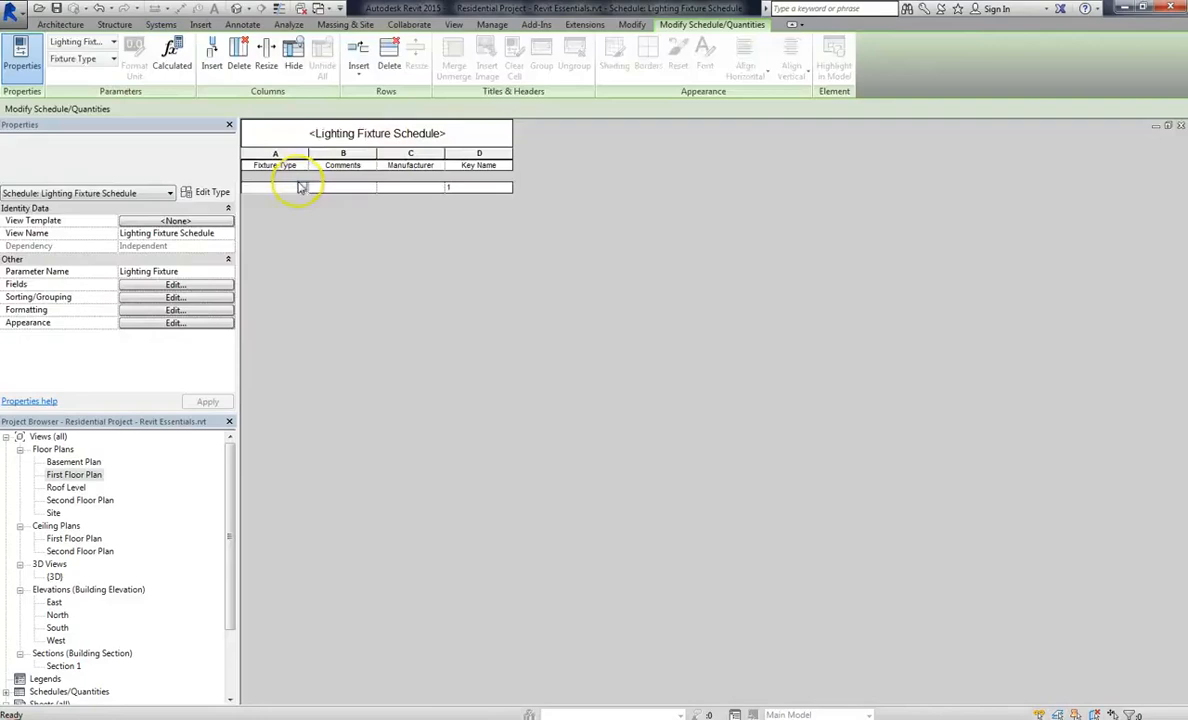
left_click(276, 188)
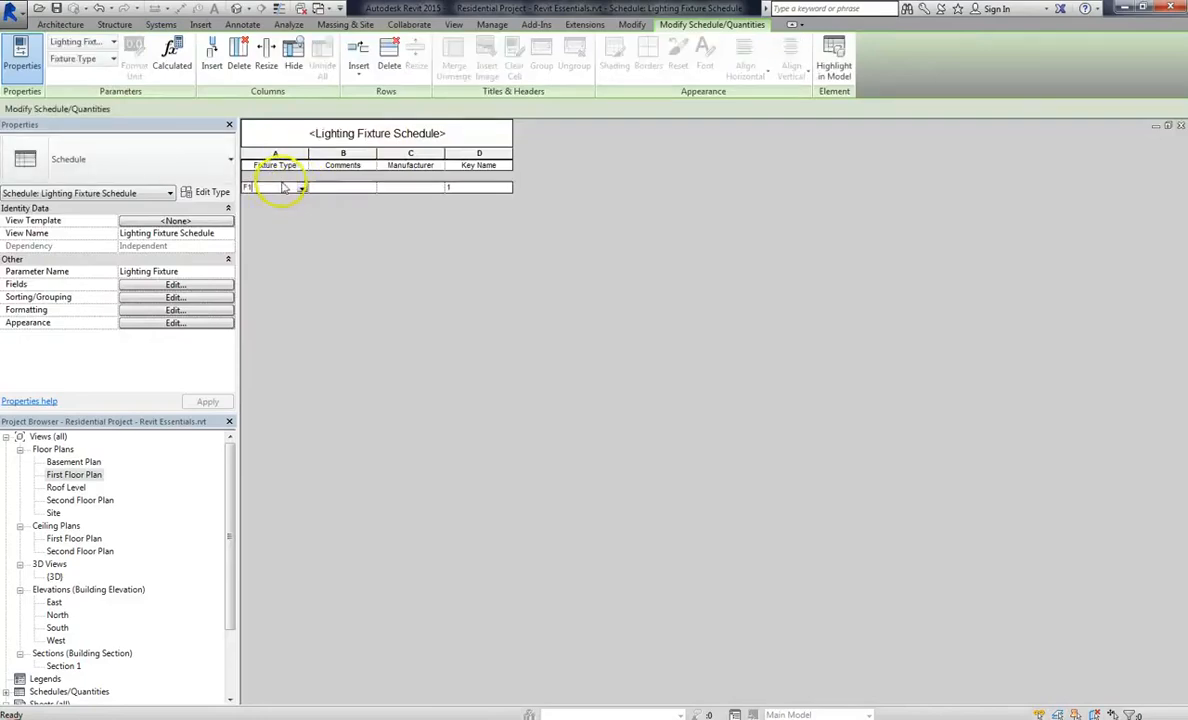
left_click(410, 188)
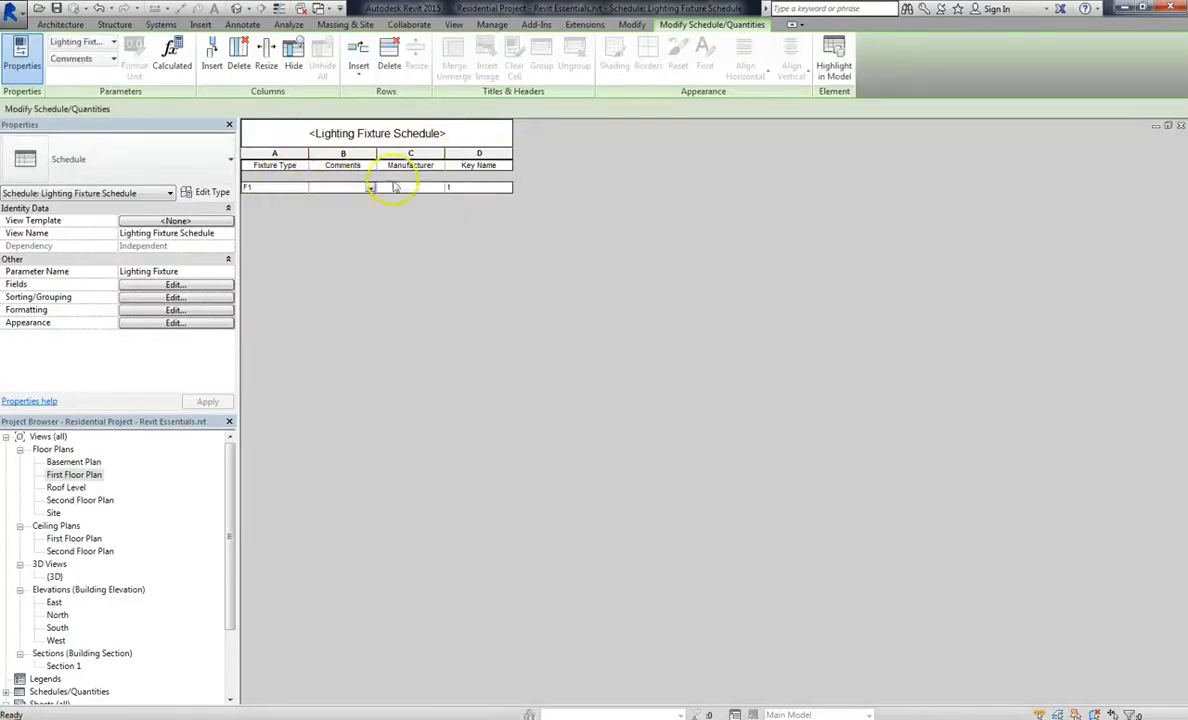
left_click(176, 284)
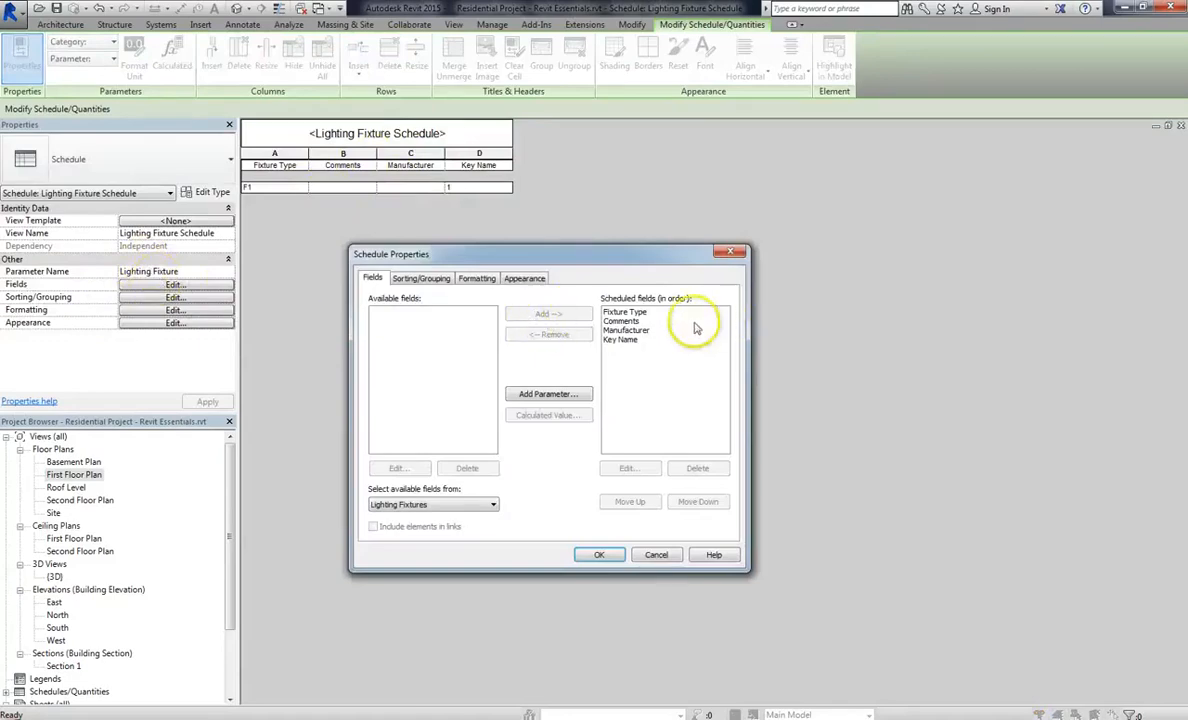
Move Comments to last and Key Name to second, then apply the column order
left_click(622, 320)
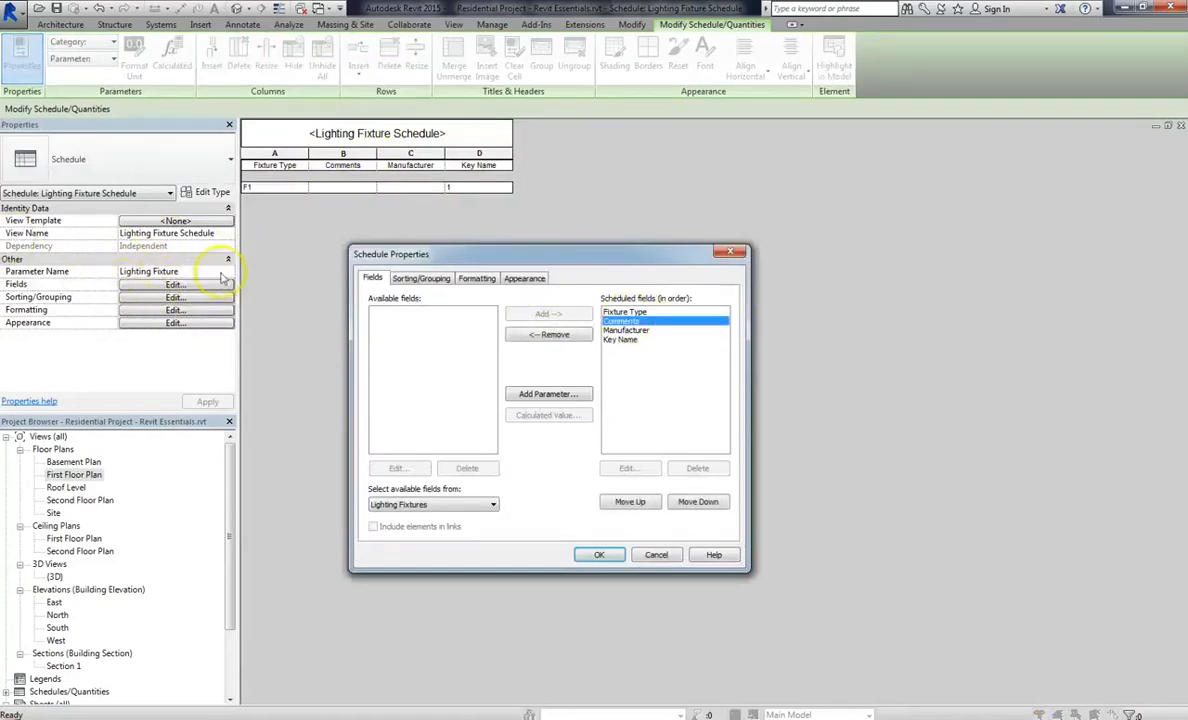
left_click(698, 500)
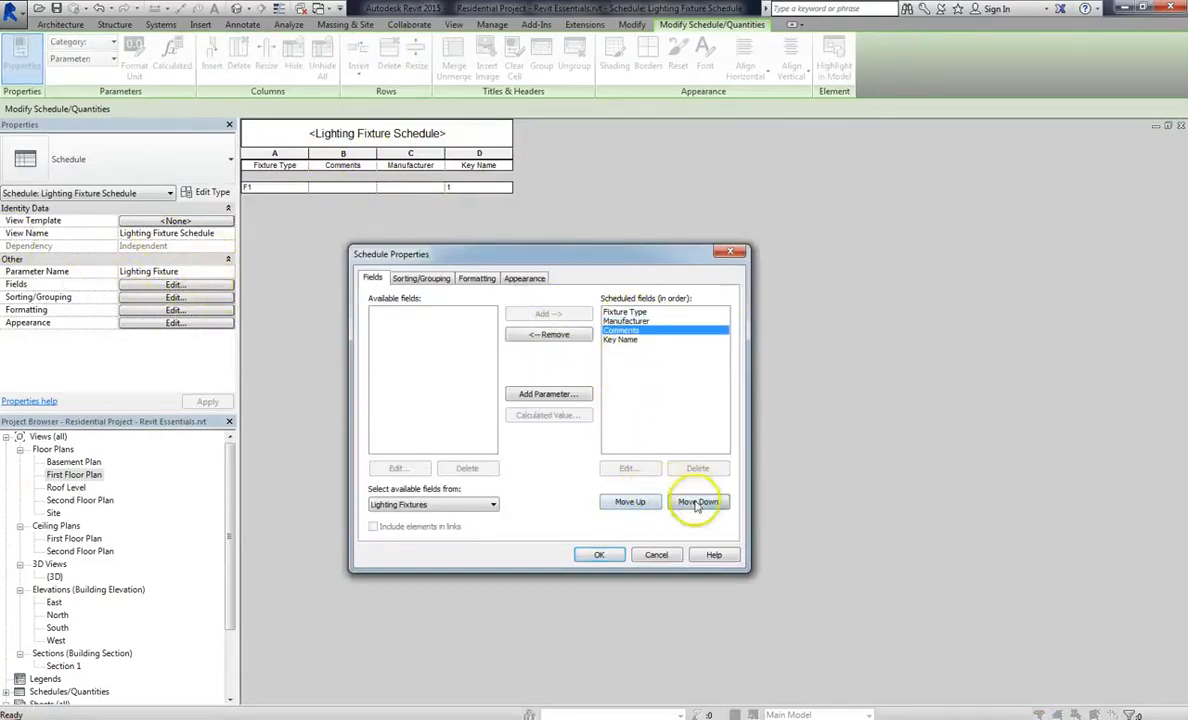
left_click(696, 500)
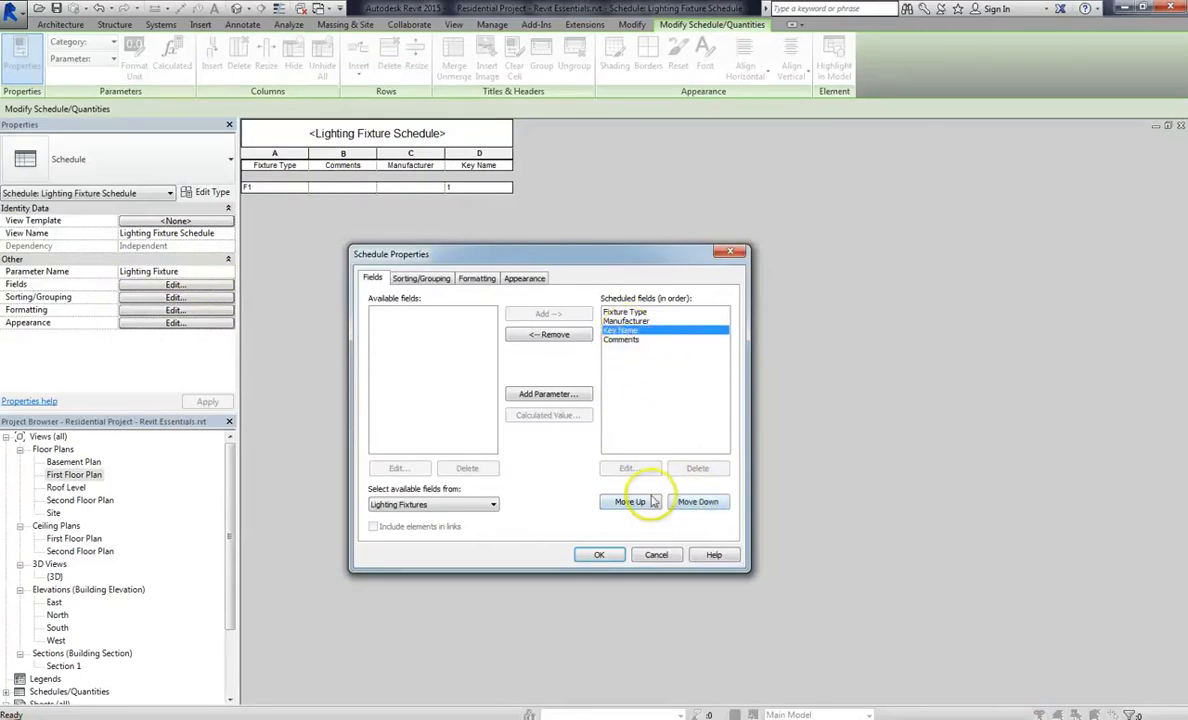
left_click(630, 500)
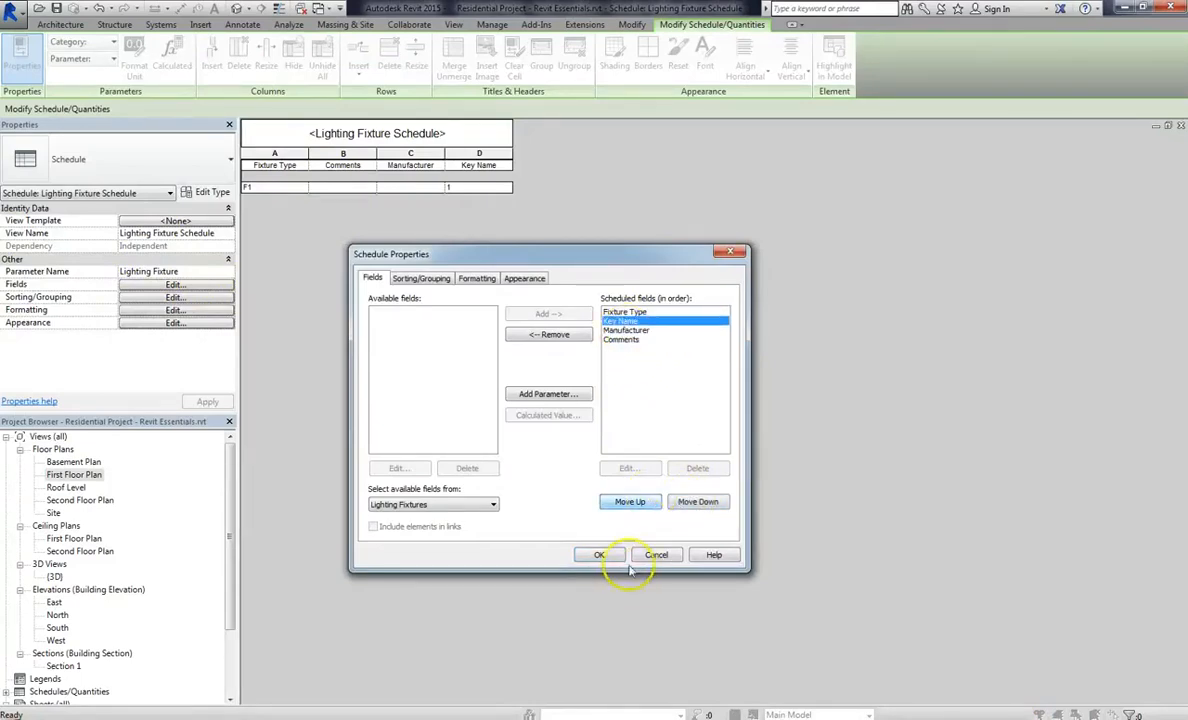
left_click(600, 556)
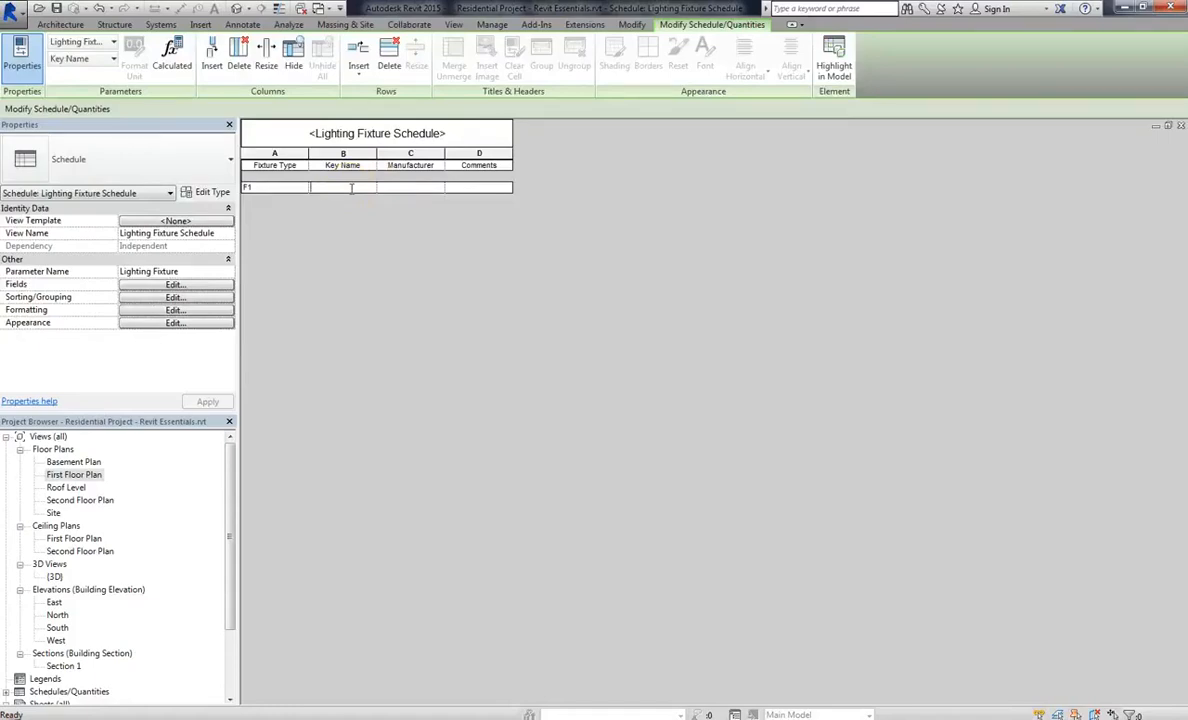
Enter Luxor as manufacturer and the comment GC To Install Based On Manufacturer Specifications
type("Luxor")
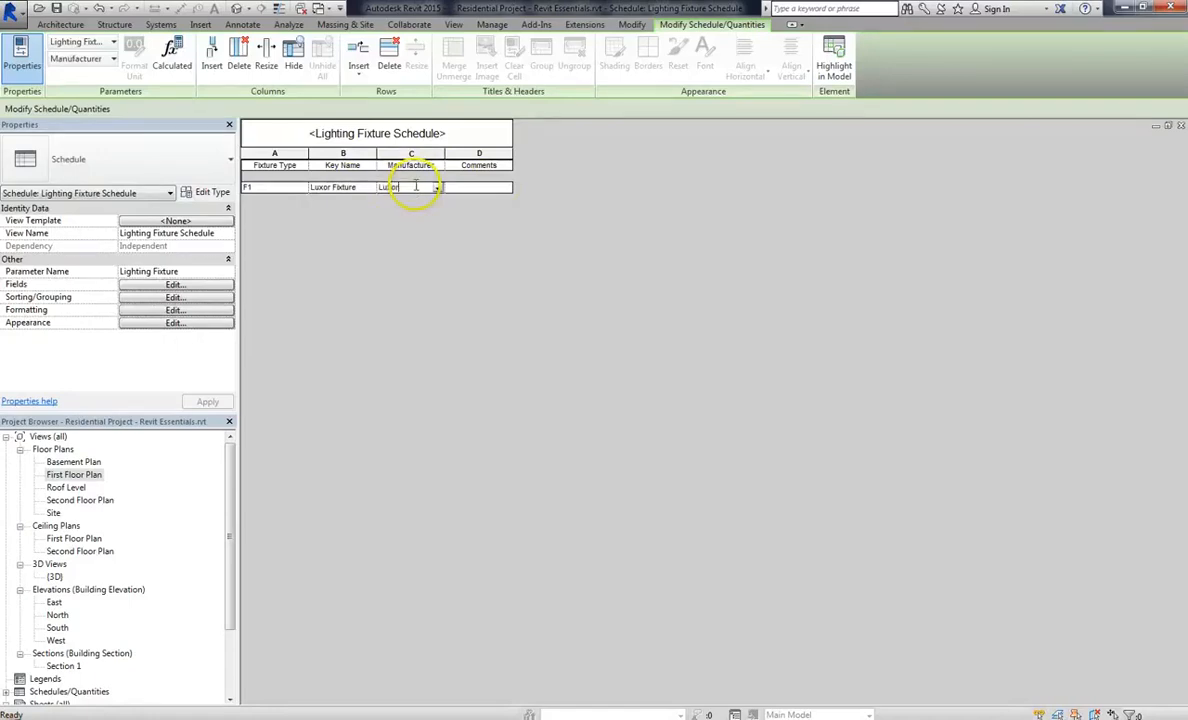
left_click(478, 188)
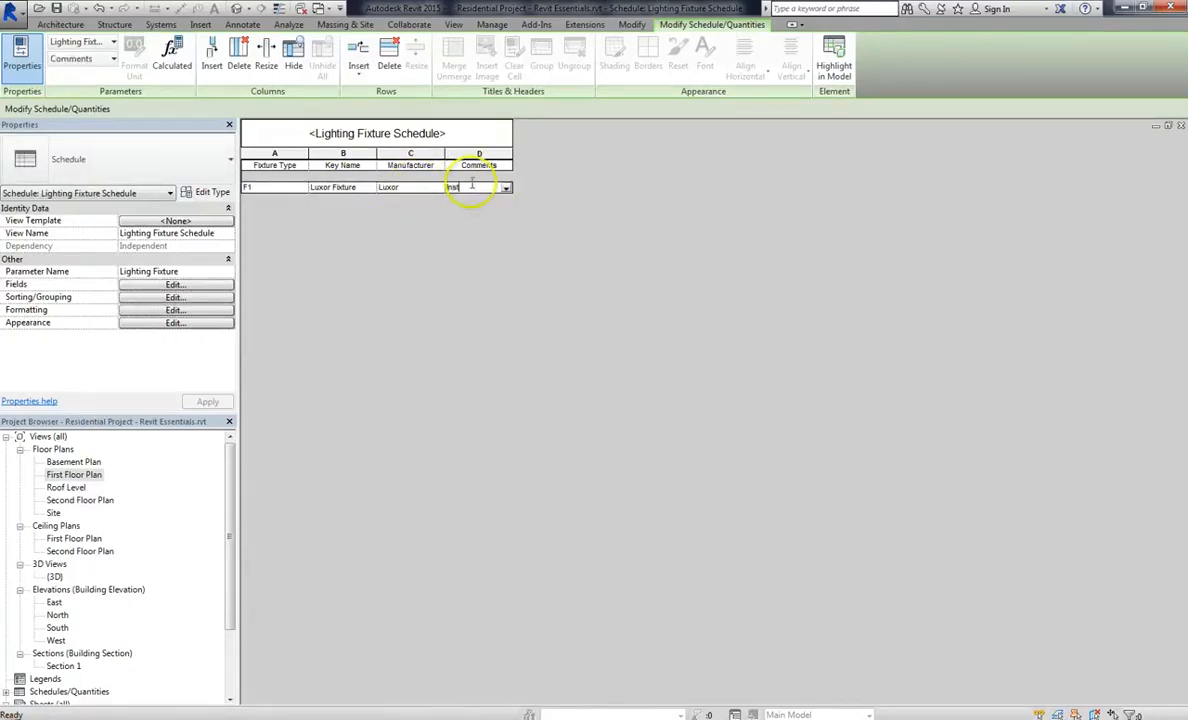
type("GC To")
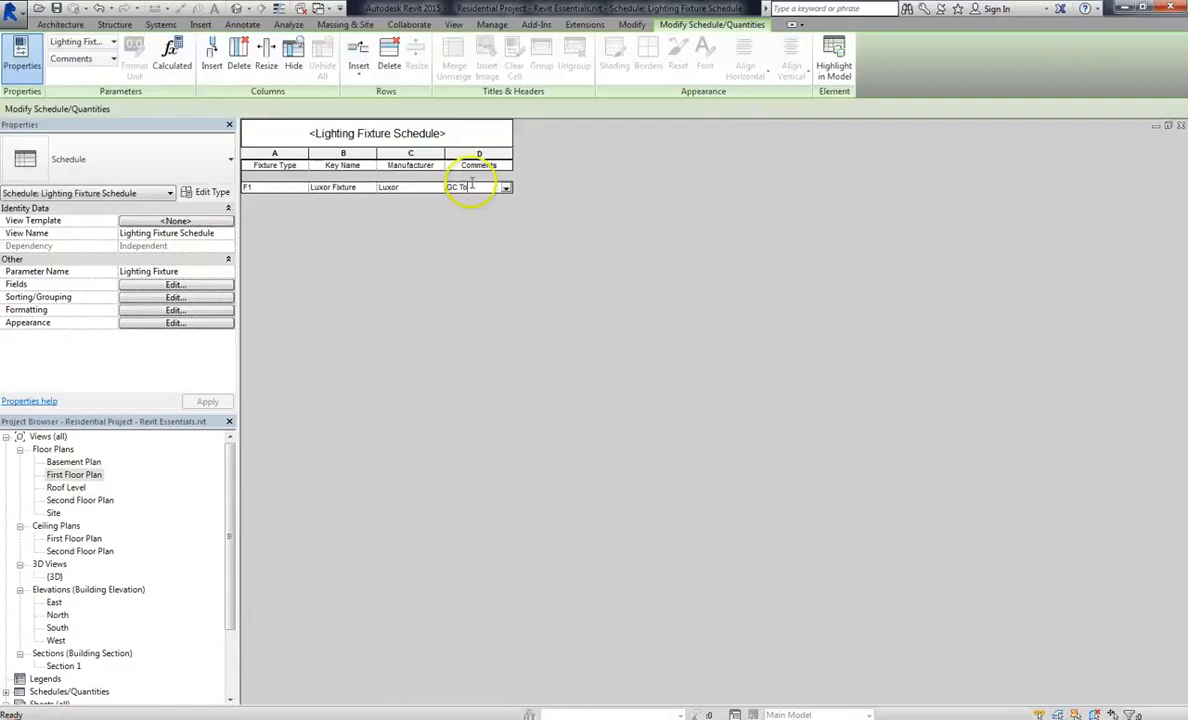
type("Install Based On Manufacturer Specifications")
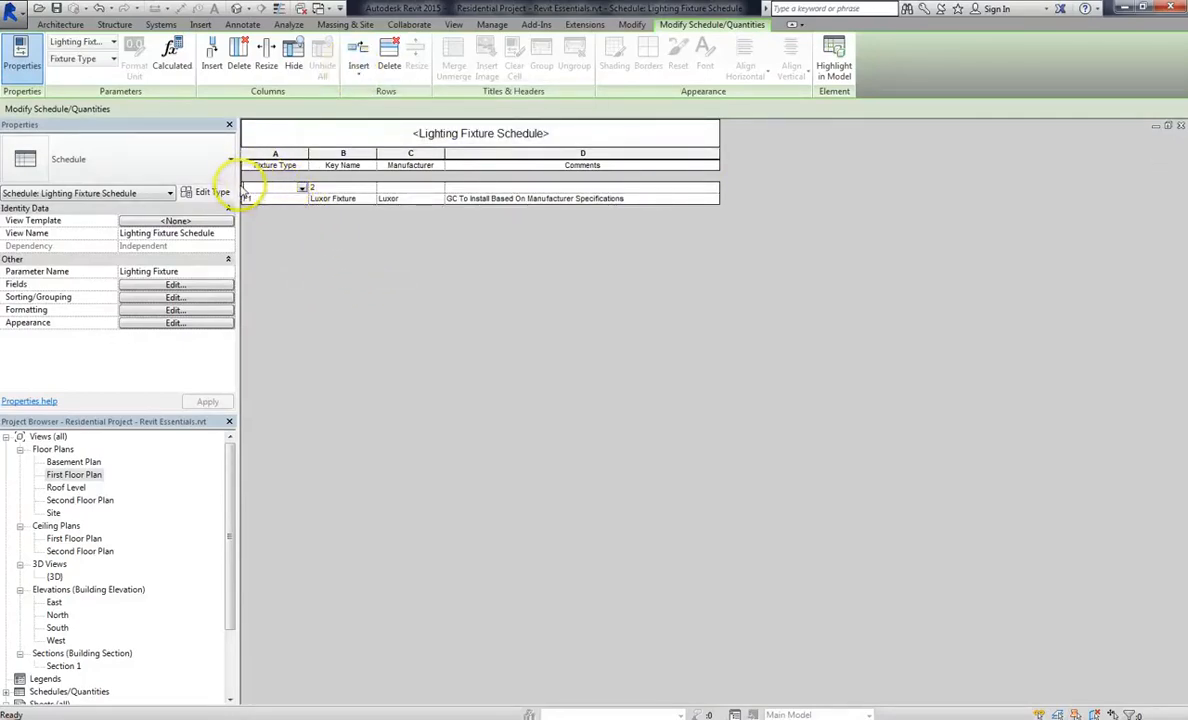
Select the Luxor Fixture row and look for the row-insert command on the Modify Schedule ribbon
right_click(300, 198)
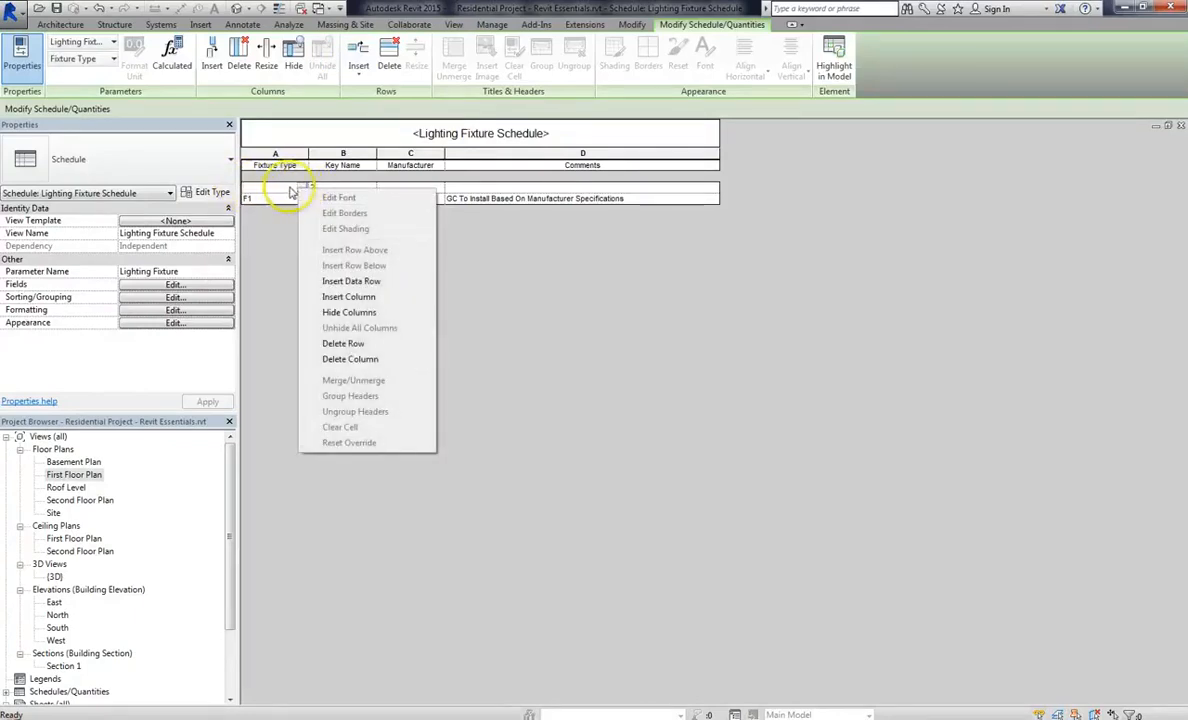
mouse_move(376, 318)
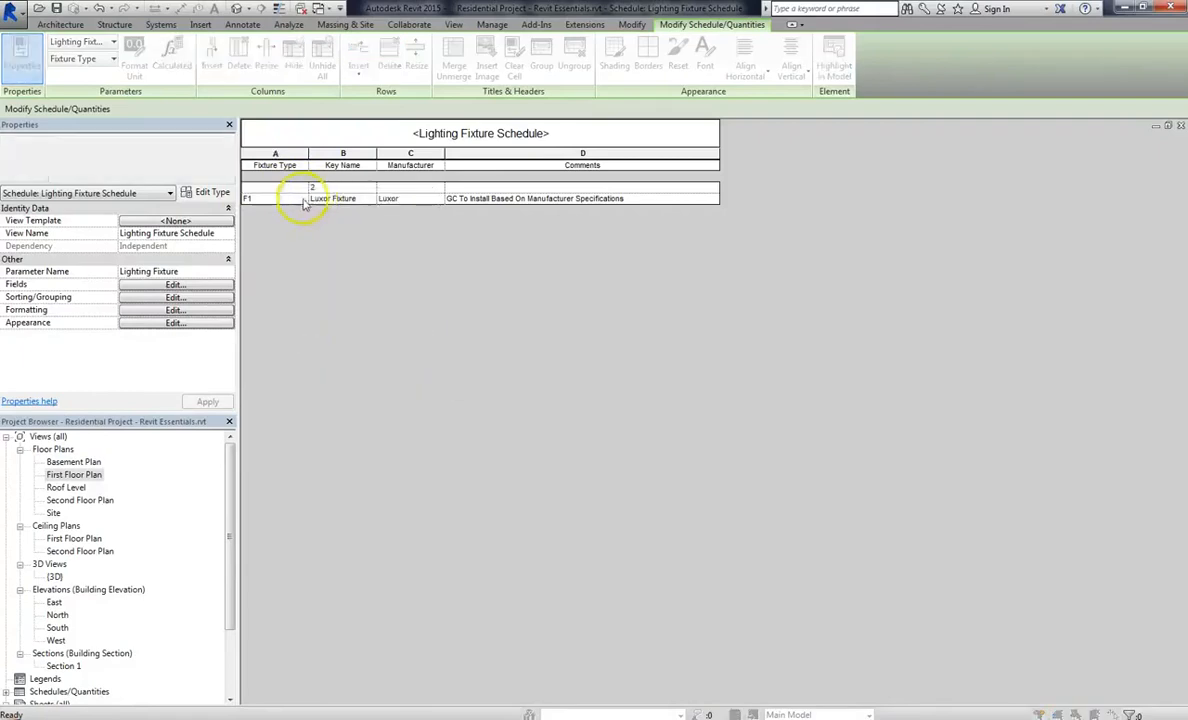
left_click(276, 188)
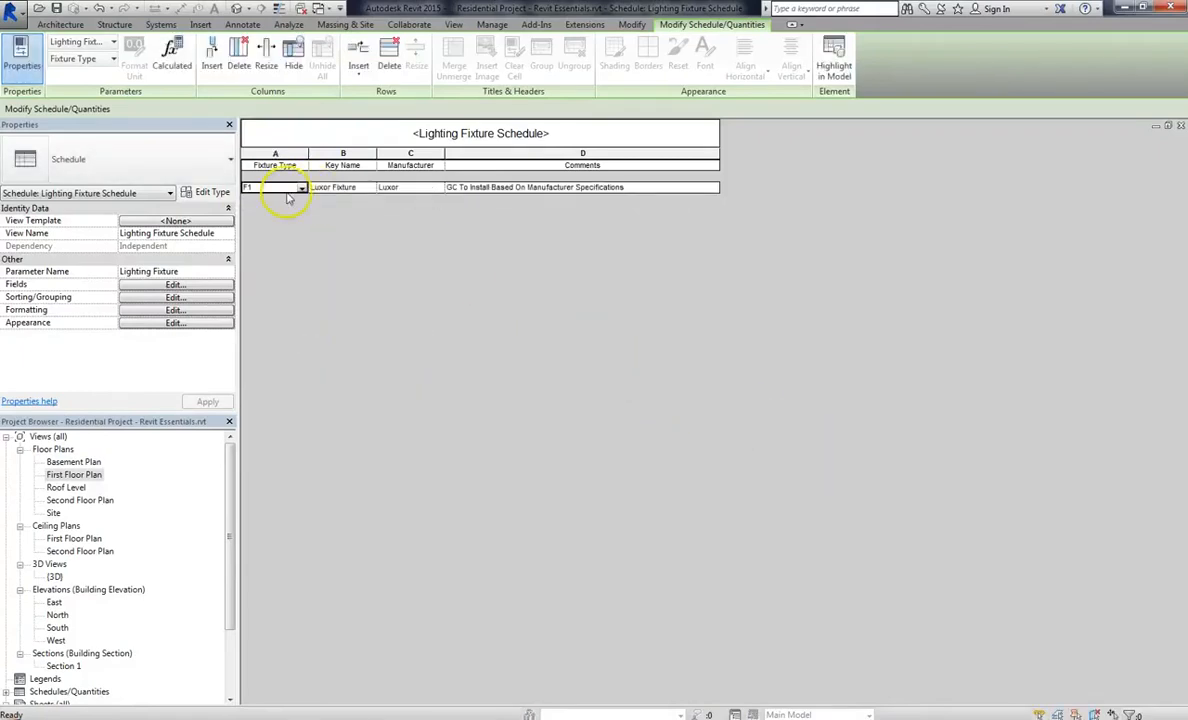
left_click(358, 56)
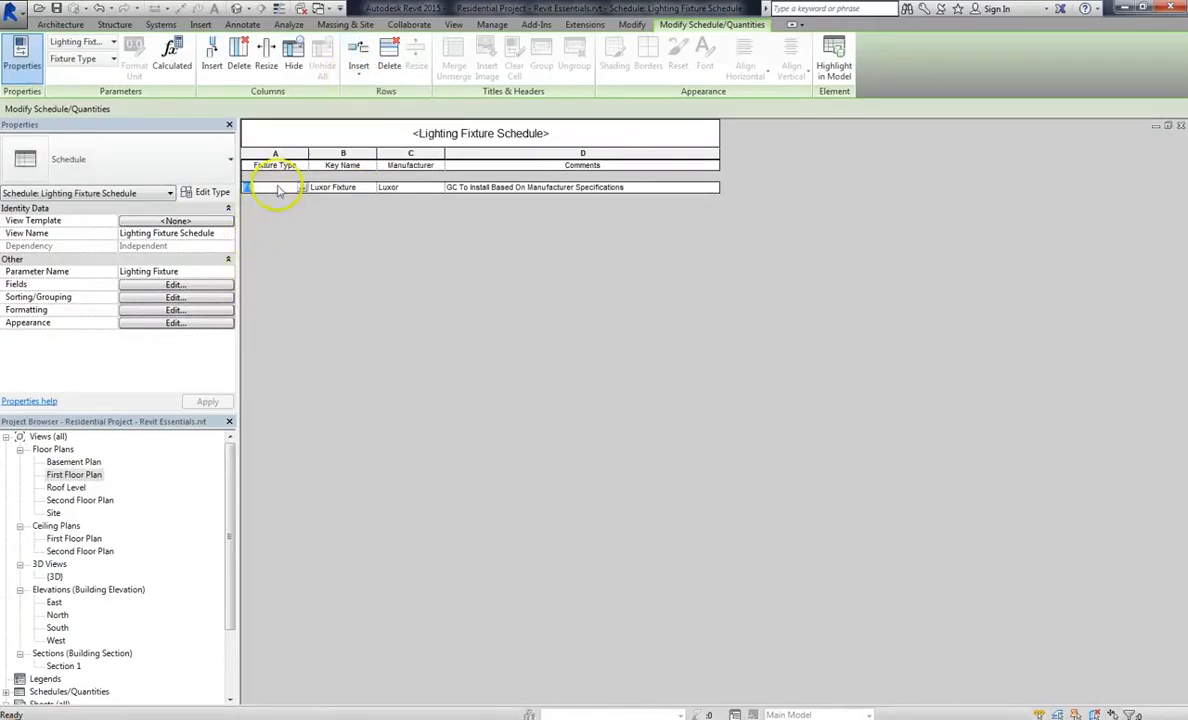
left_click(358, 50)
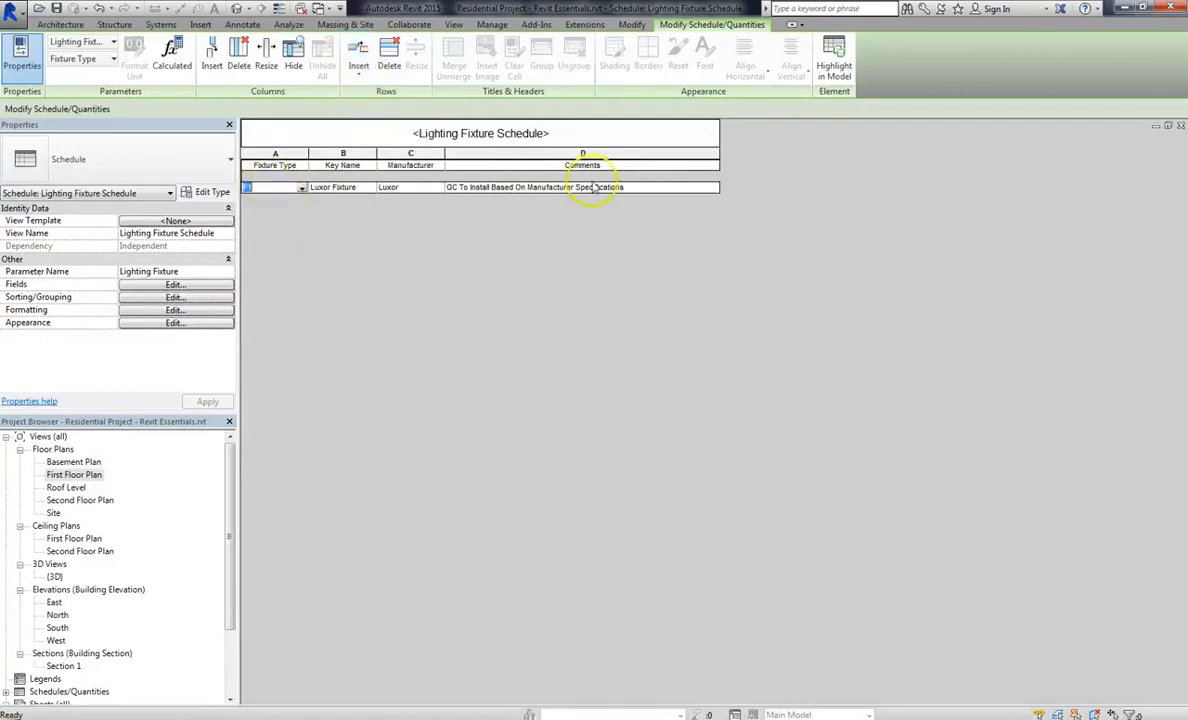
Insert a new data row below the first key, keyed 2
left_click(582, 188)
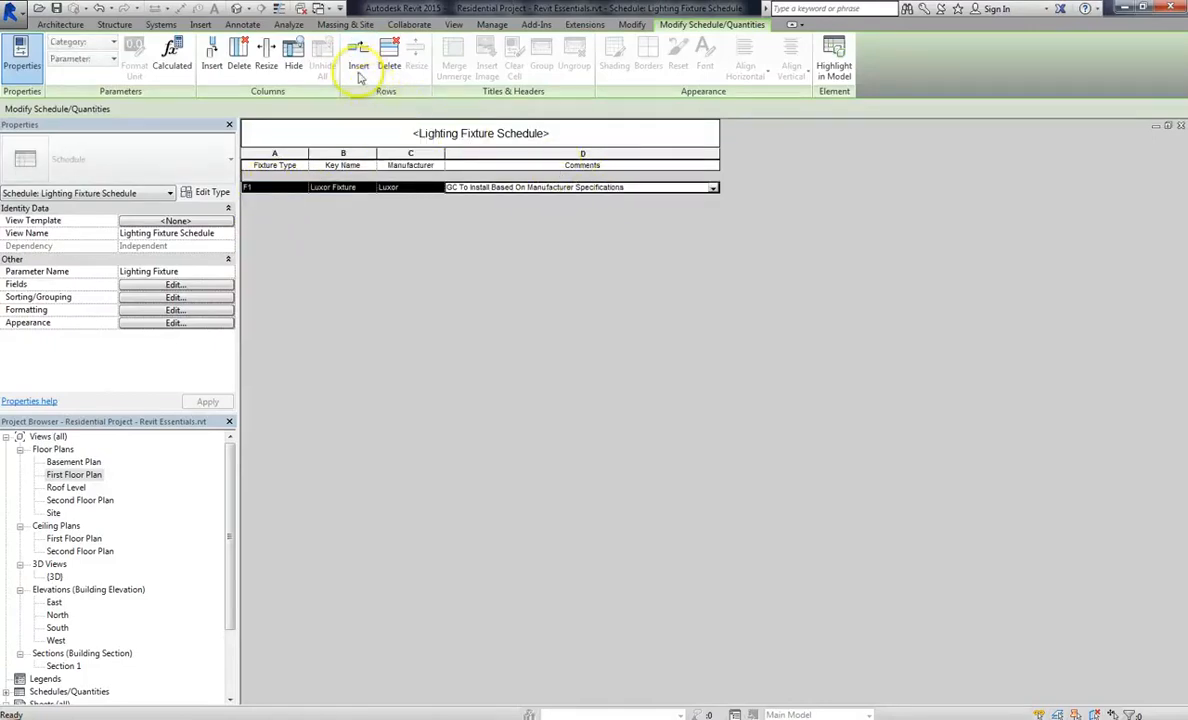
left_click(358, 56)
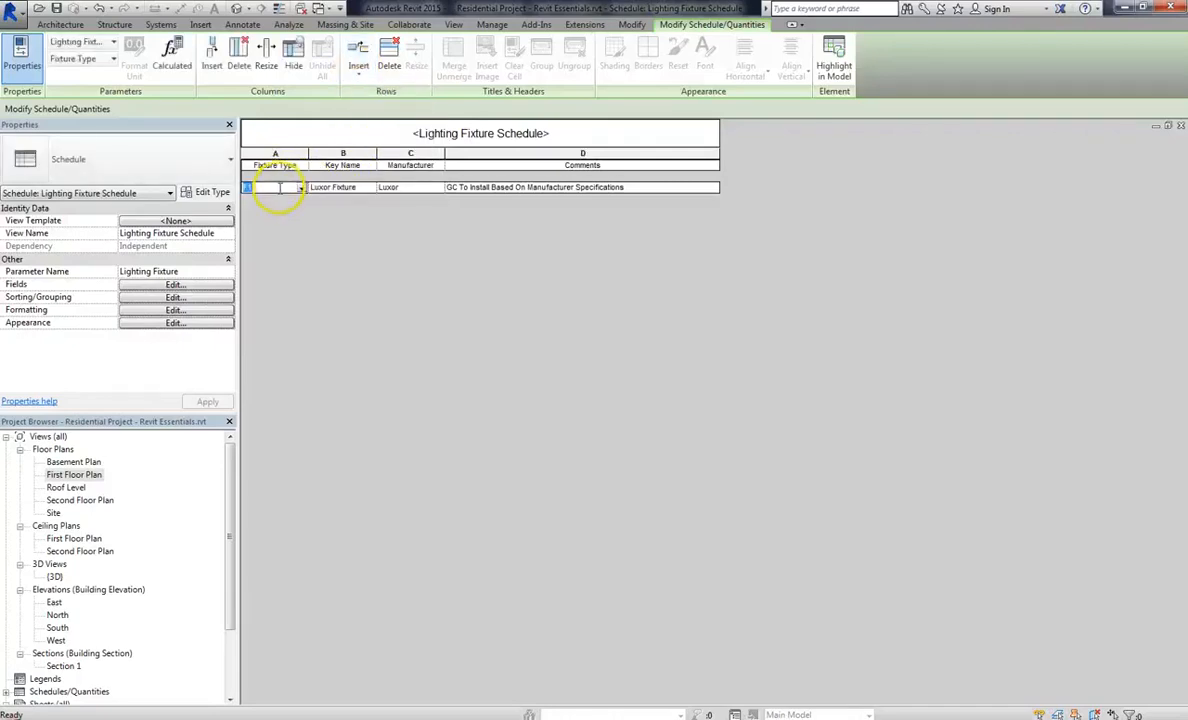
left_click(358, 56)
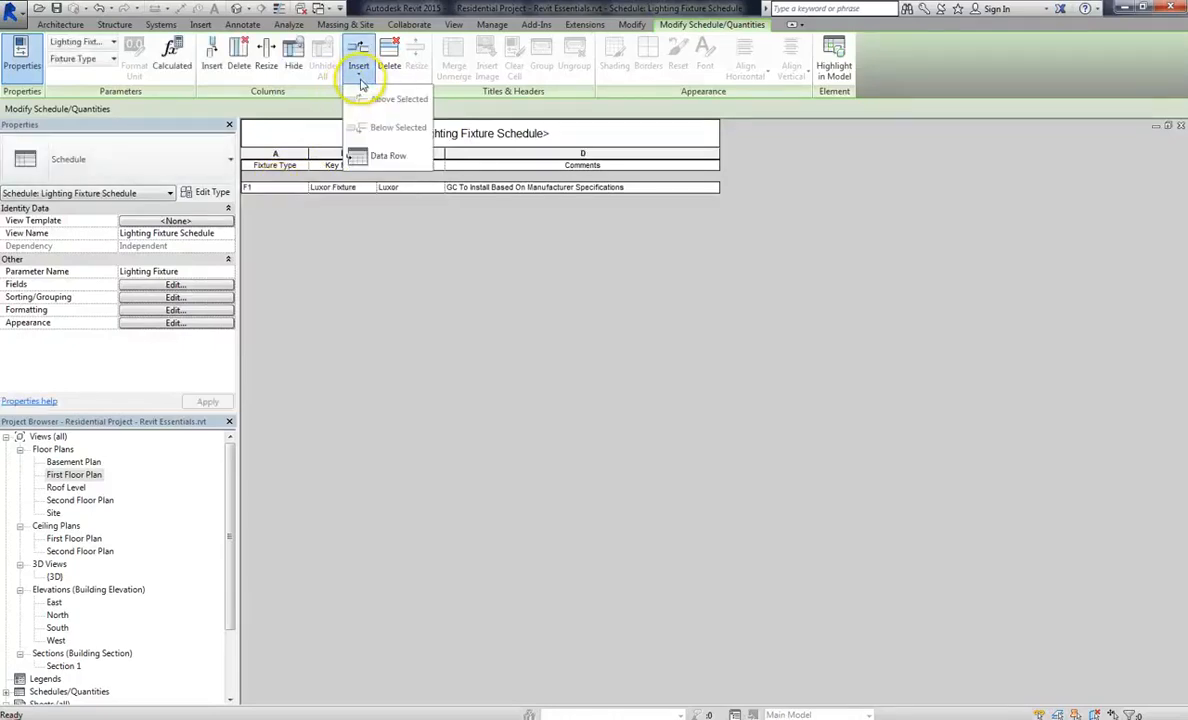
left_click(388, 156)
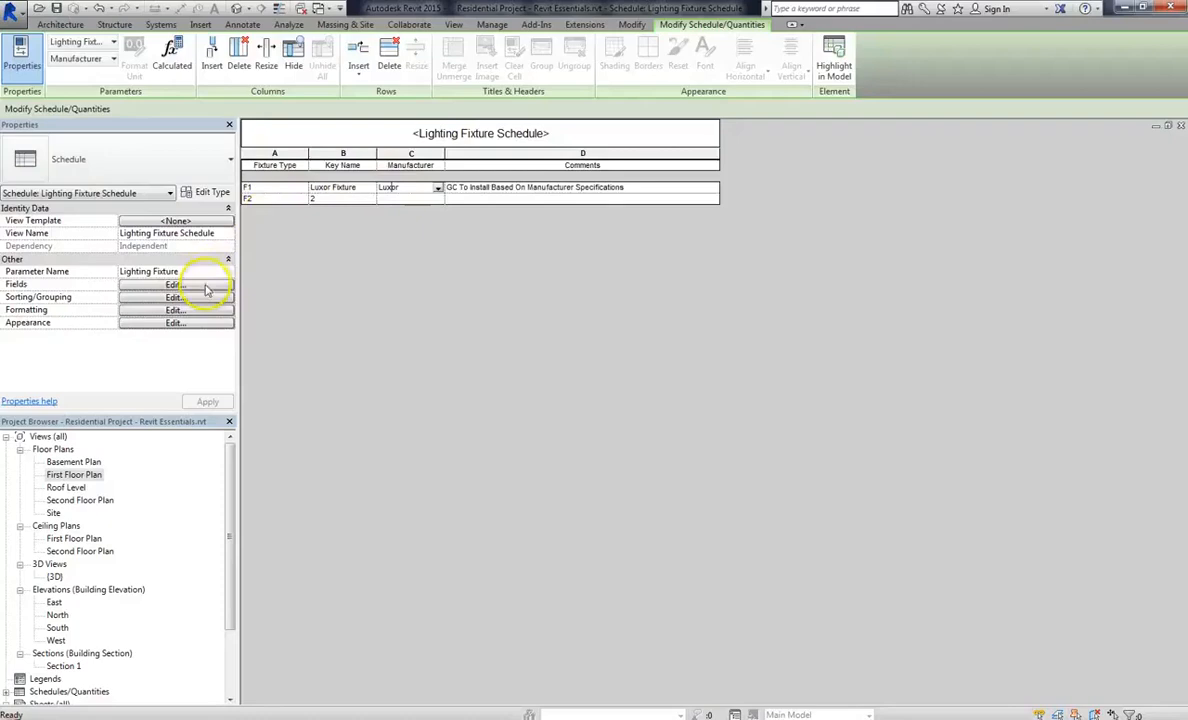
left_click(176, 296)
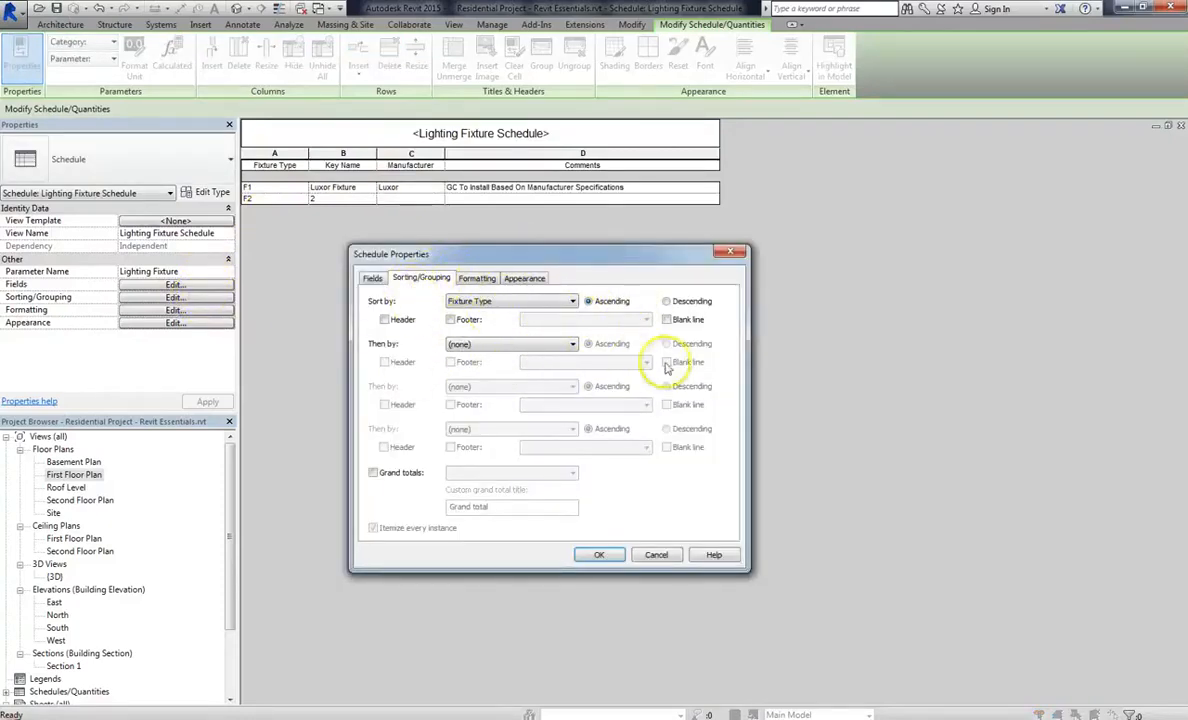
left_click(600, 554)
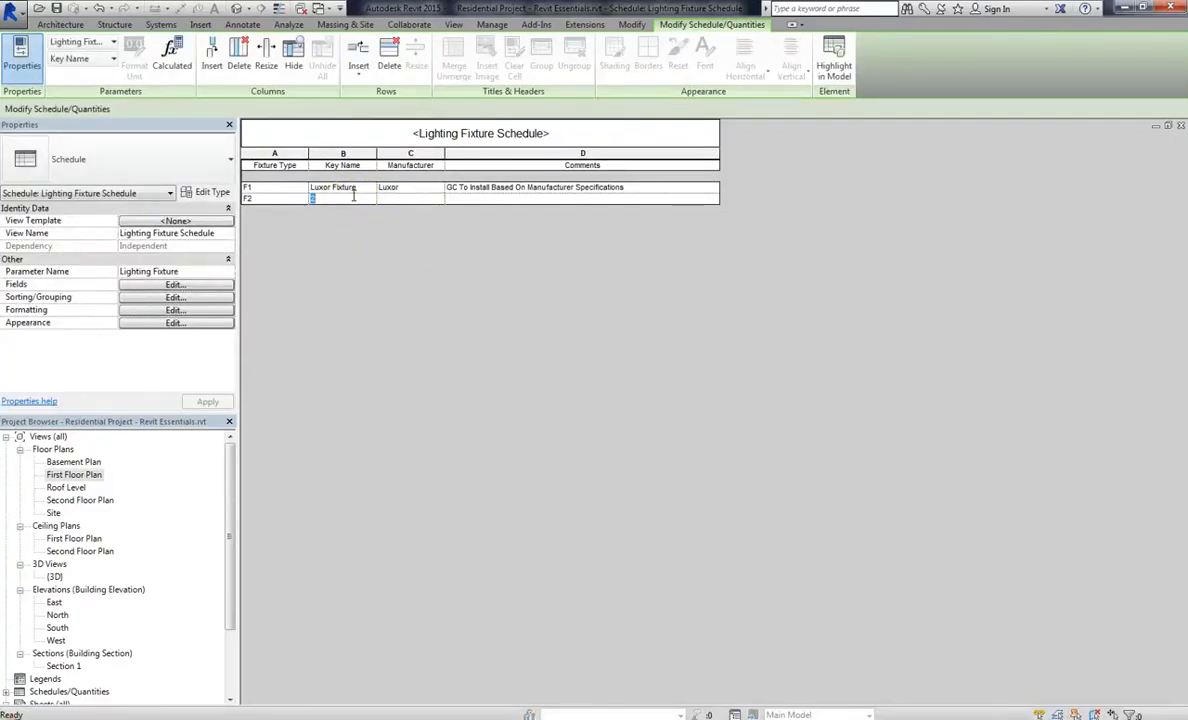
Enter Luxorita Fixture with manufacturer Luxor and reuse the 'GC To Install Based On Manufacturer Specifications' comment
type("L")
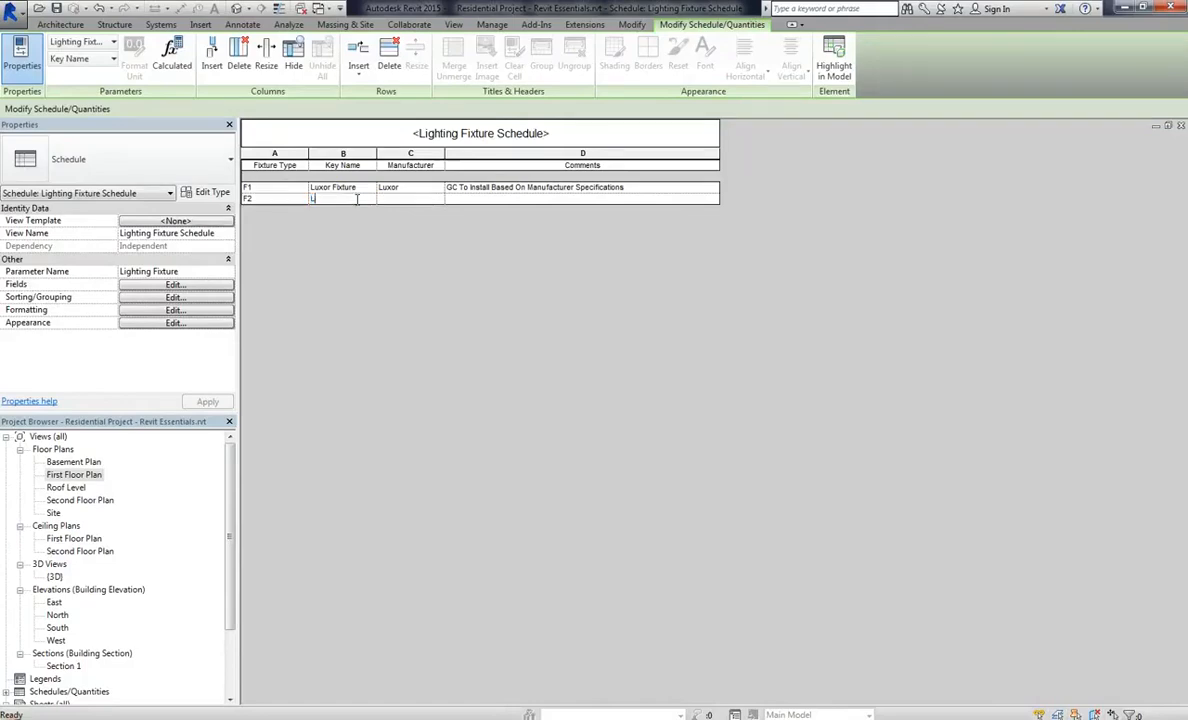
type("Luxor")
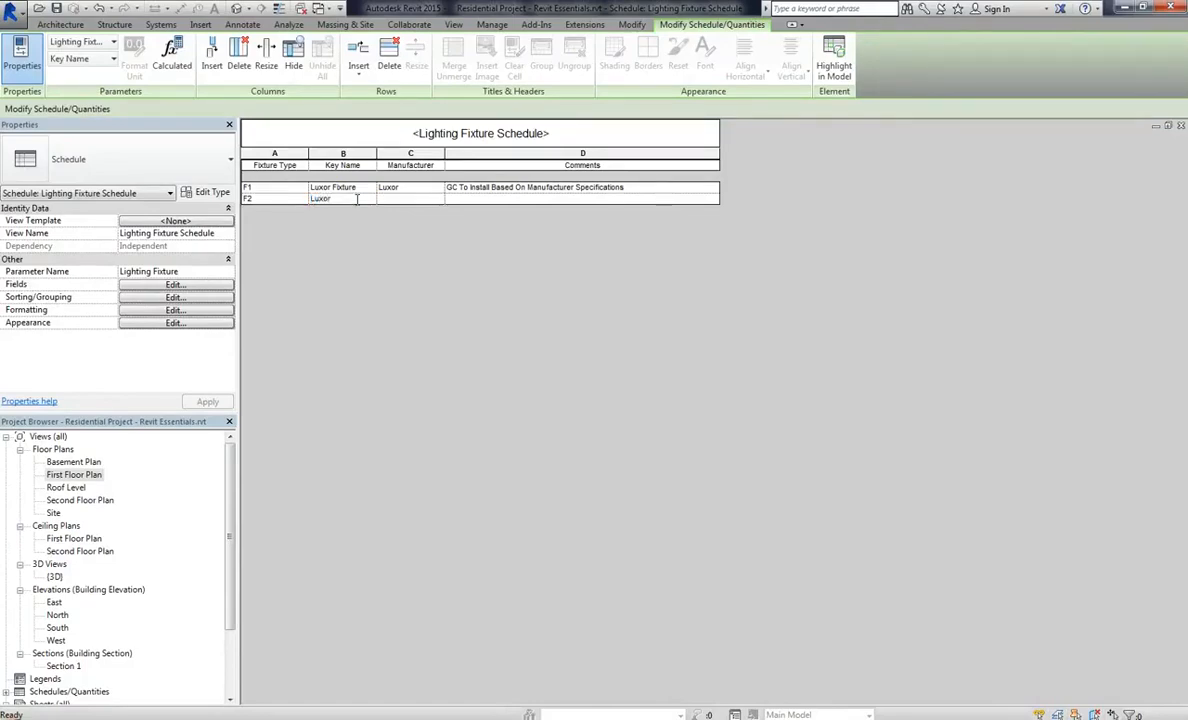
type("ita Fixture")
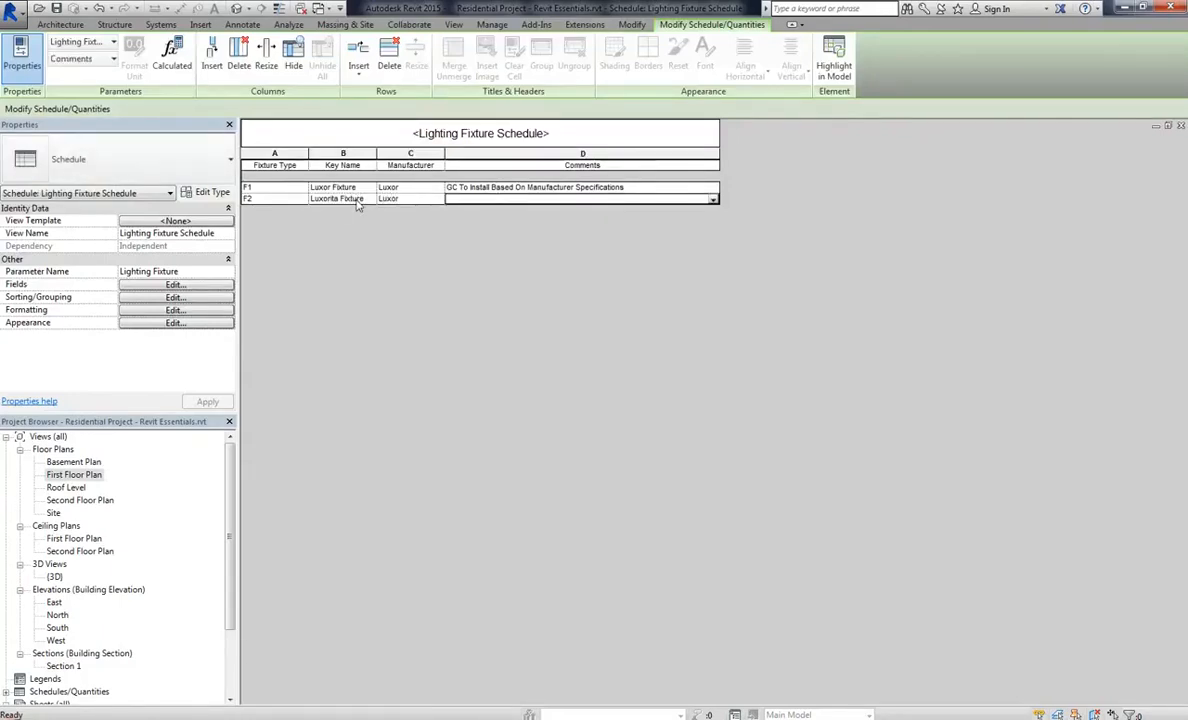
double_click(534, 188)
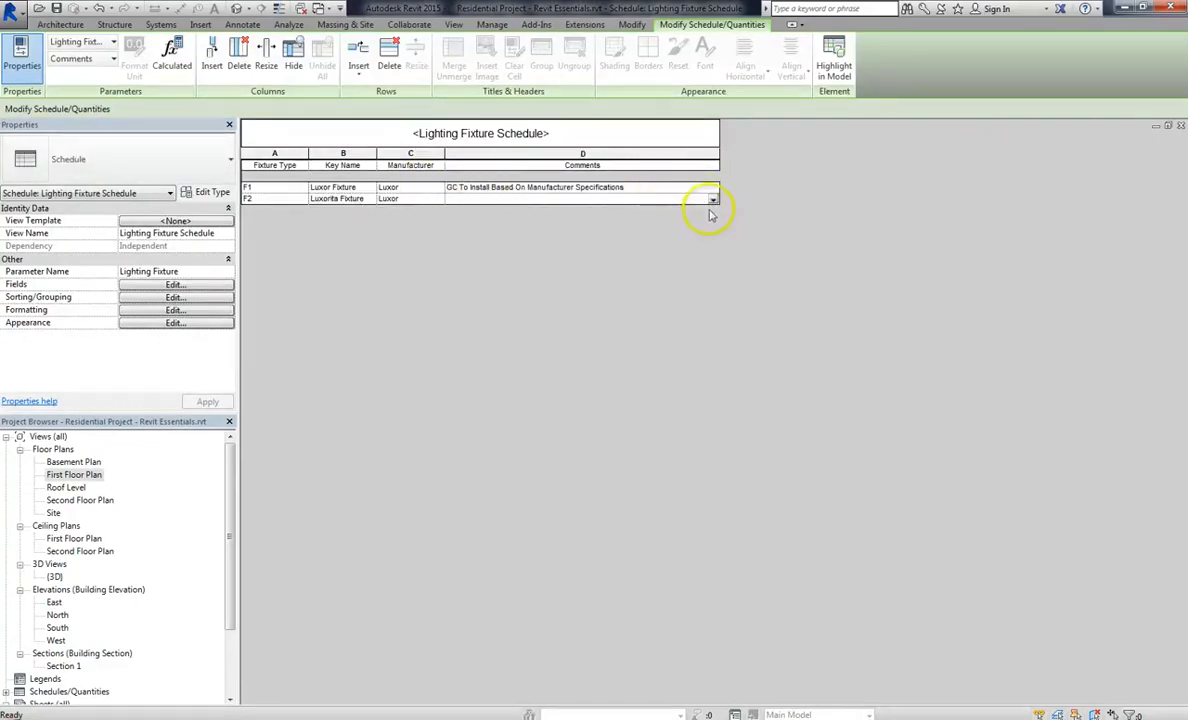
left_click(582, 198)
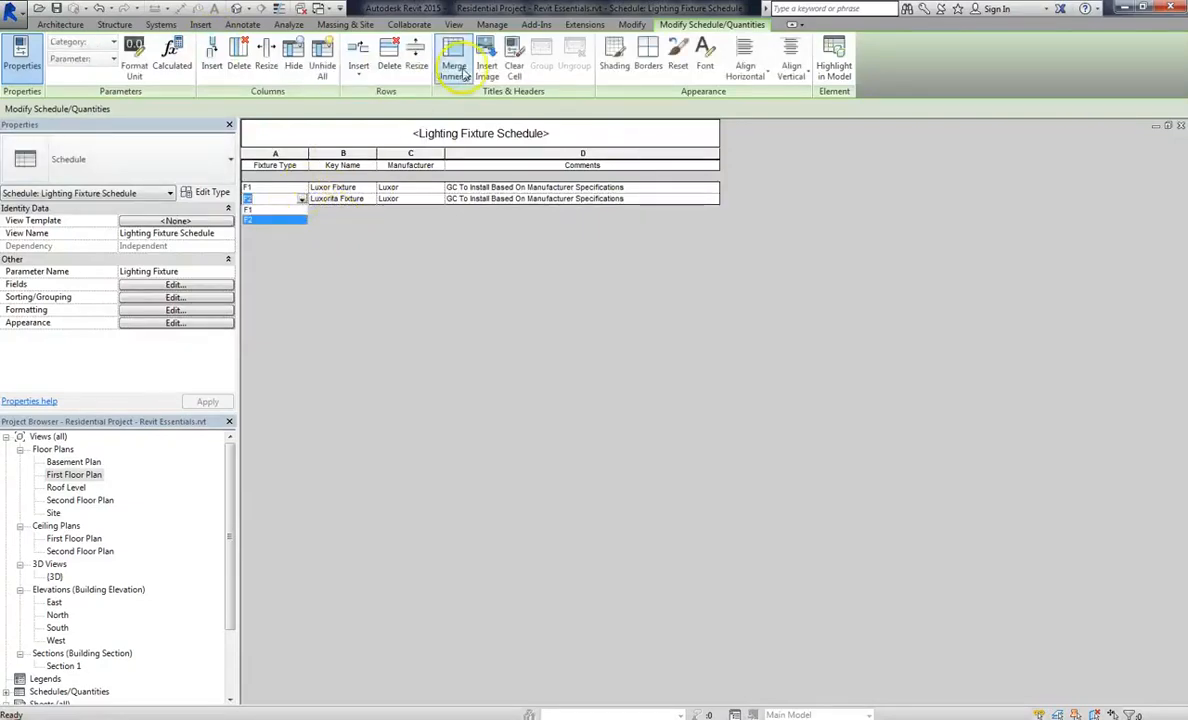
mouse_move(488, 56)
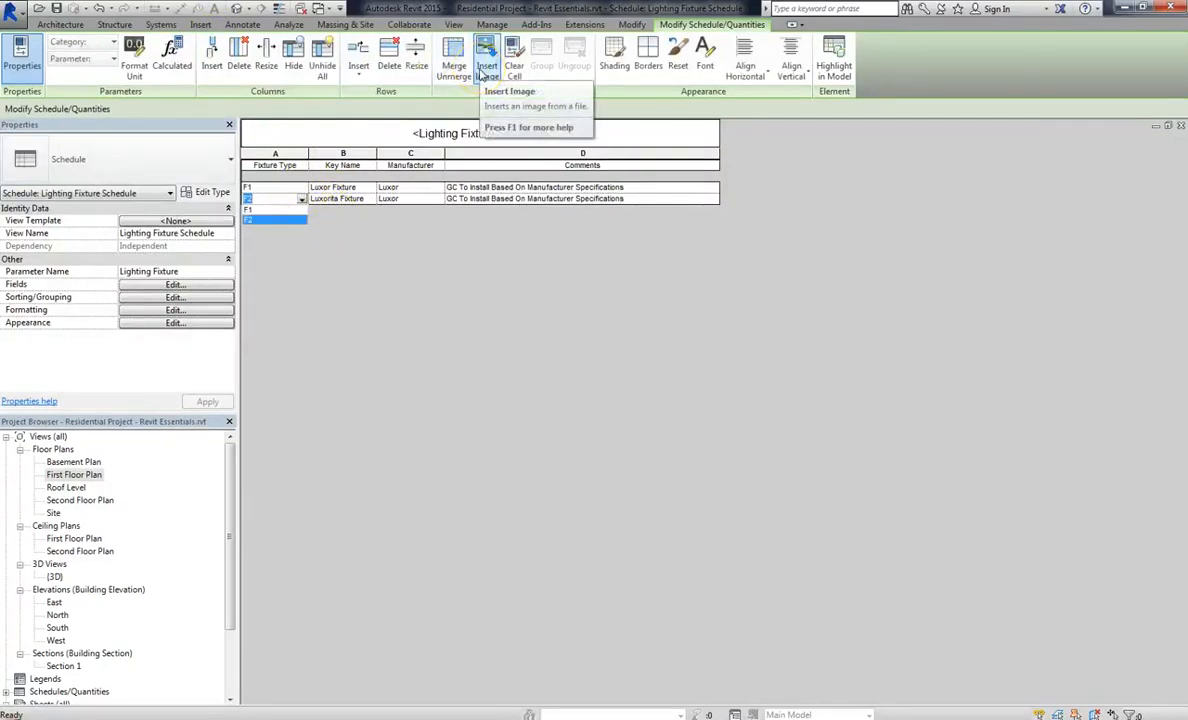
mouse_move(488, 52)
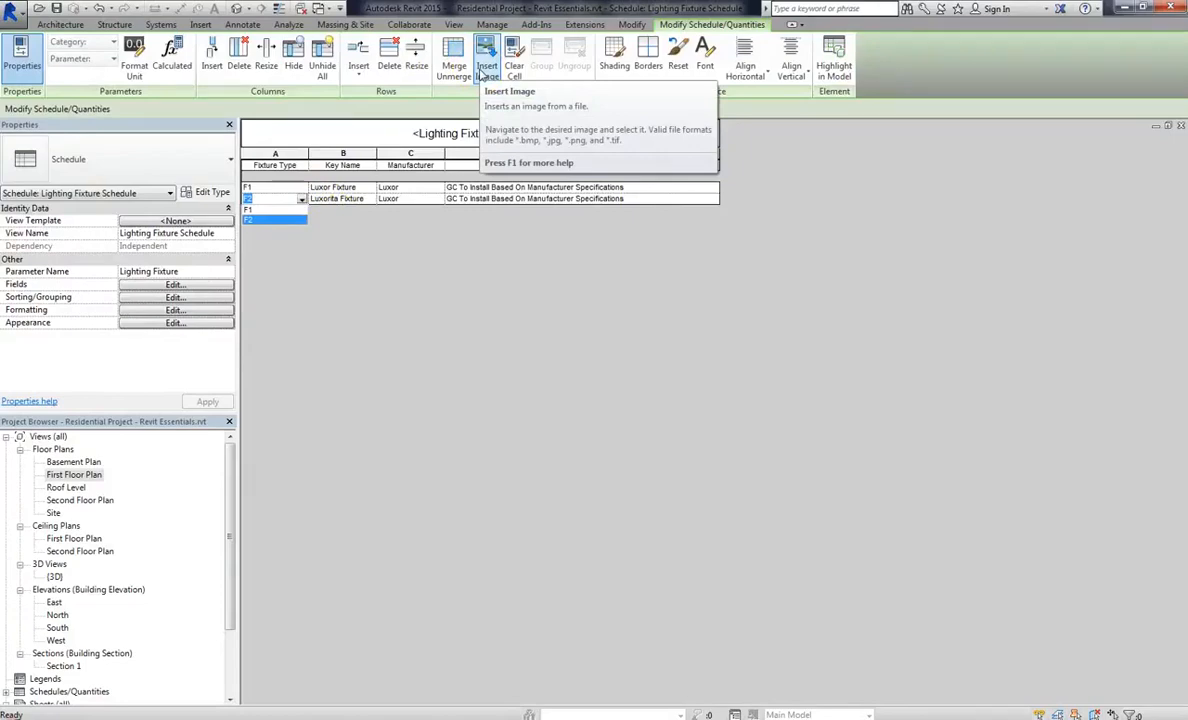
Select the Fixture Type cells in column A to enter the key names F1 and F2
left_click(358, 50)
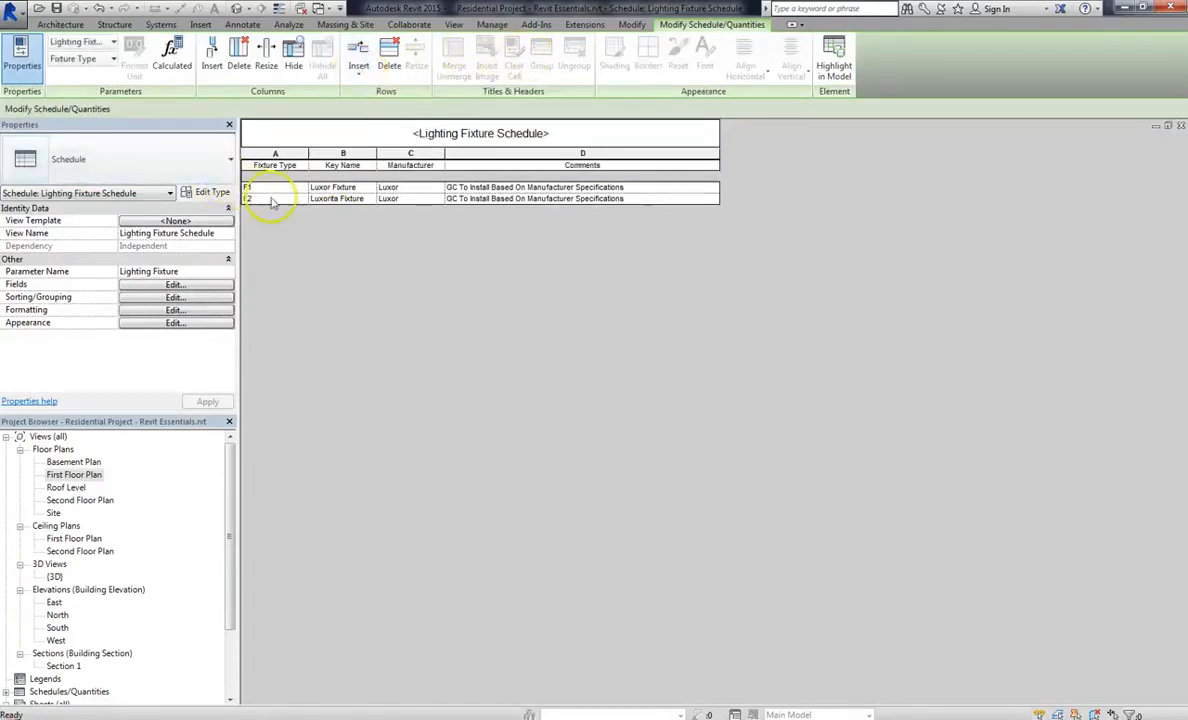
left_click(274, 164)
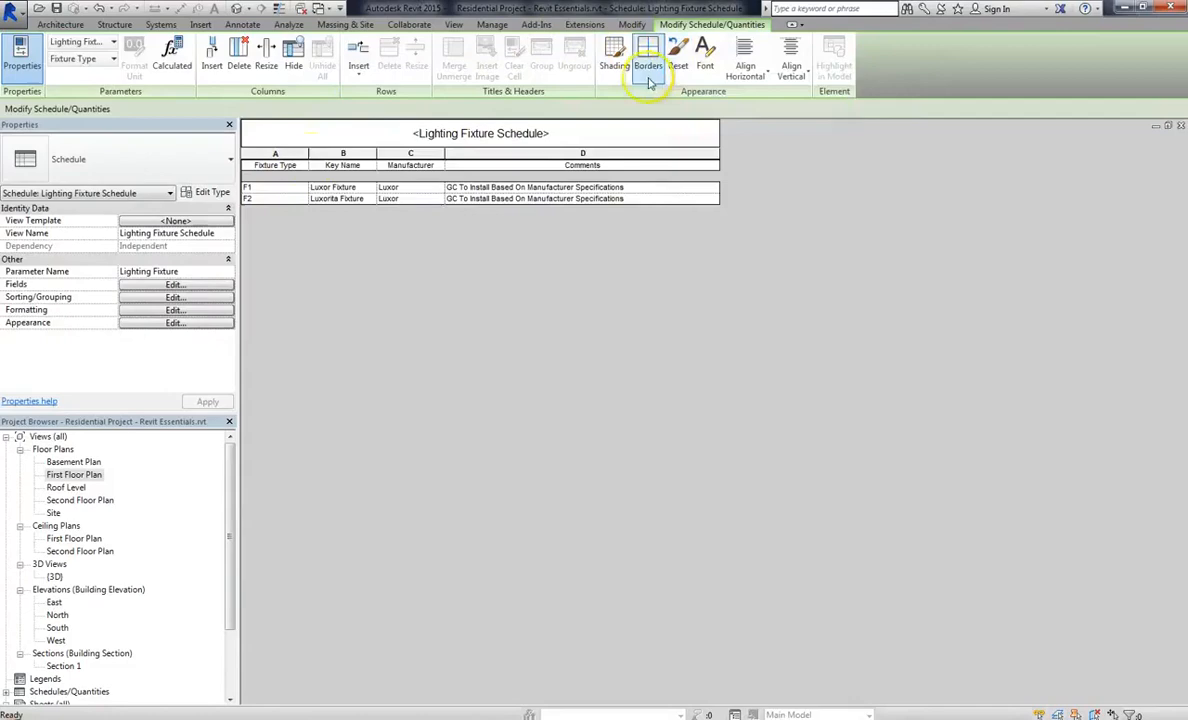
left_click(276, 188)
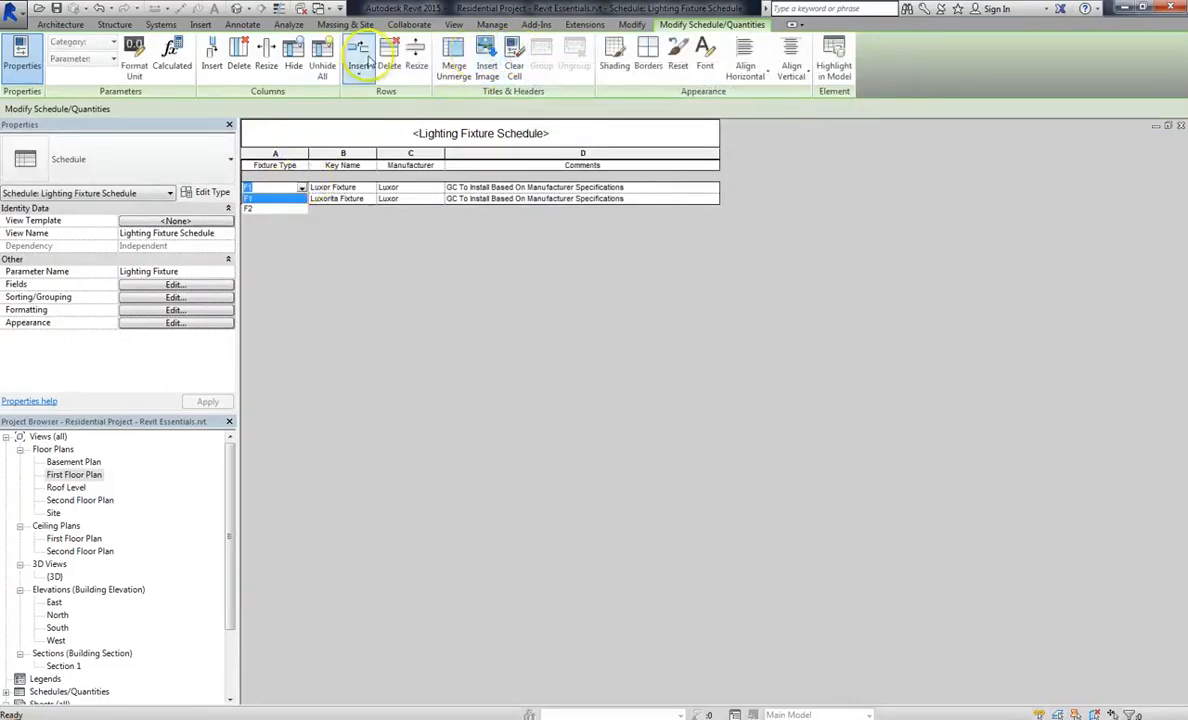
mouse_move(378, 584)
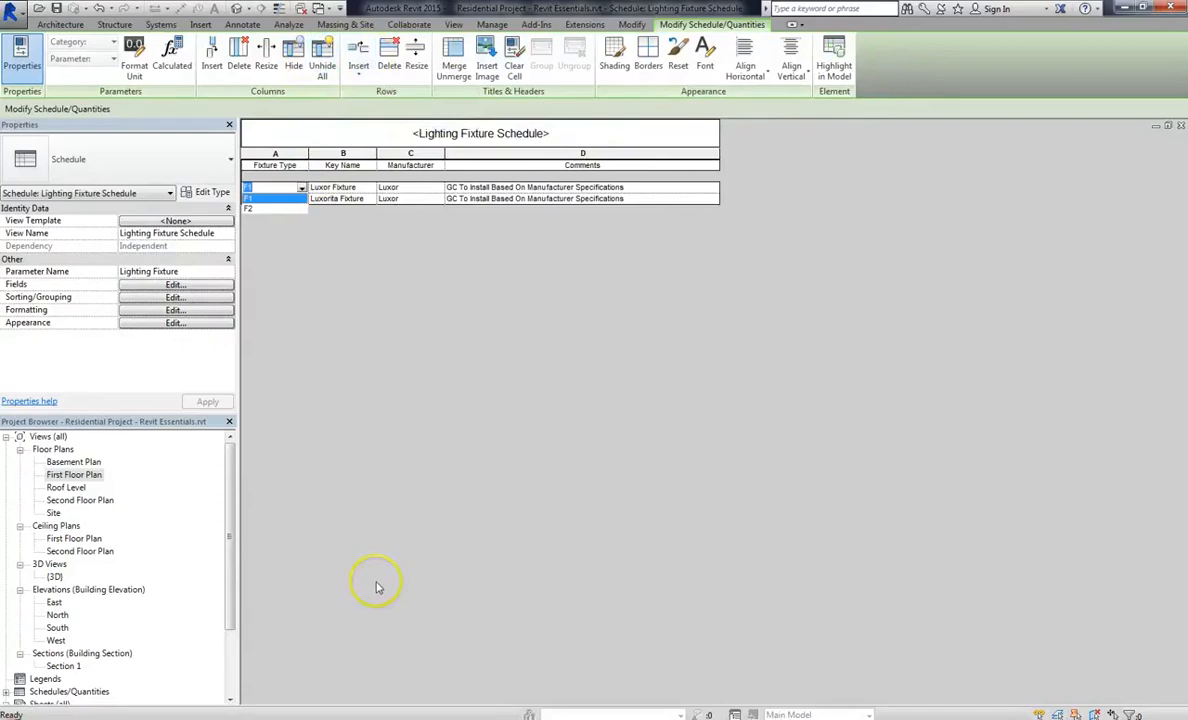